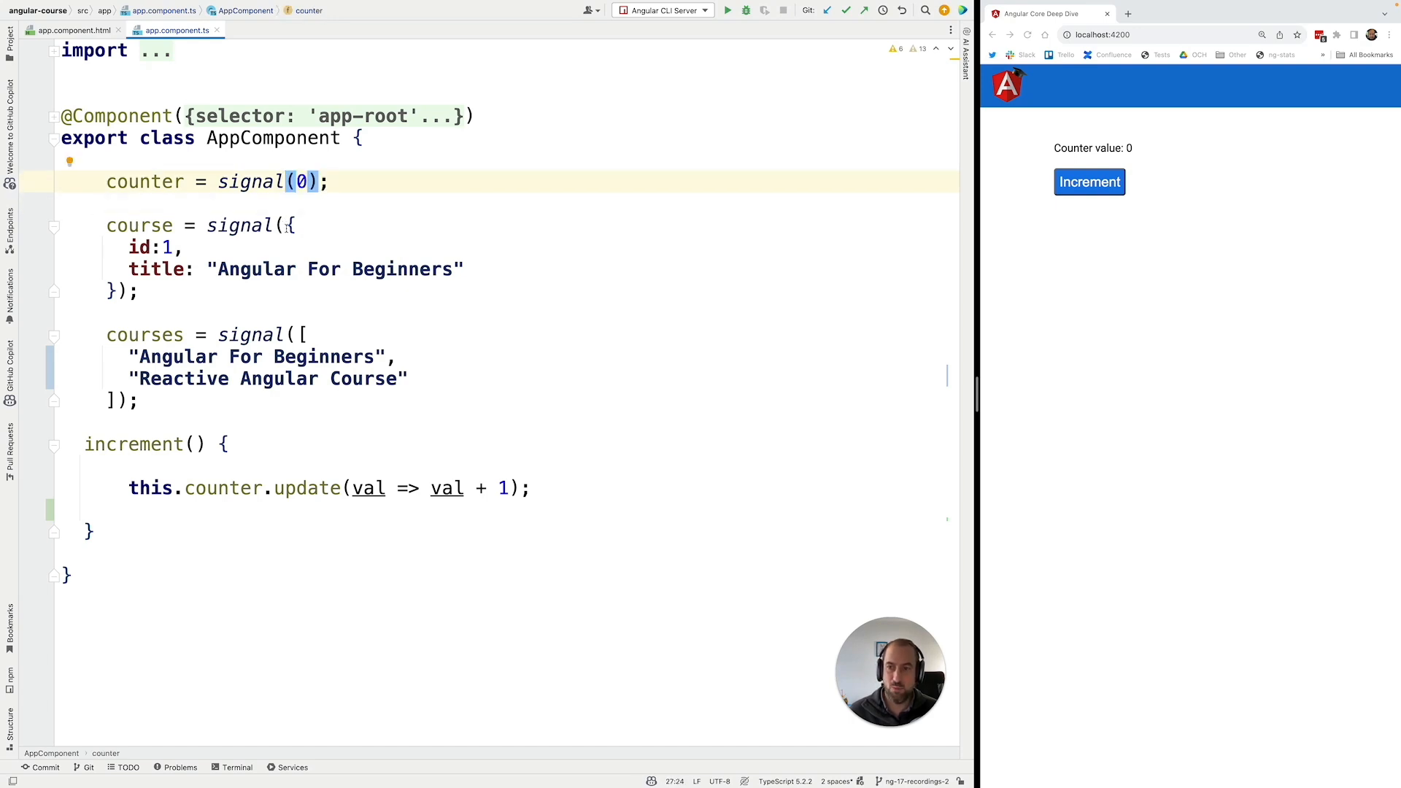
Step: Review the counter, course and courses signals, then move to app.component.html
double_click(139, 225)
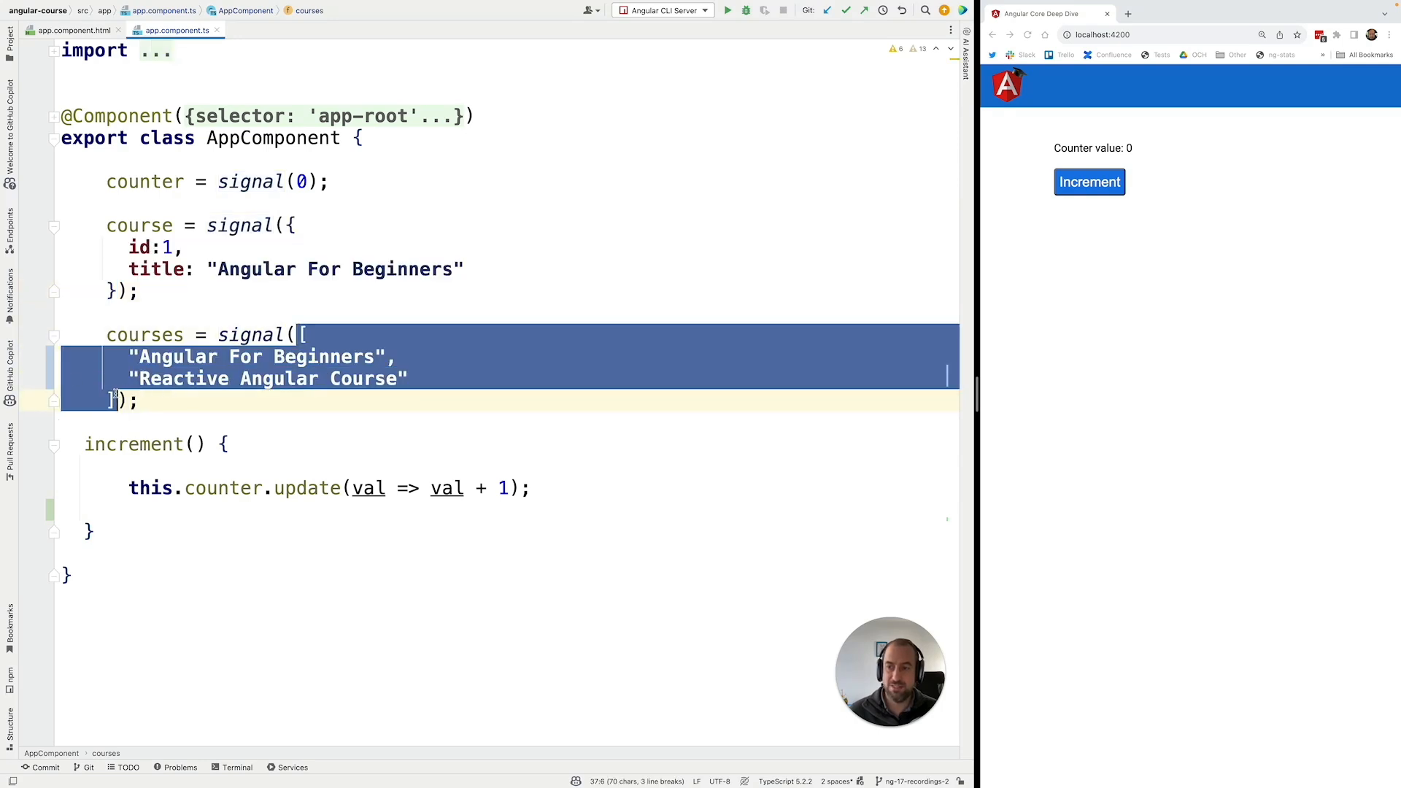
left_click(263, 307)
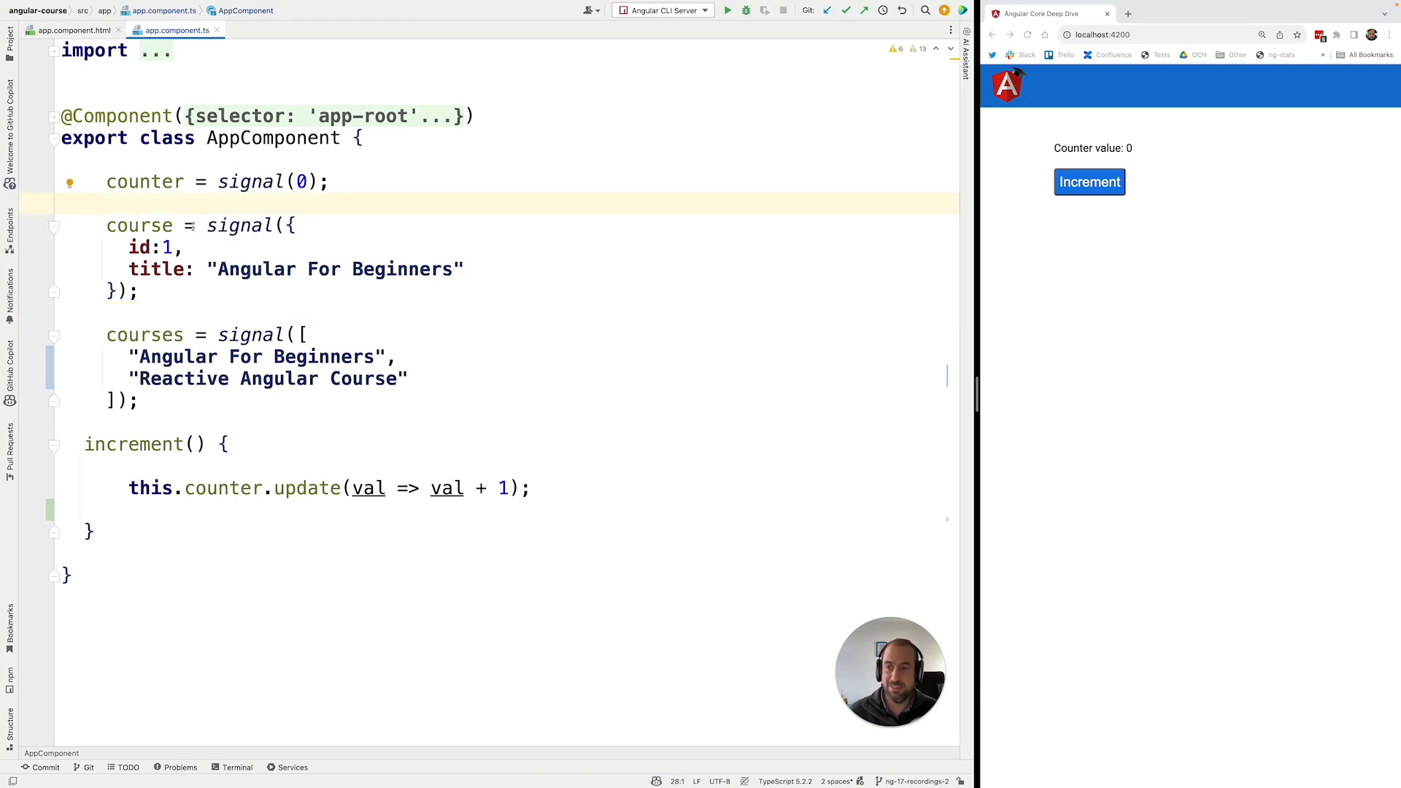
double_click(138, 225)
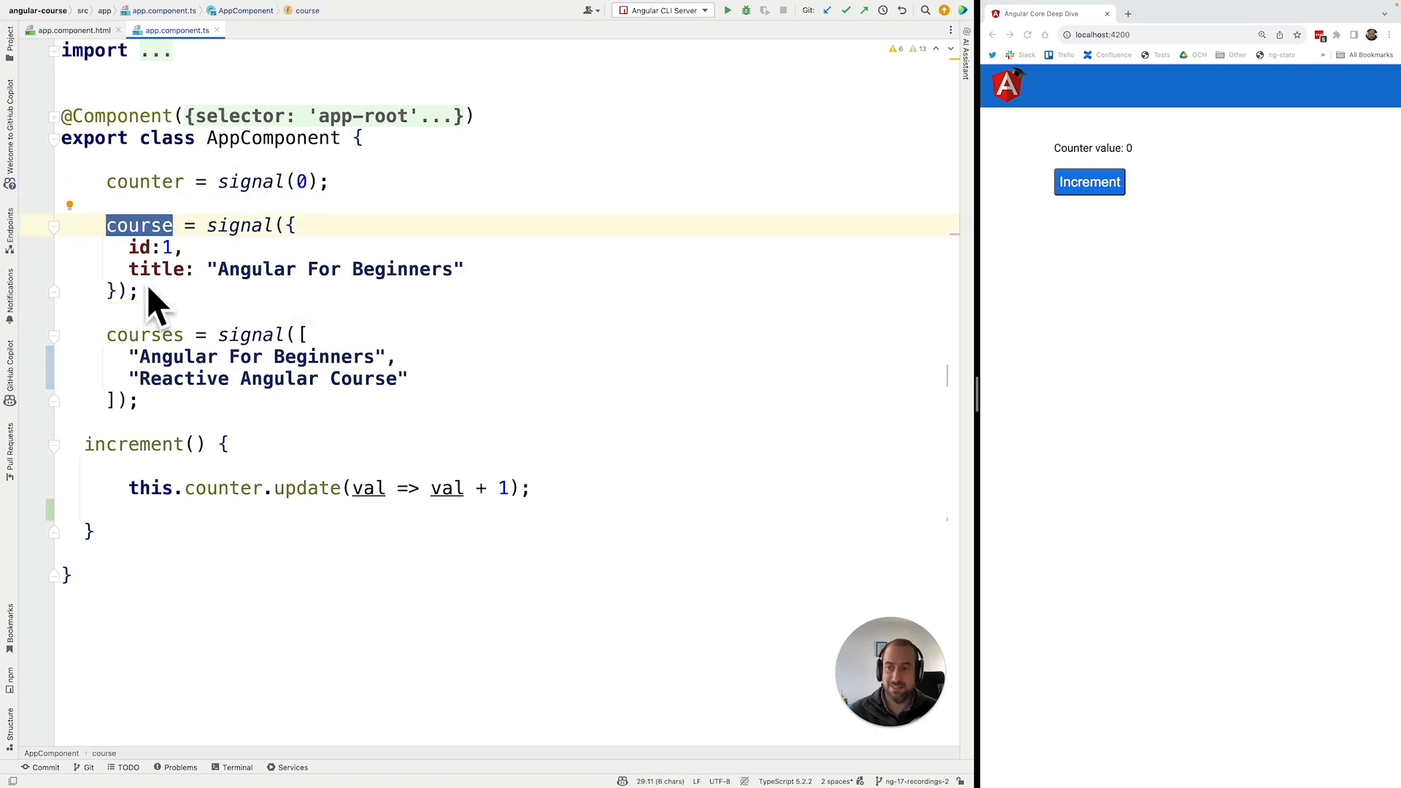
double_click(144, 335)
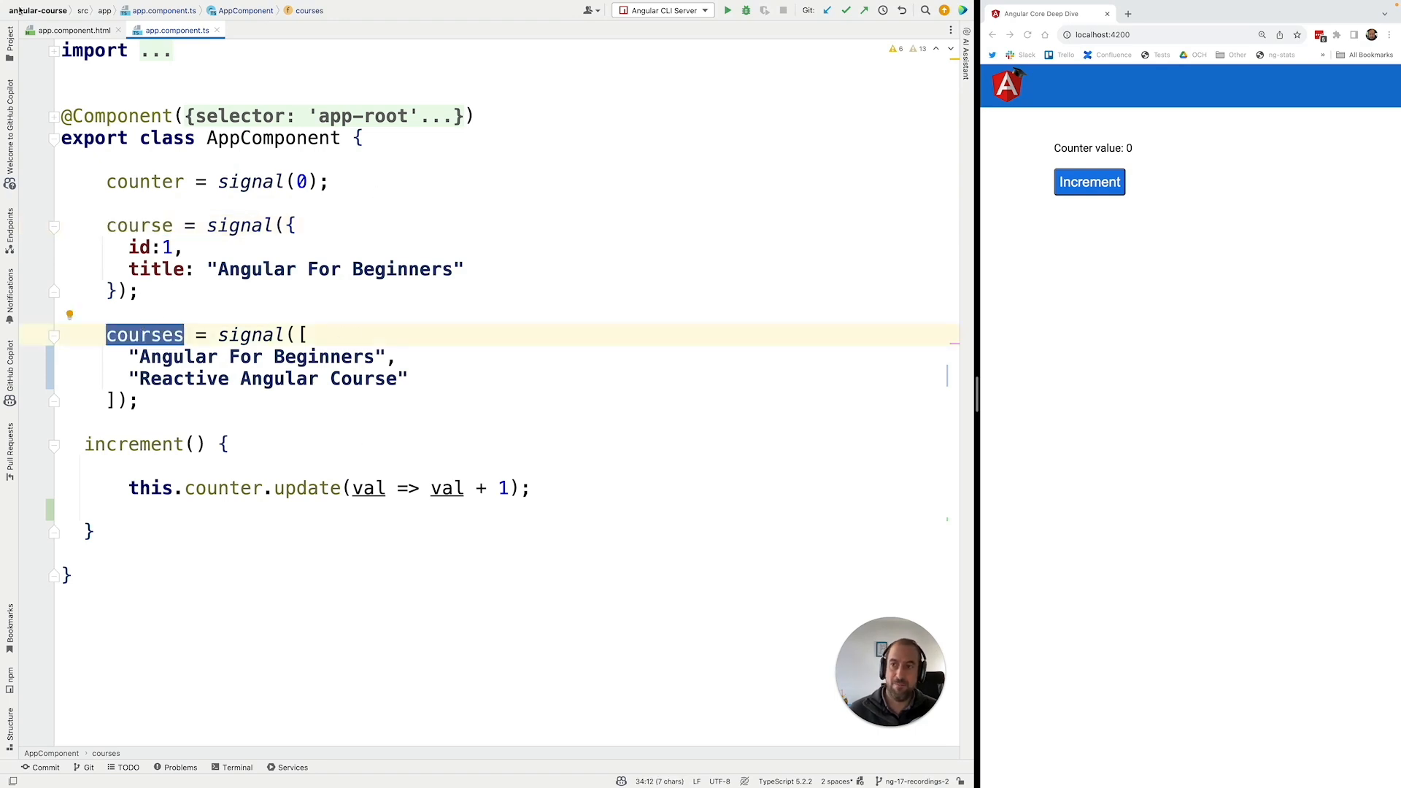
left_click(79, 29)
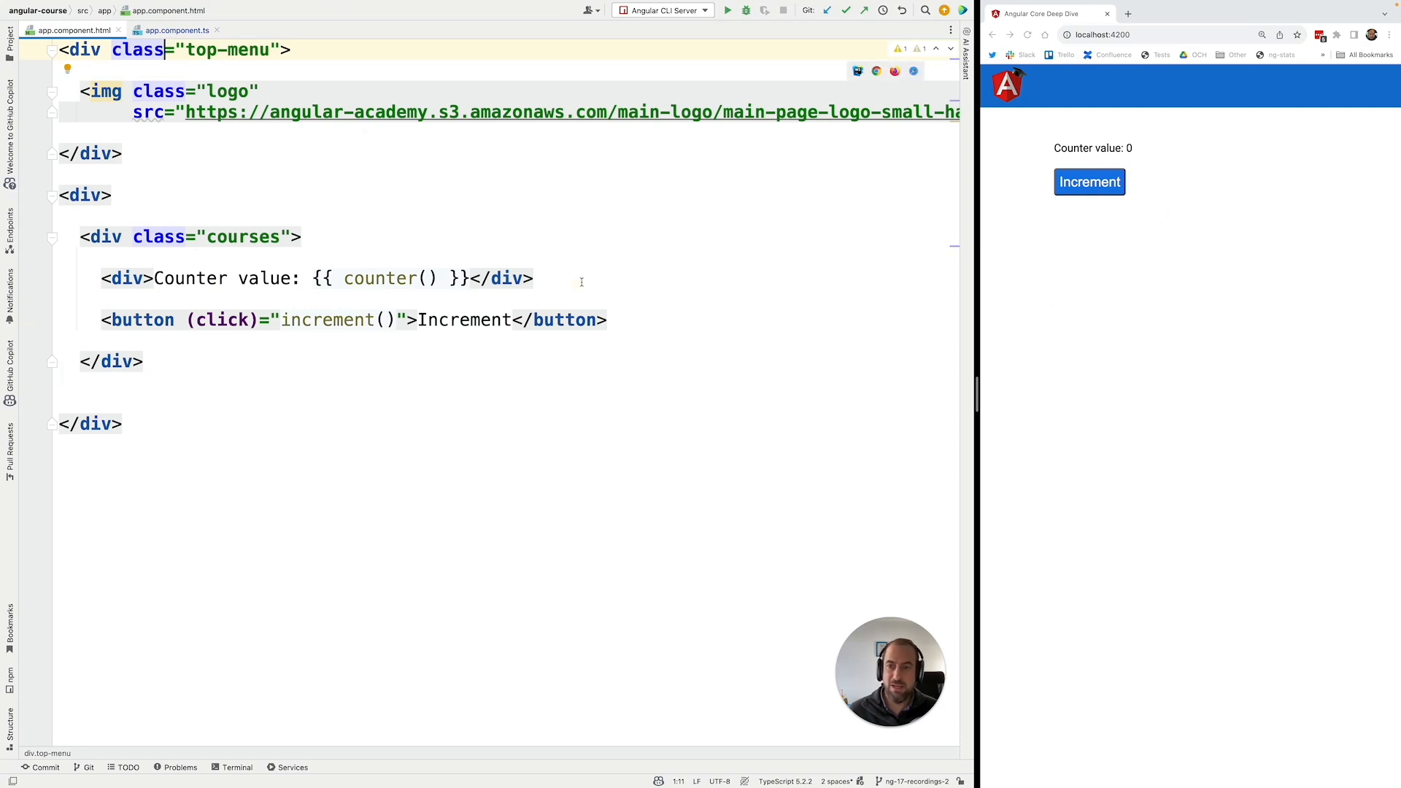
Step: Add <div>Course Title: {{ course().title }}</div> on a new line below the counter
key("Enter")
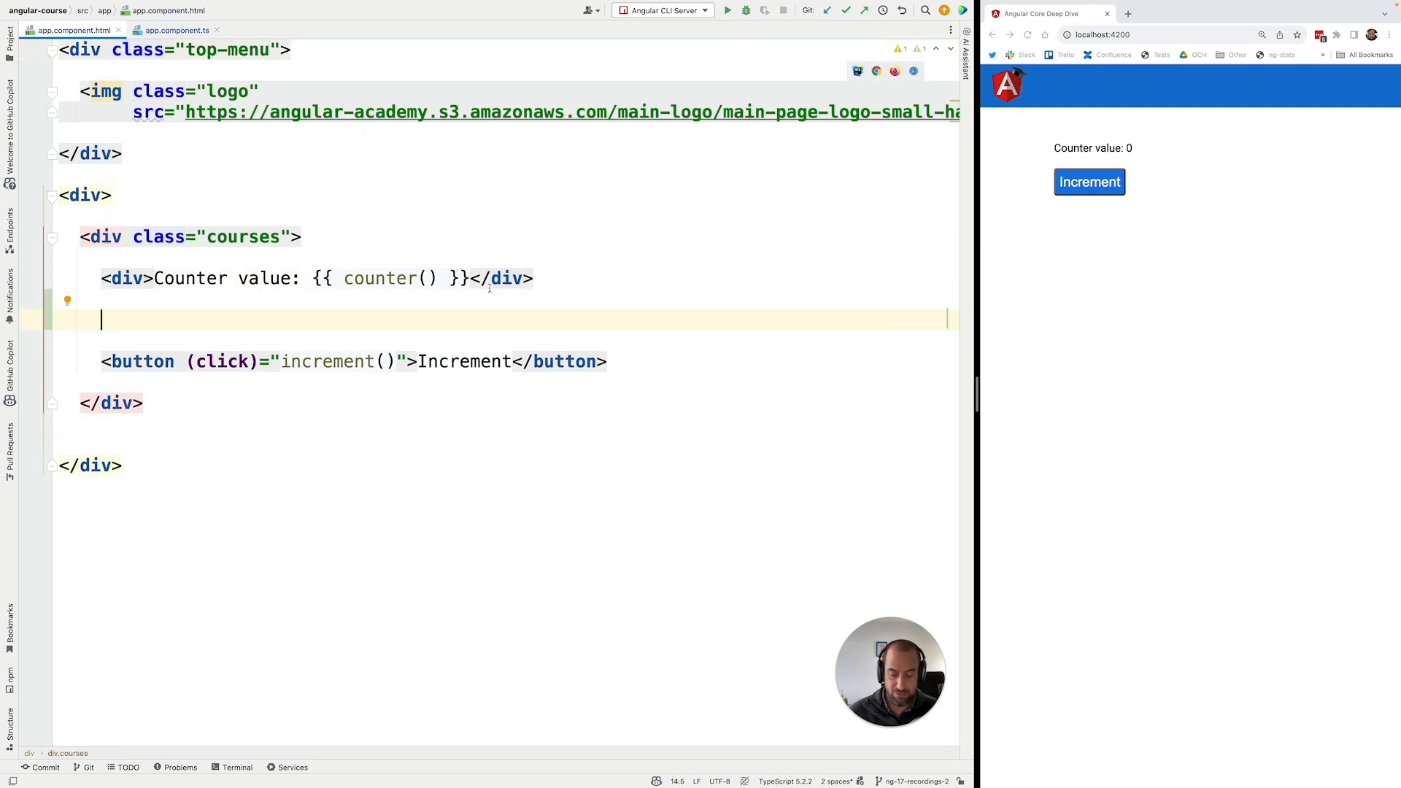
type("<div></div>")
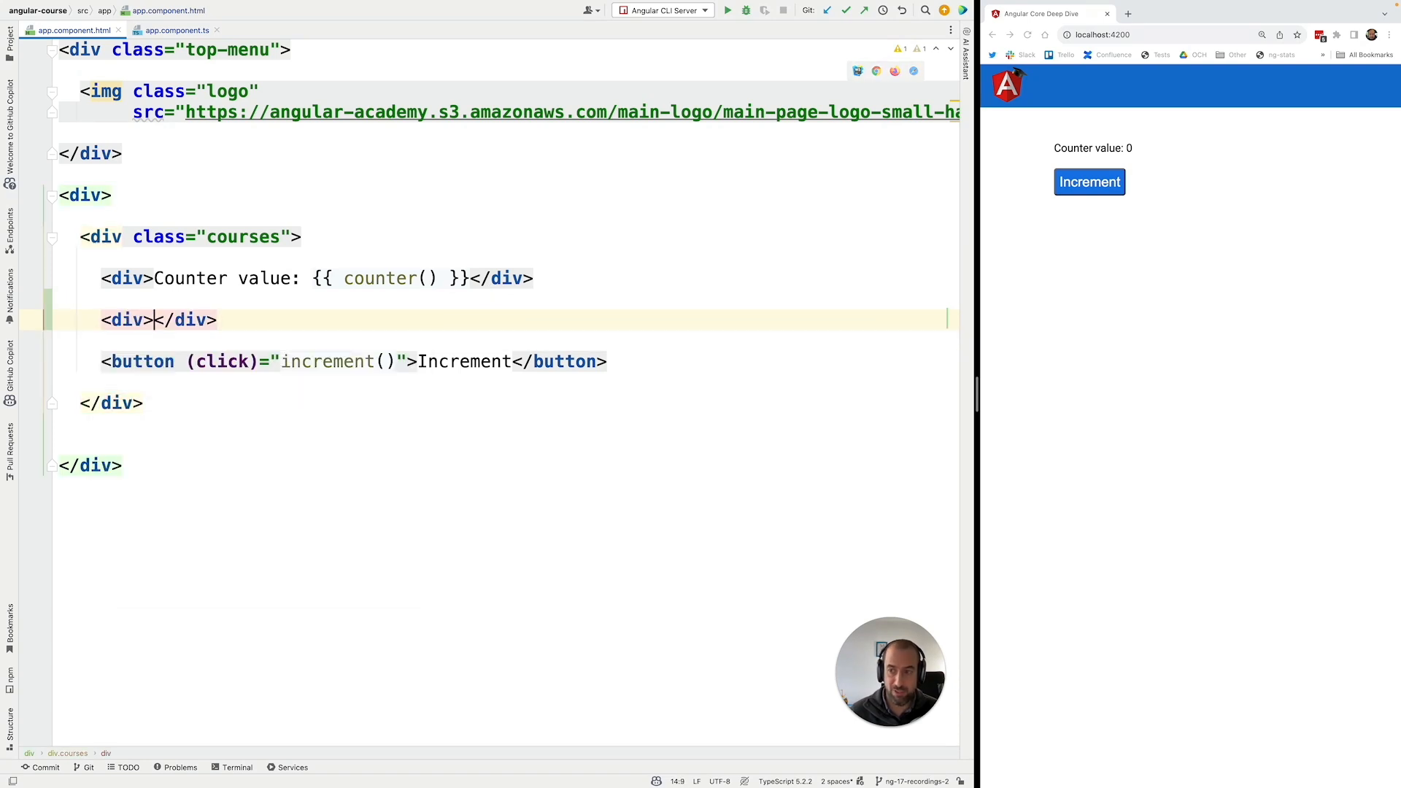
type("Course")
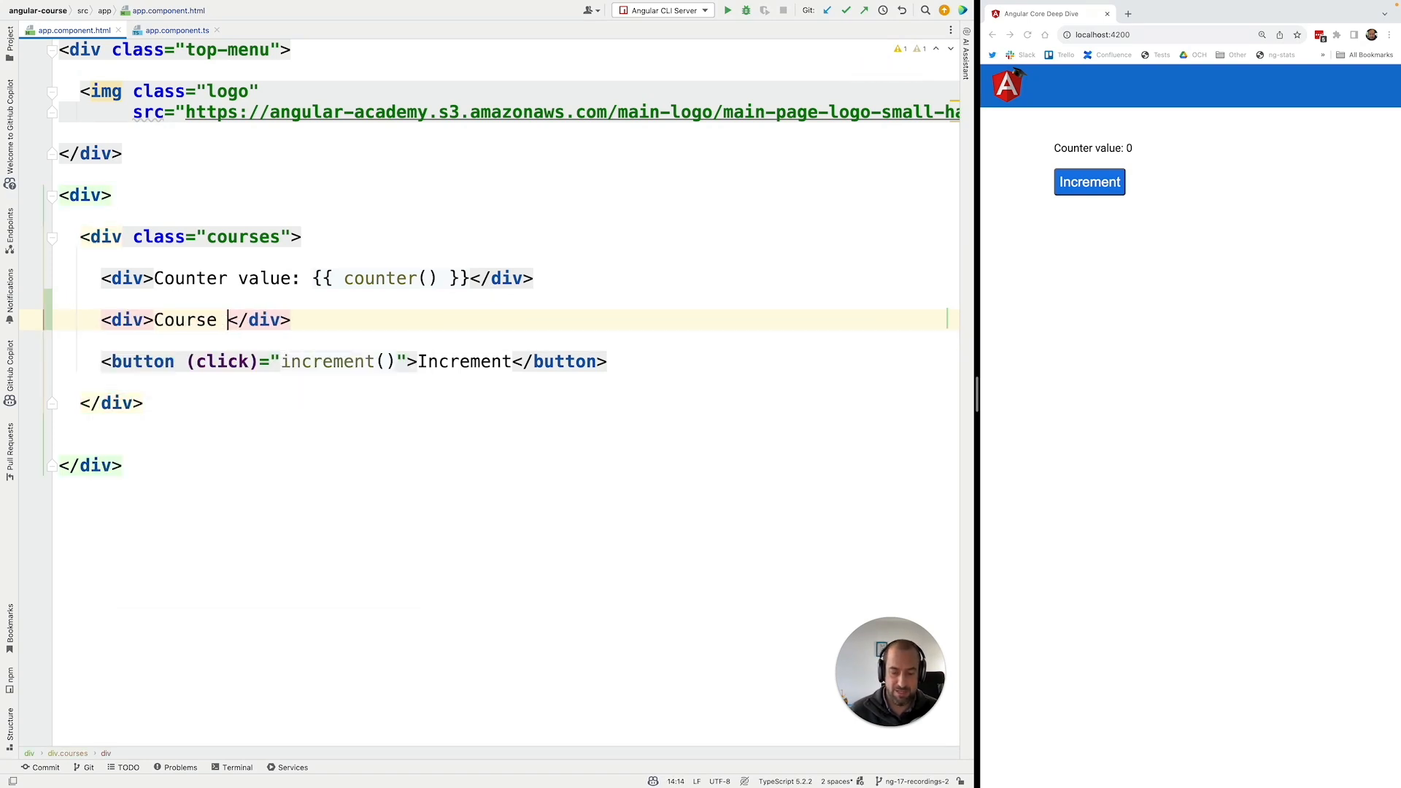
type("Ti")
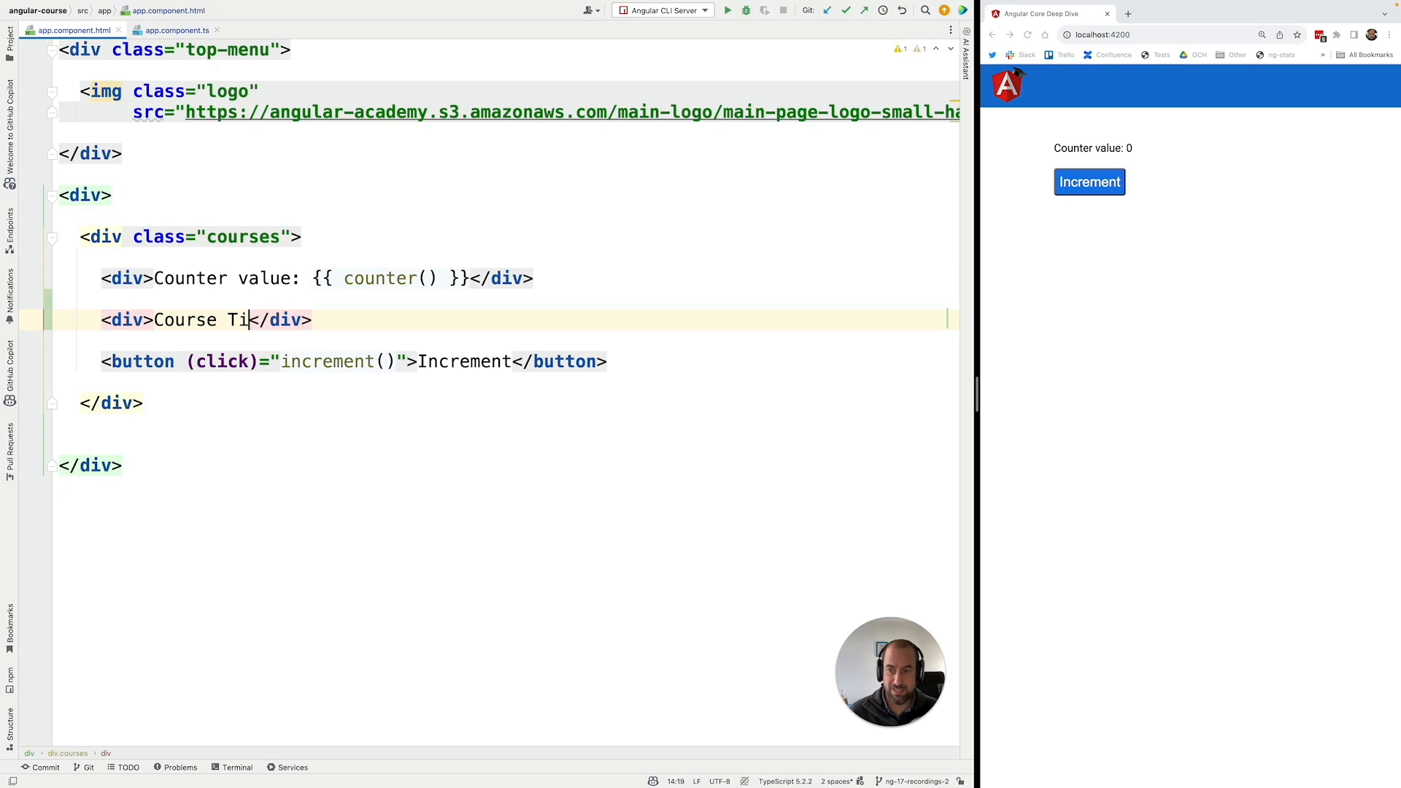
type("tle:")
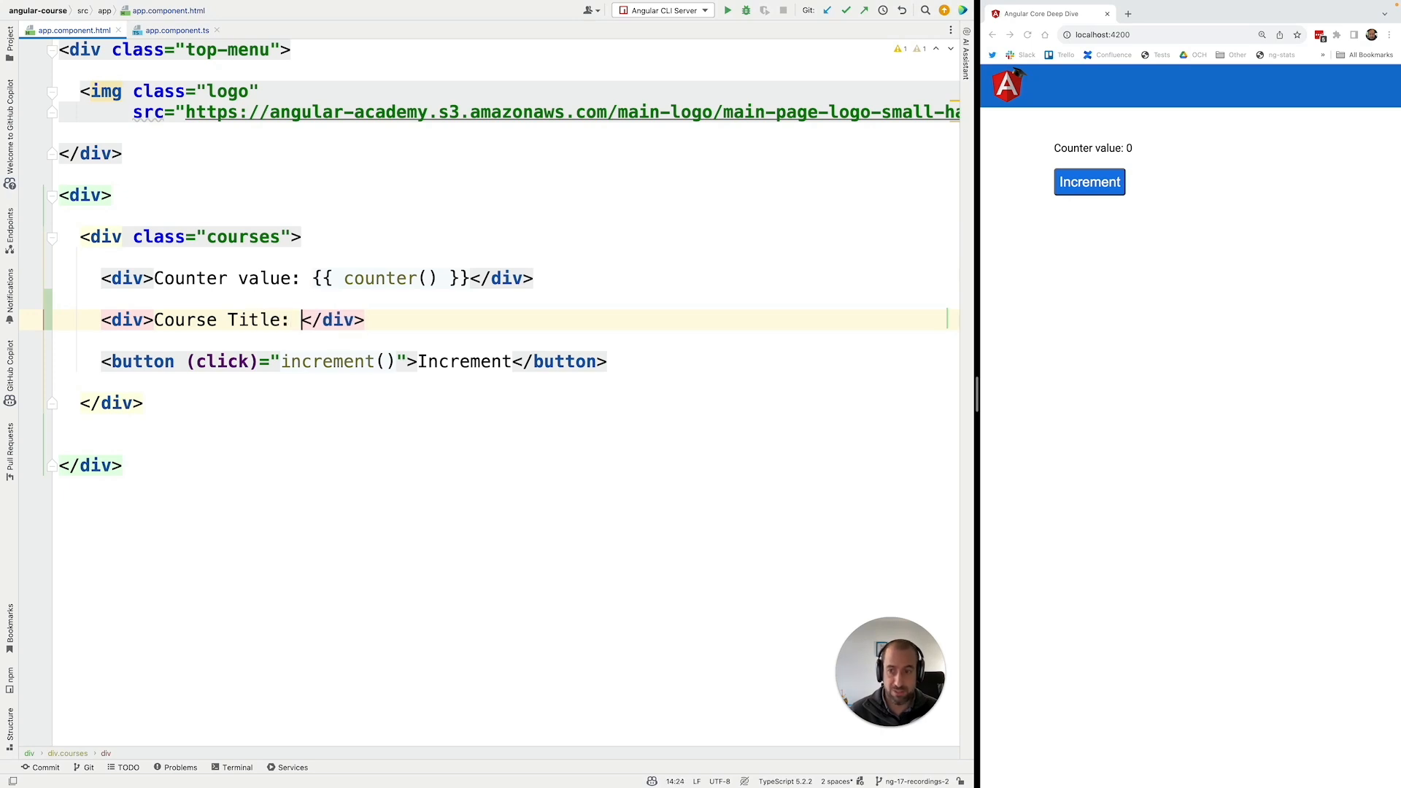
type("{{  }}")
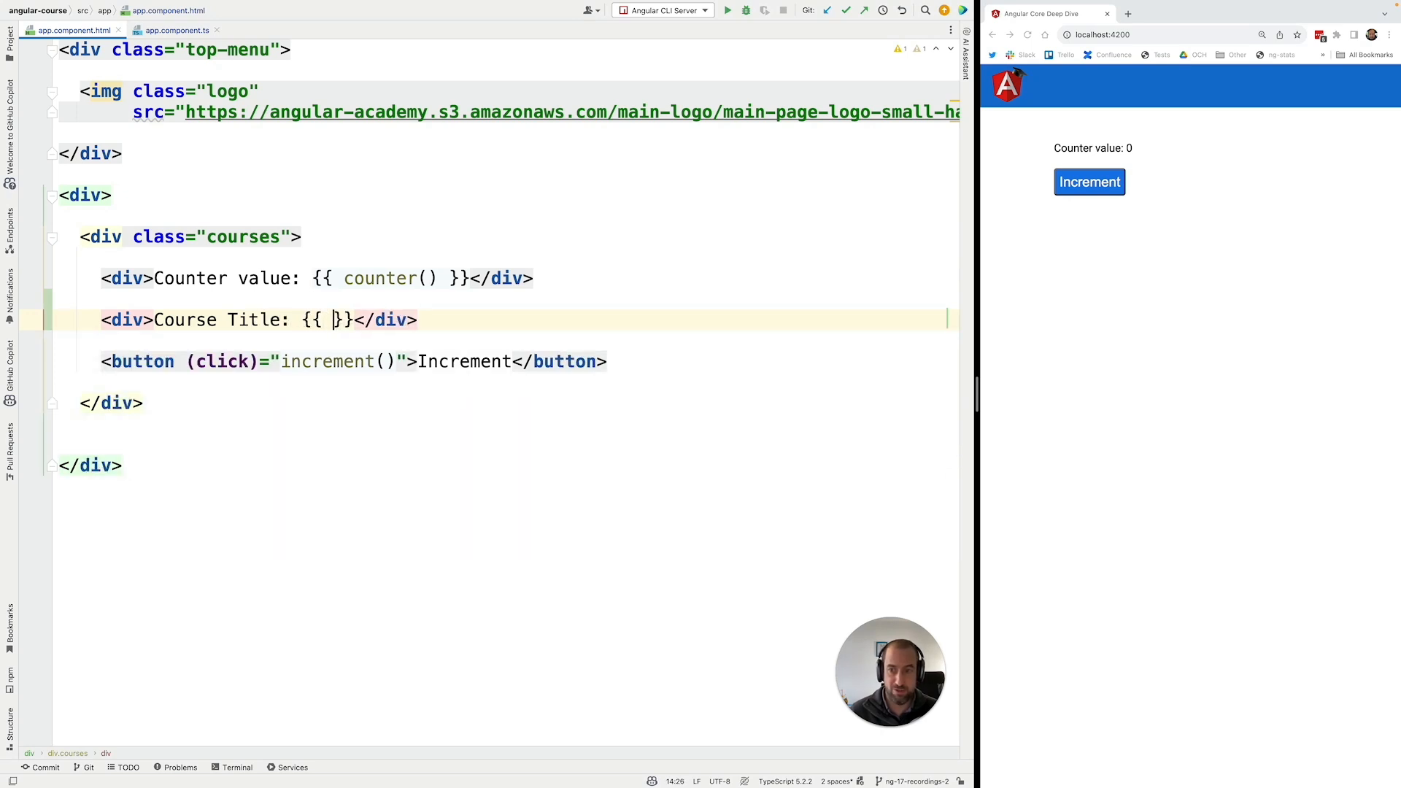
type("course(")
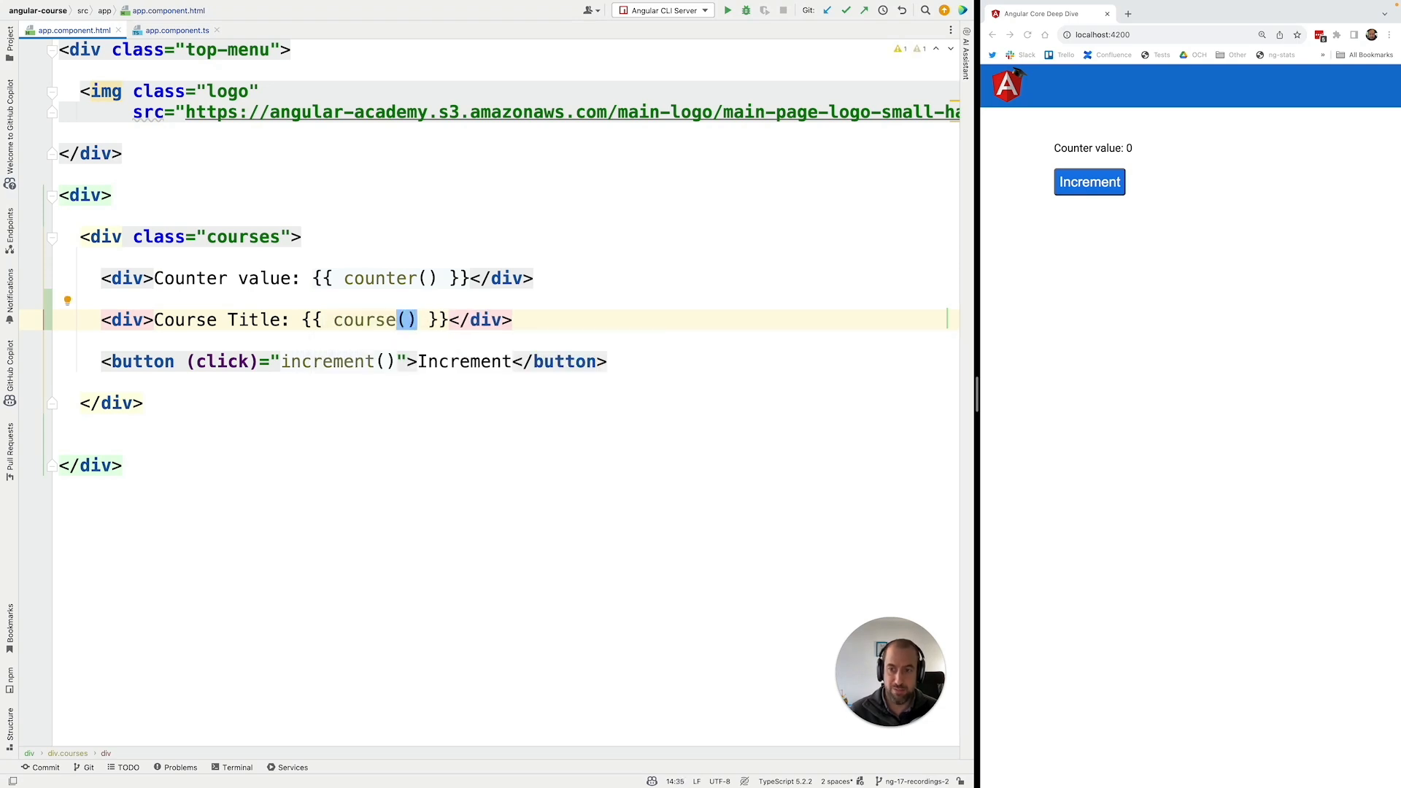
type(".title")
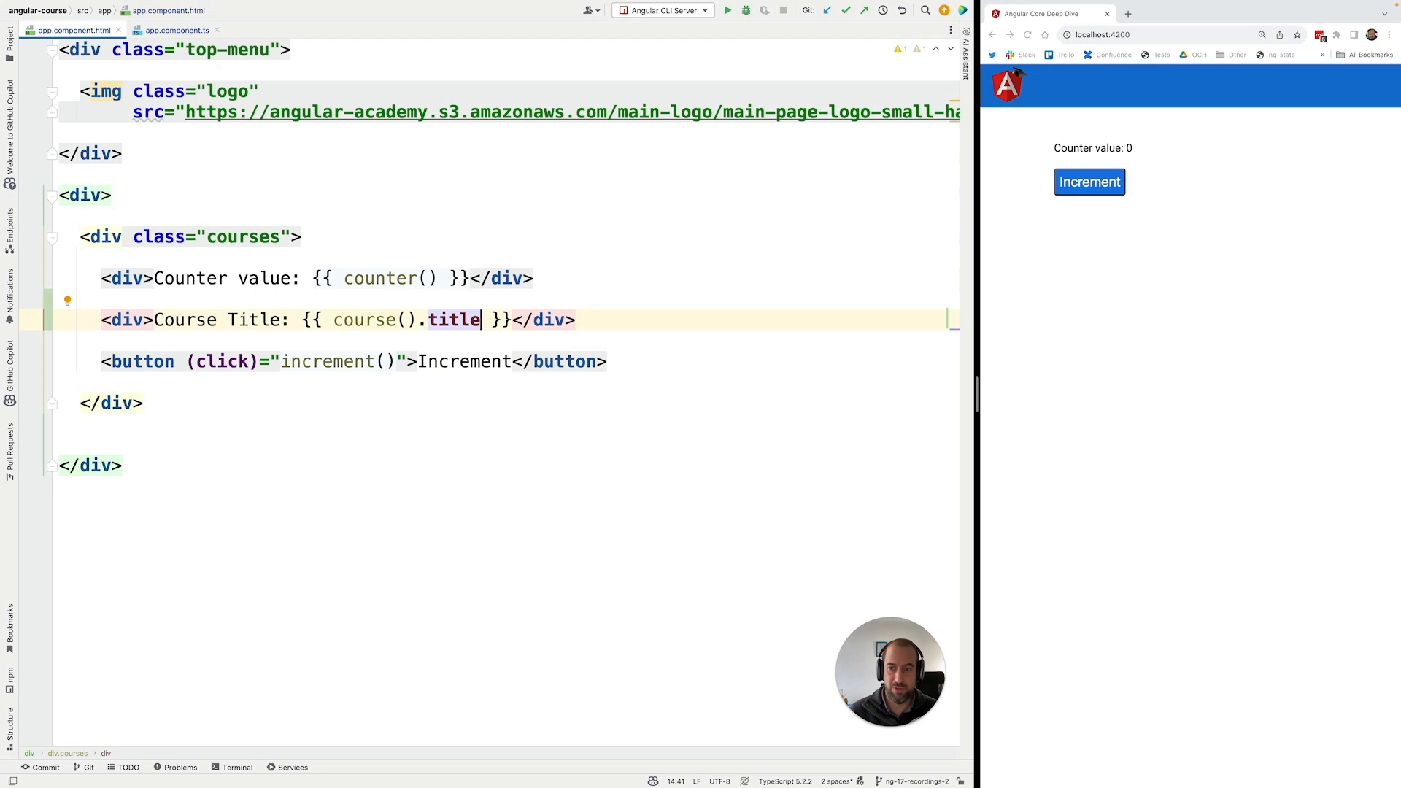
key("Enter")
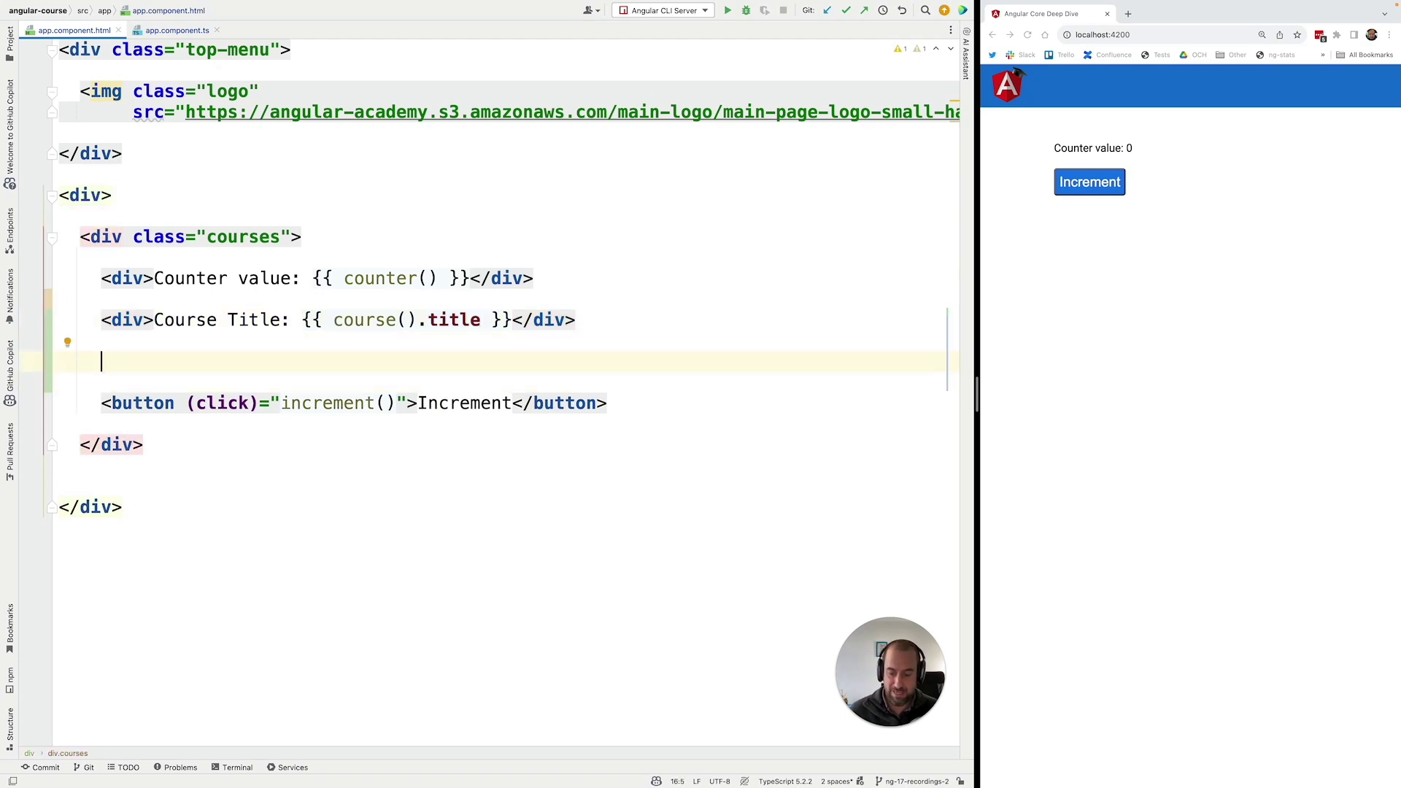
Step: Add <div>Courses: {{ courses().join(", ") }}</div> so the browser lists both course names
type("<div>Courses: </div>")
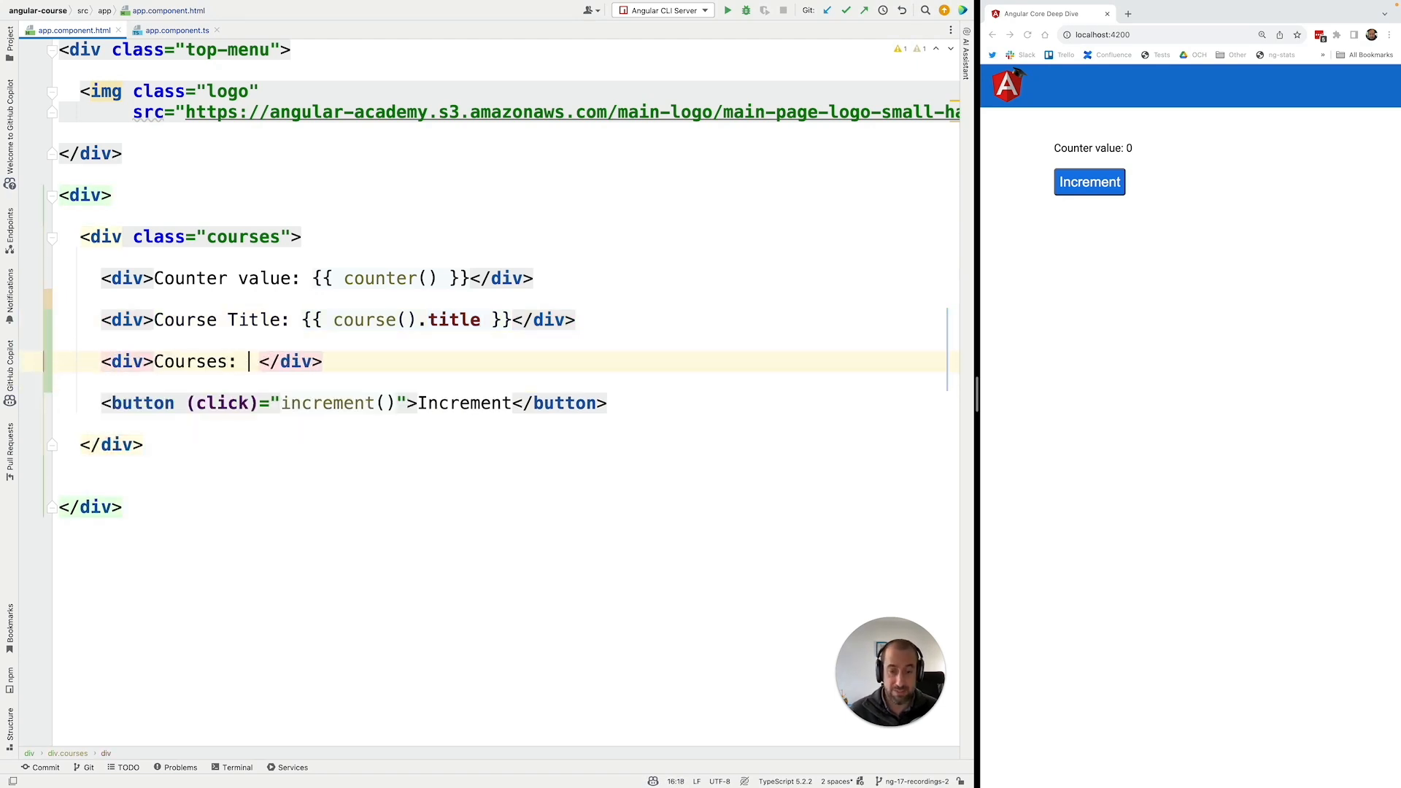
type("{")
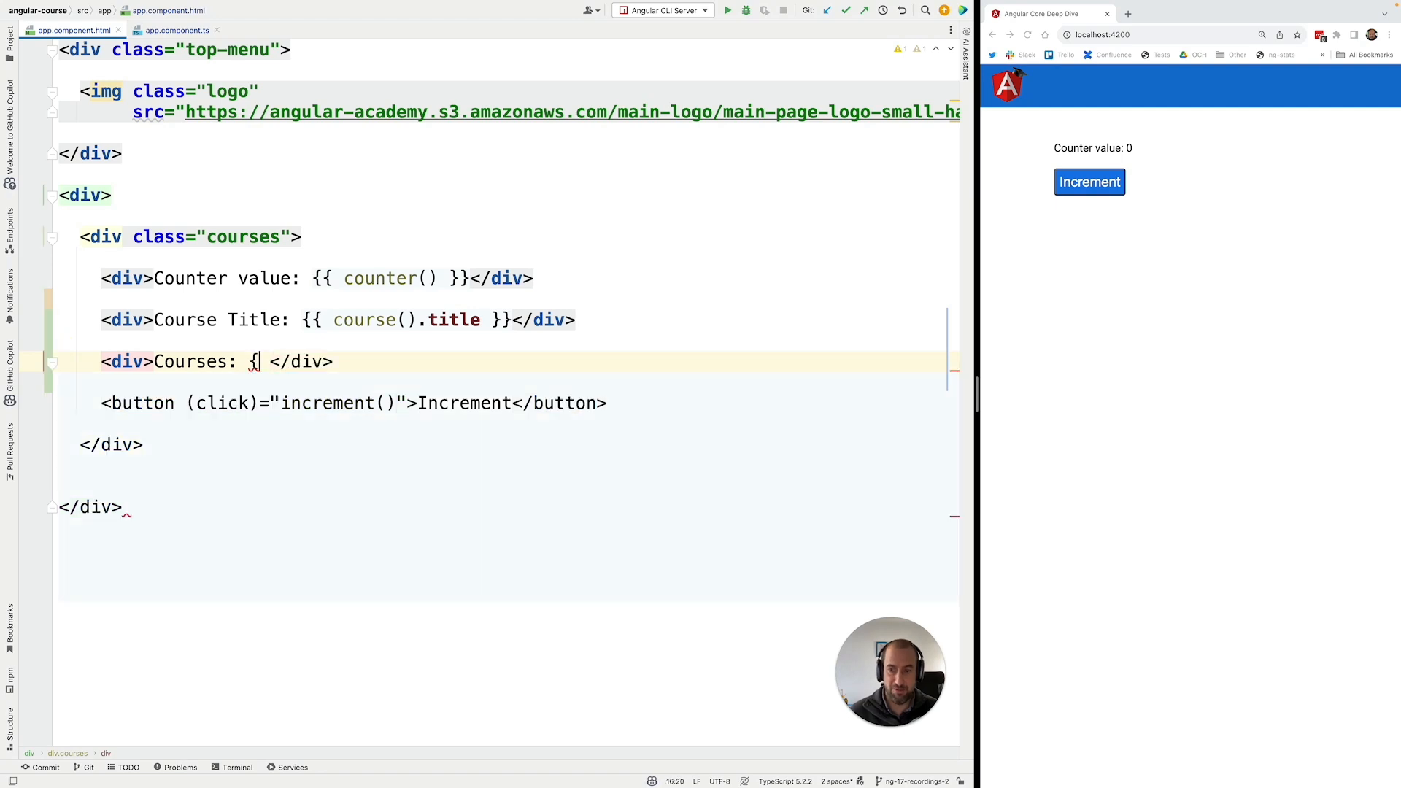
type("{ }}")
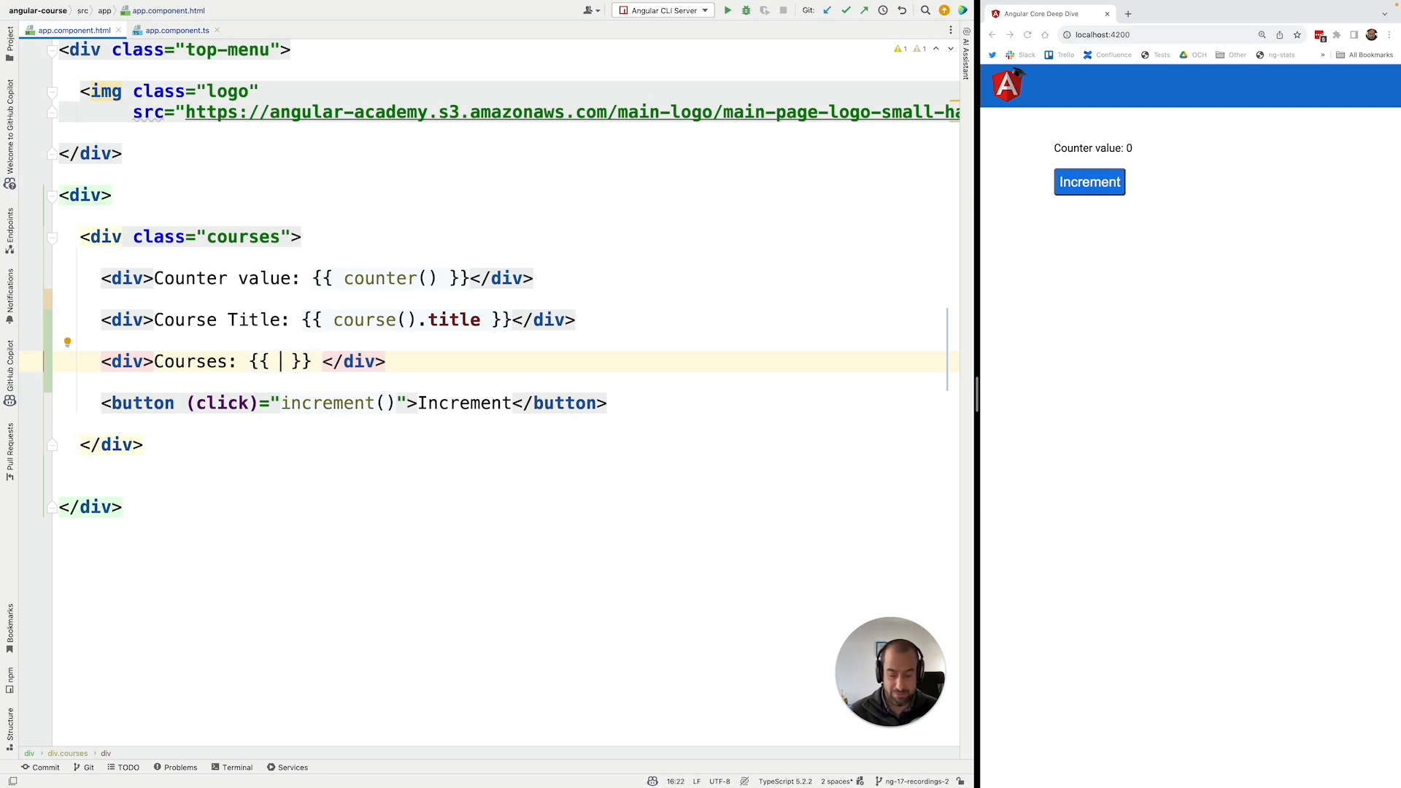
type("courses()")
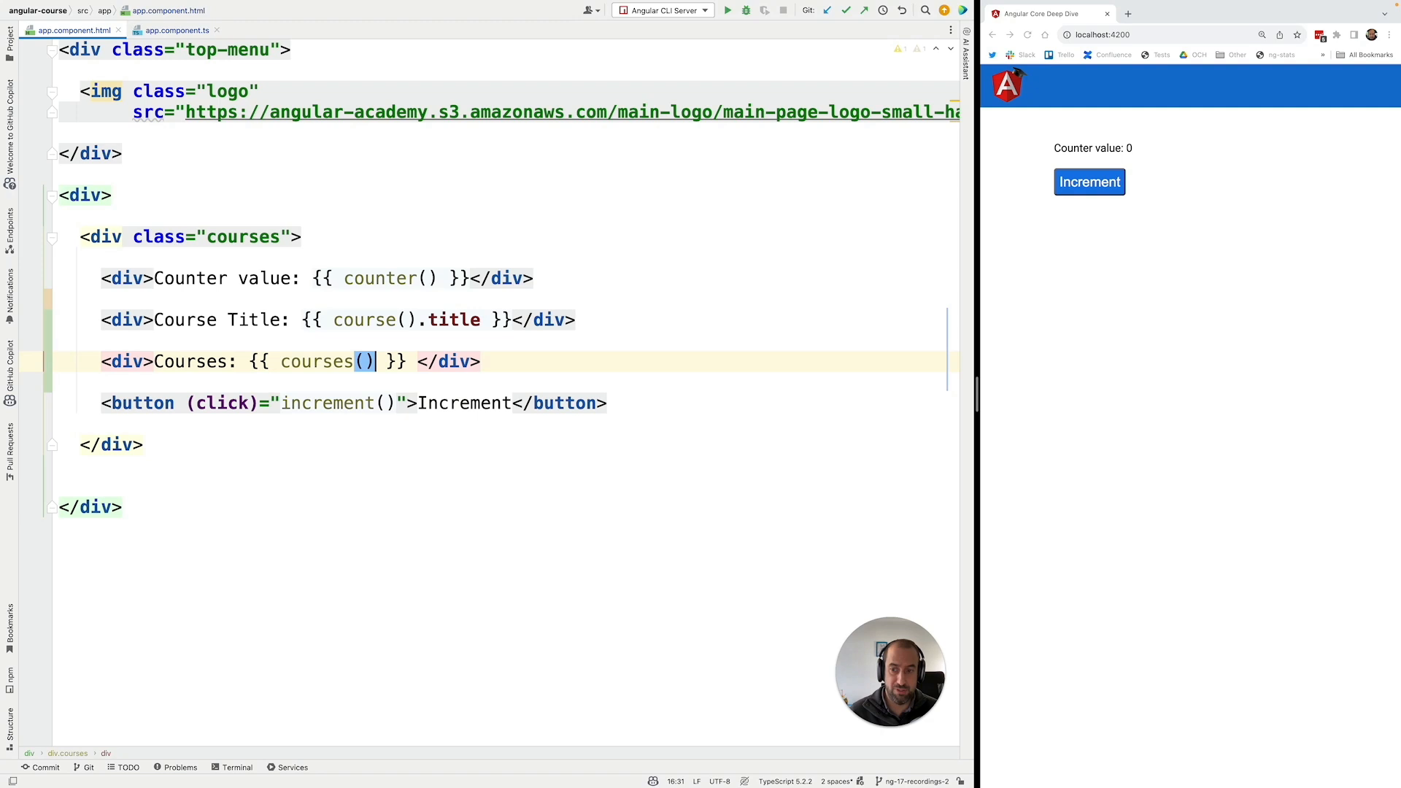
type(".join(\"")
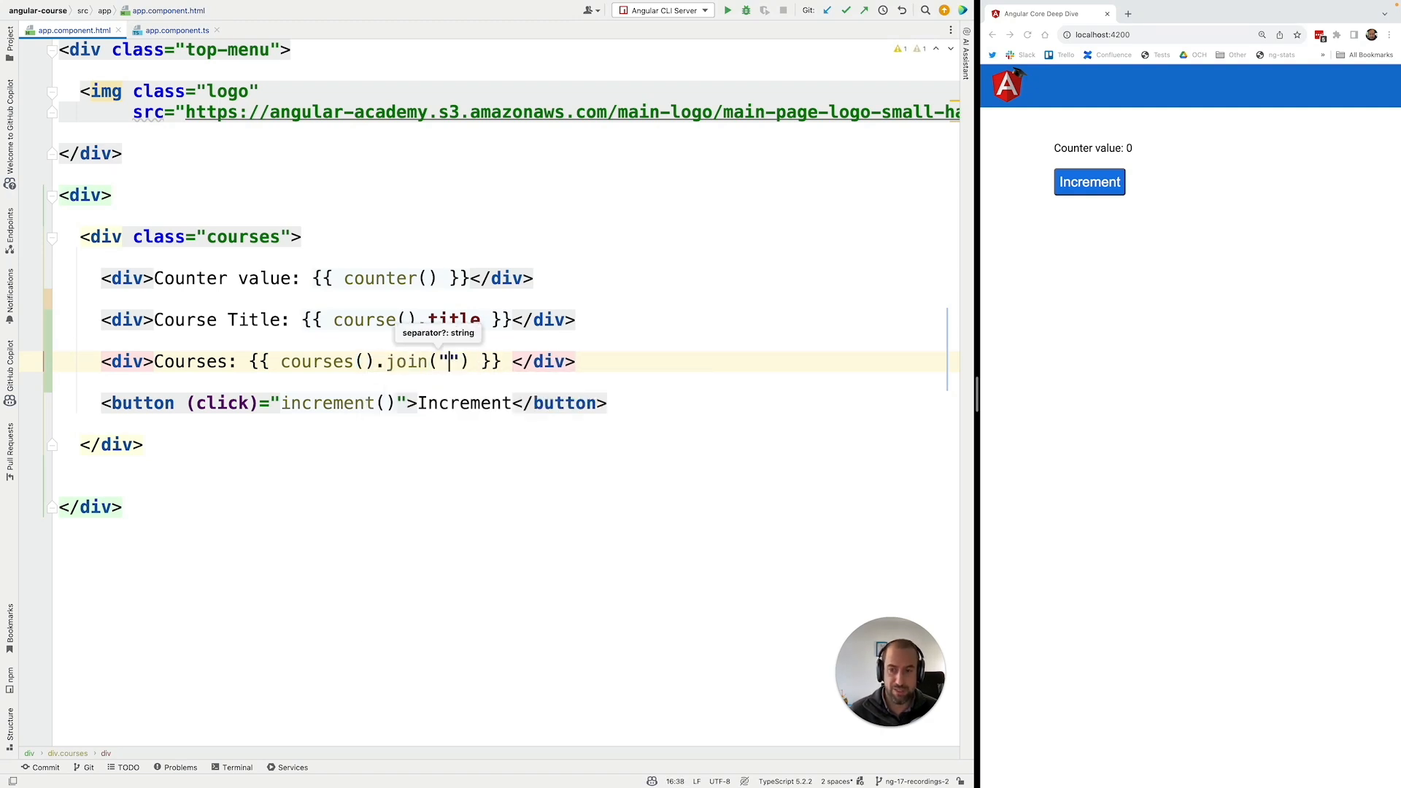
type(",")
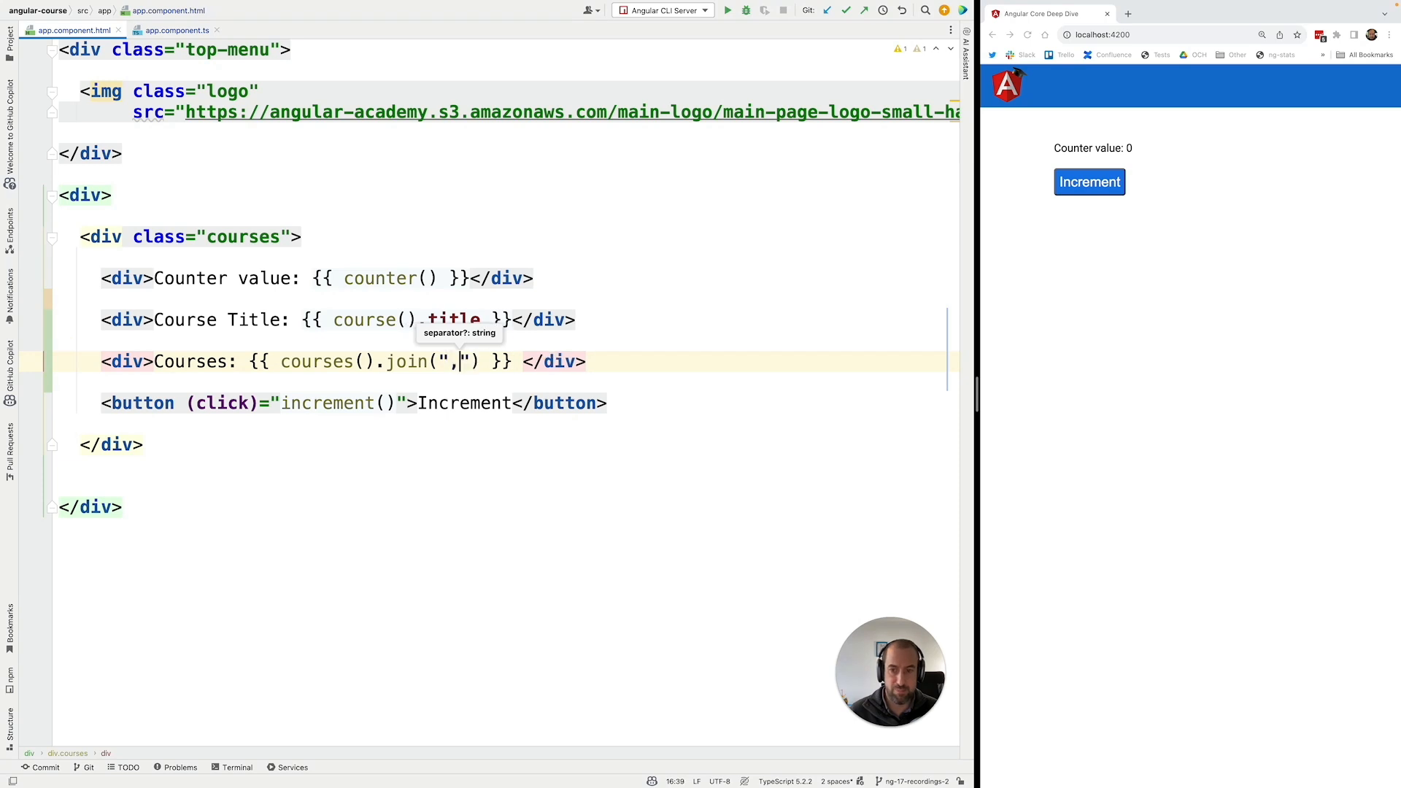
type("\" \"")
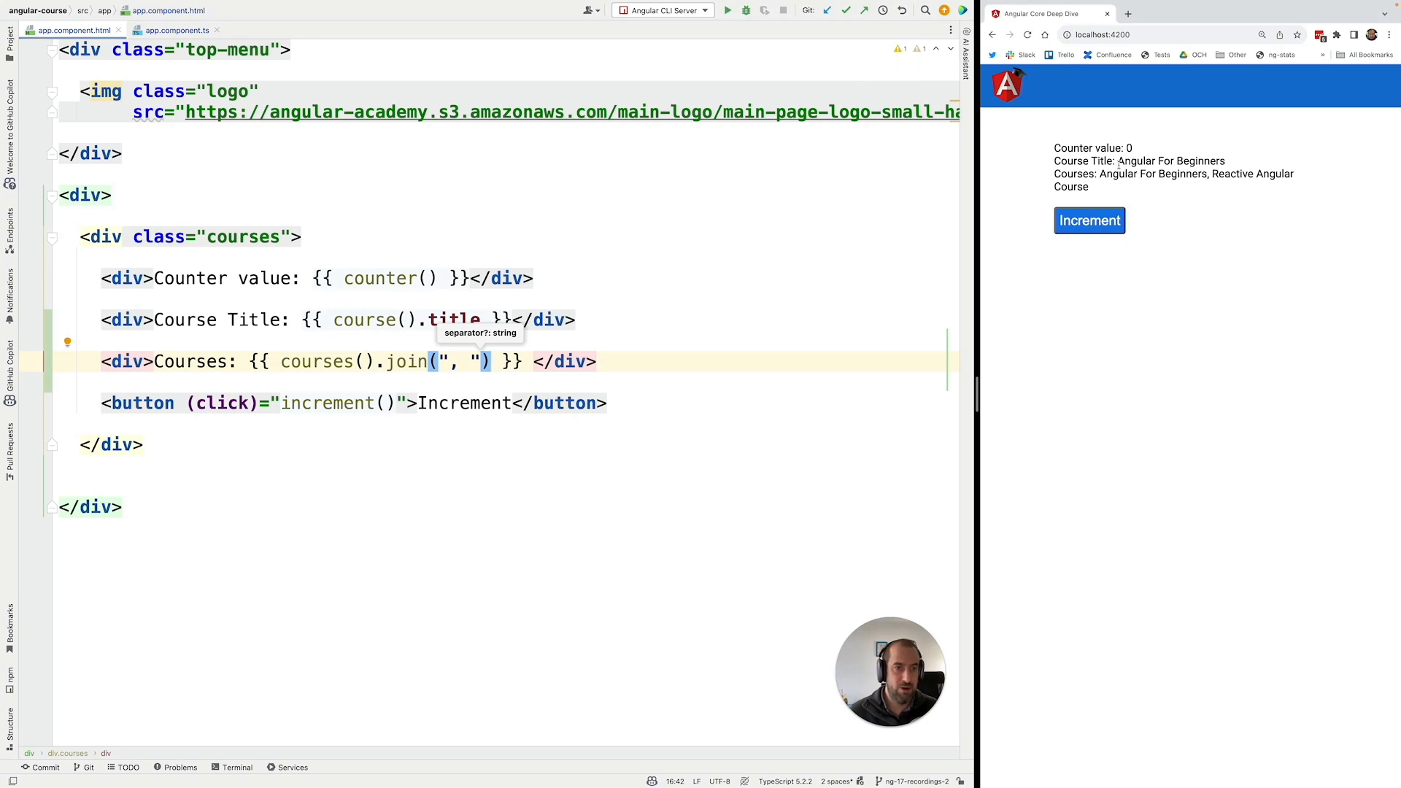
Step: Check the rendered course title in the browser and return to app.component.ts
double_click(1171, 160)
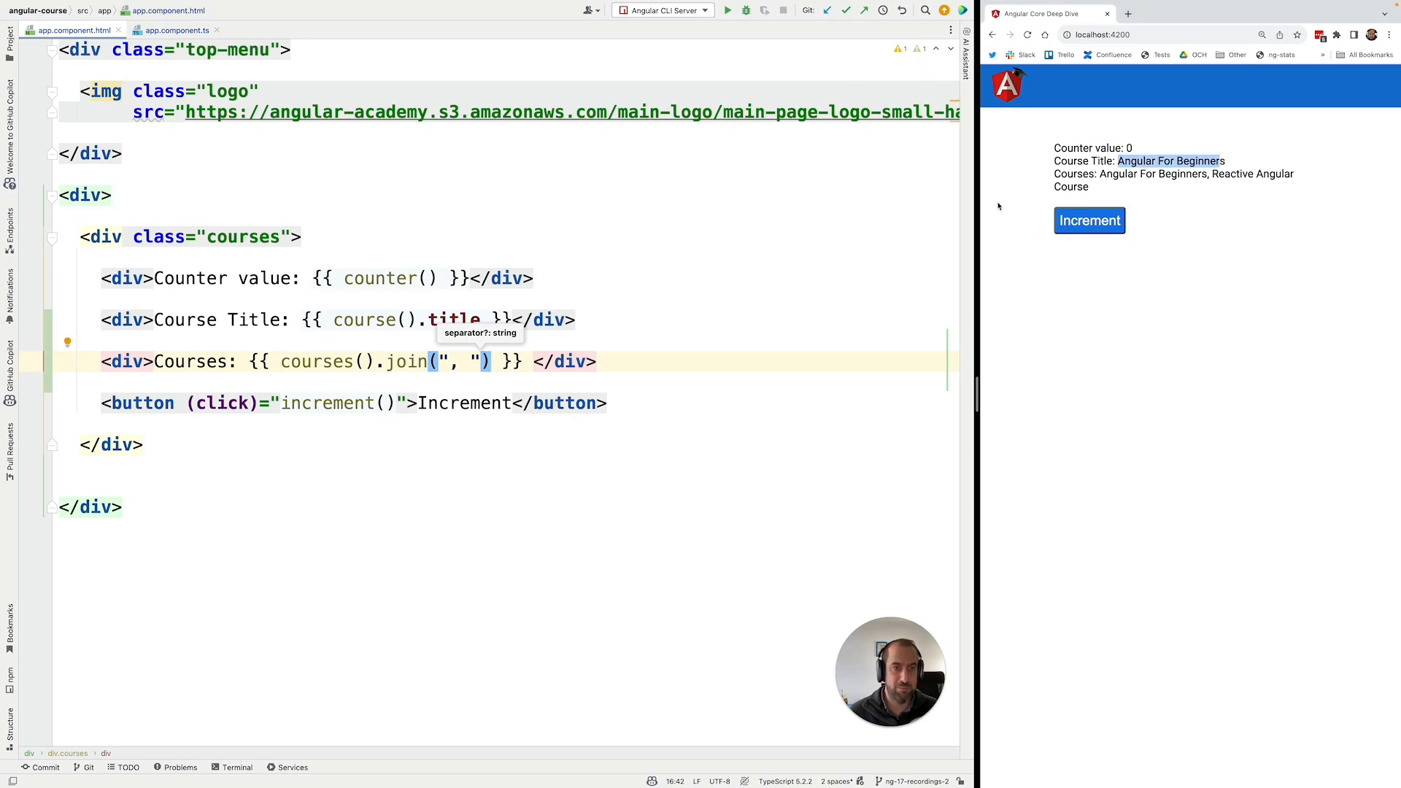
left_click(170, 29)
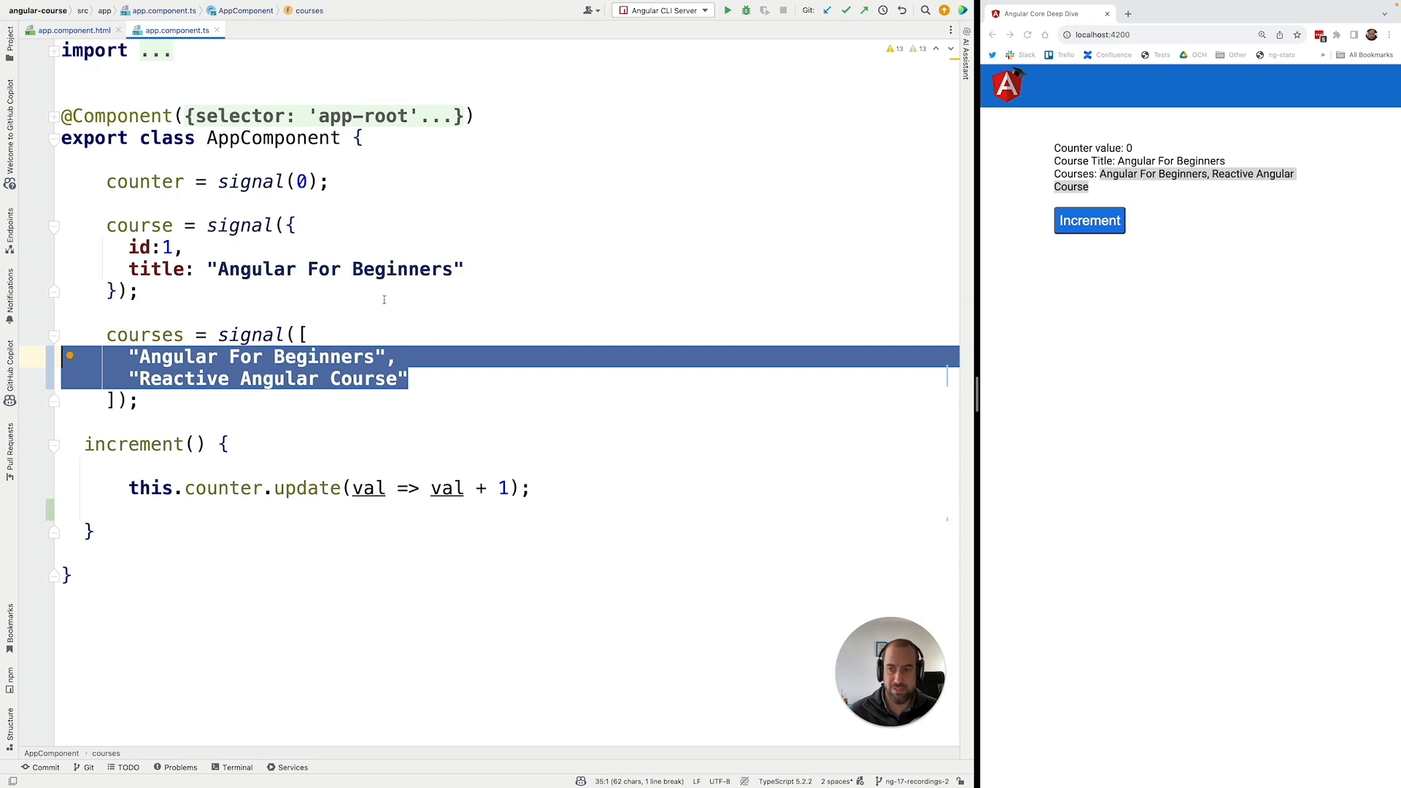
Step: Finish this.counter.update(val => val + 1); in increment() and start a new line
left_click(80, 29)
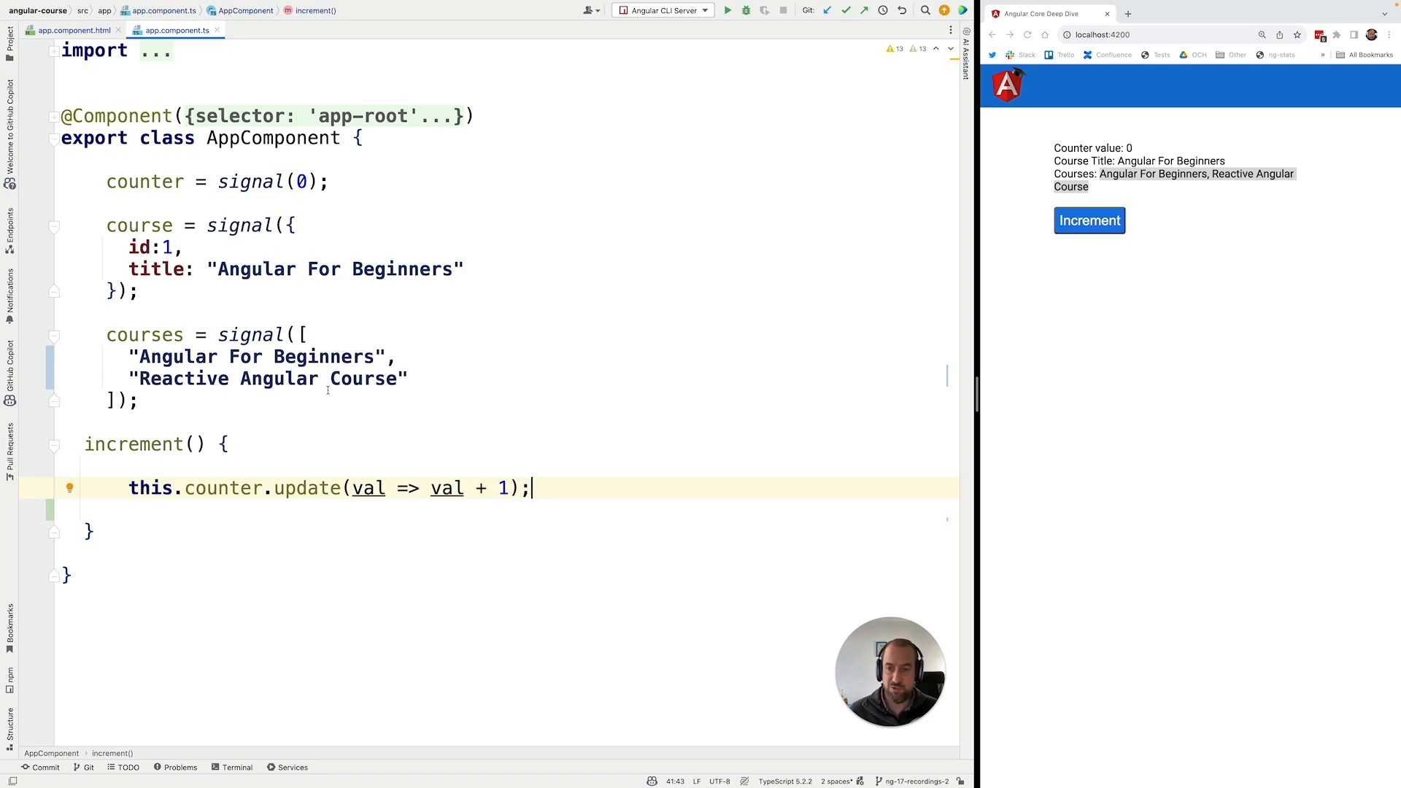
key("Enter")
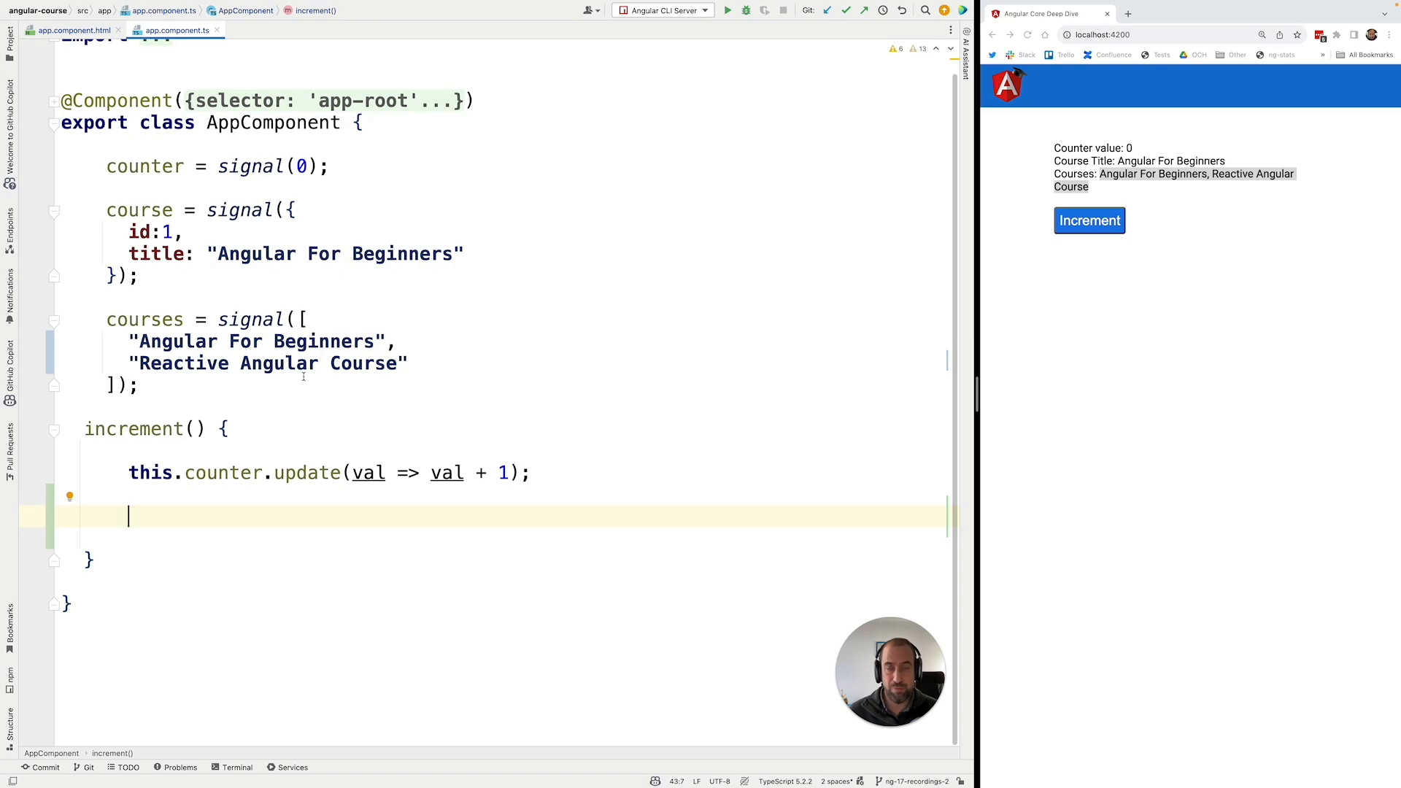
Step: Write this.course().title = "Hello World"; inside increment()
type("this.course(")
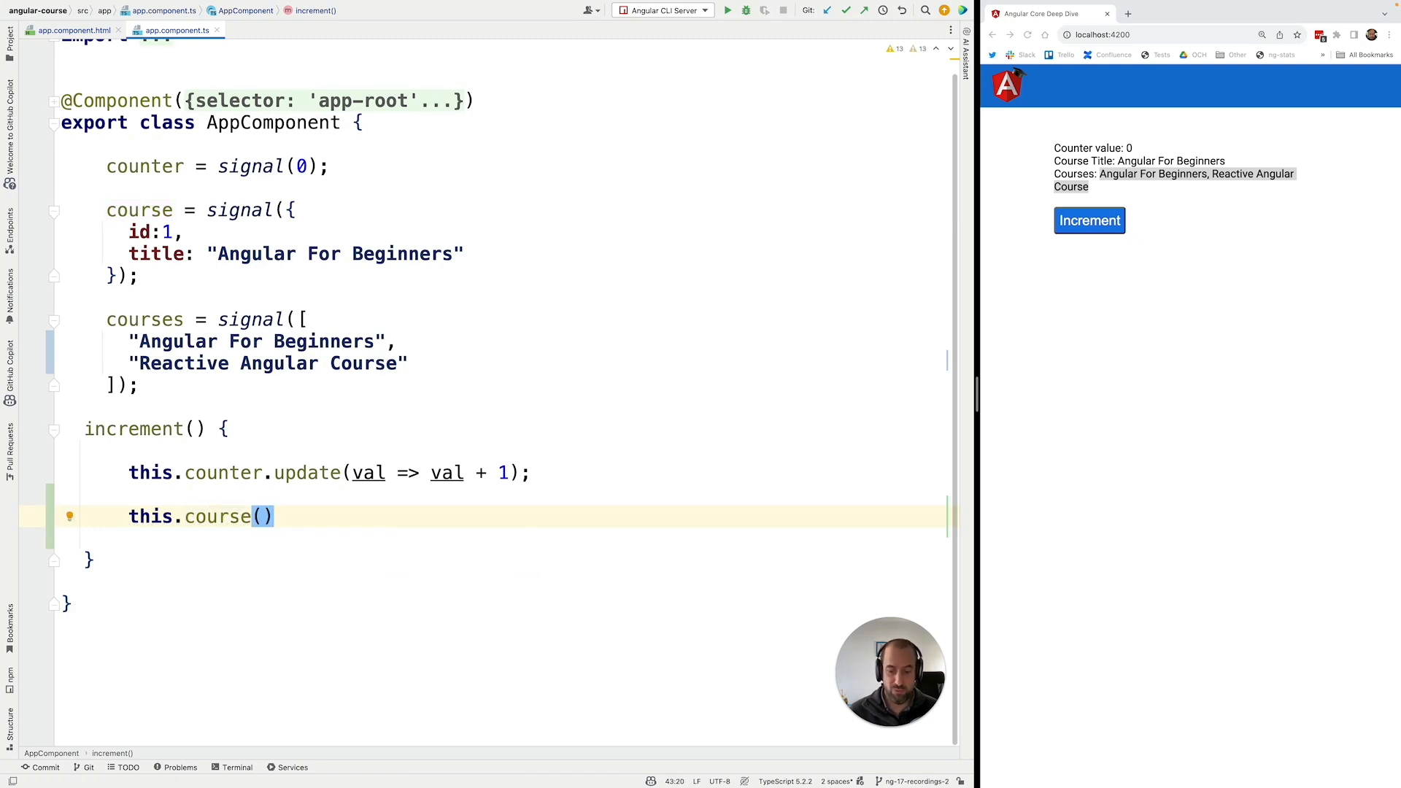
type(".title =")
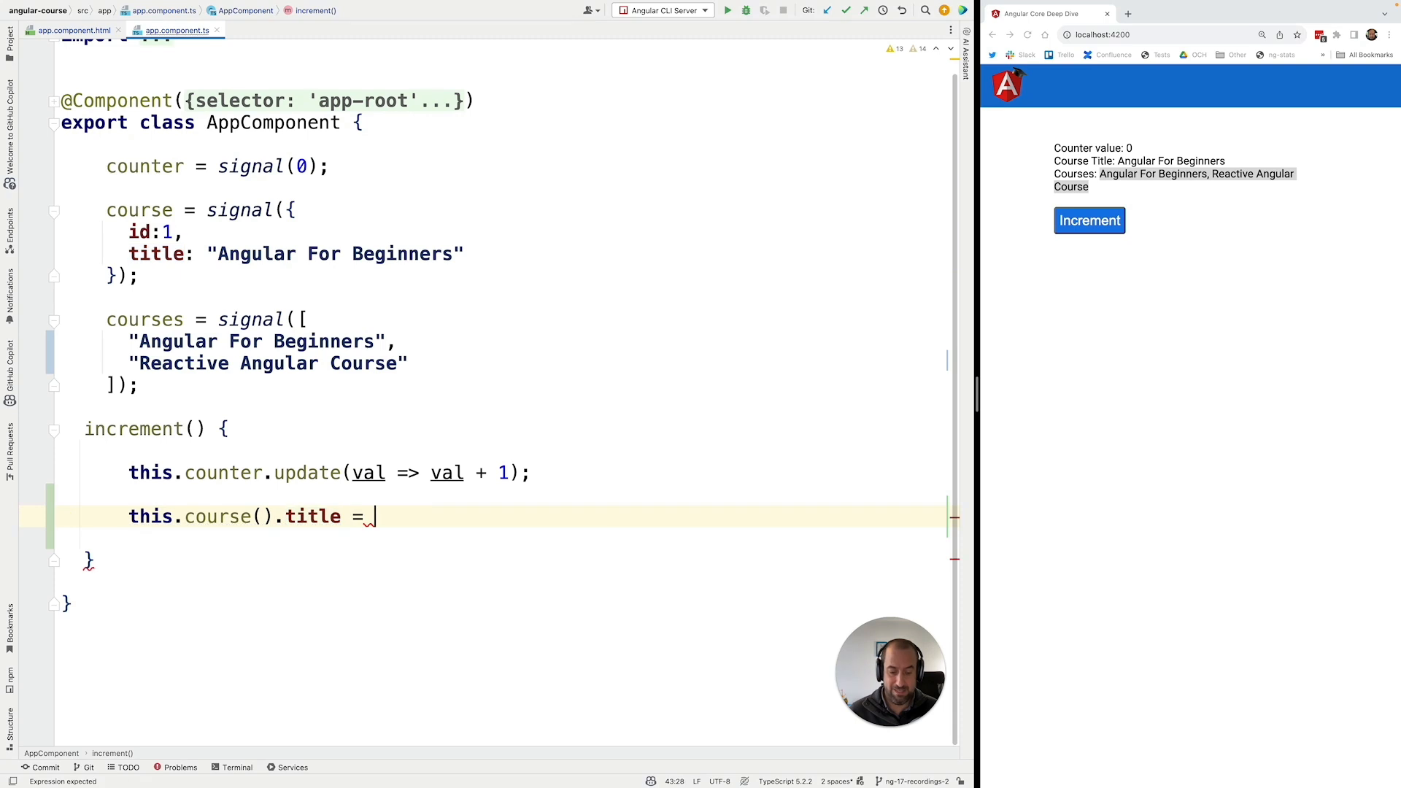
type("\"Hello W")
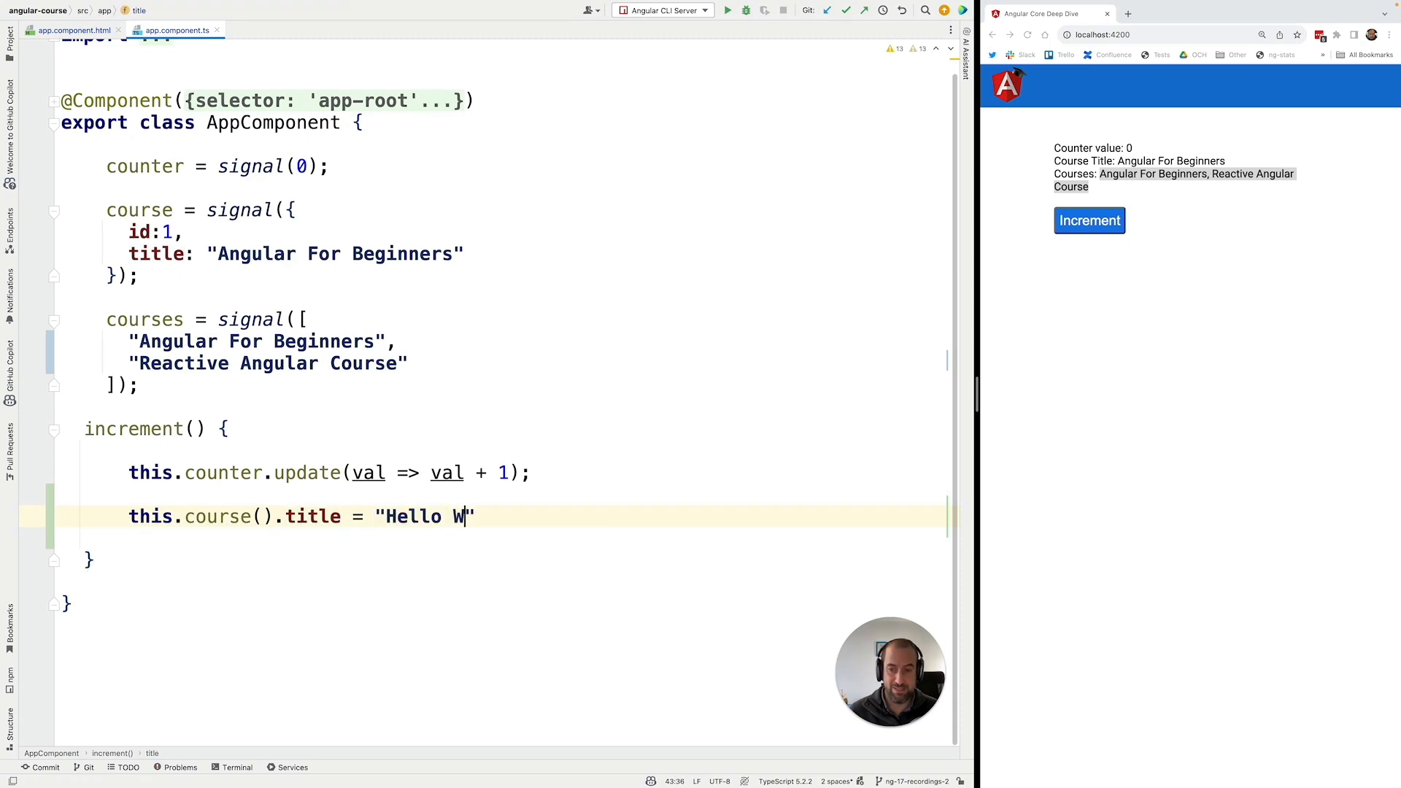
type("orld")
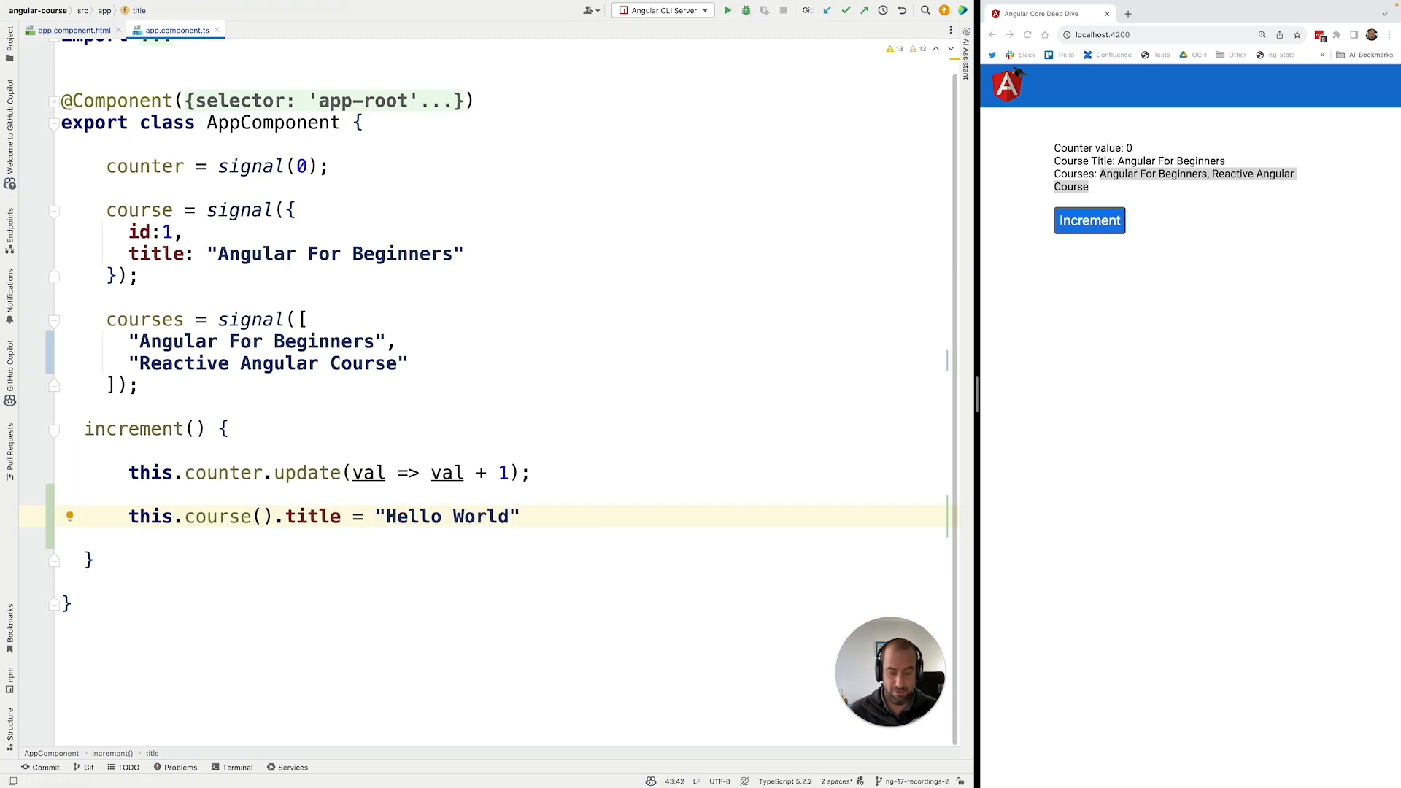
type(";")
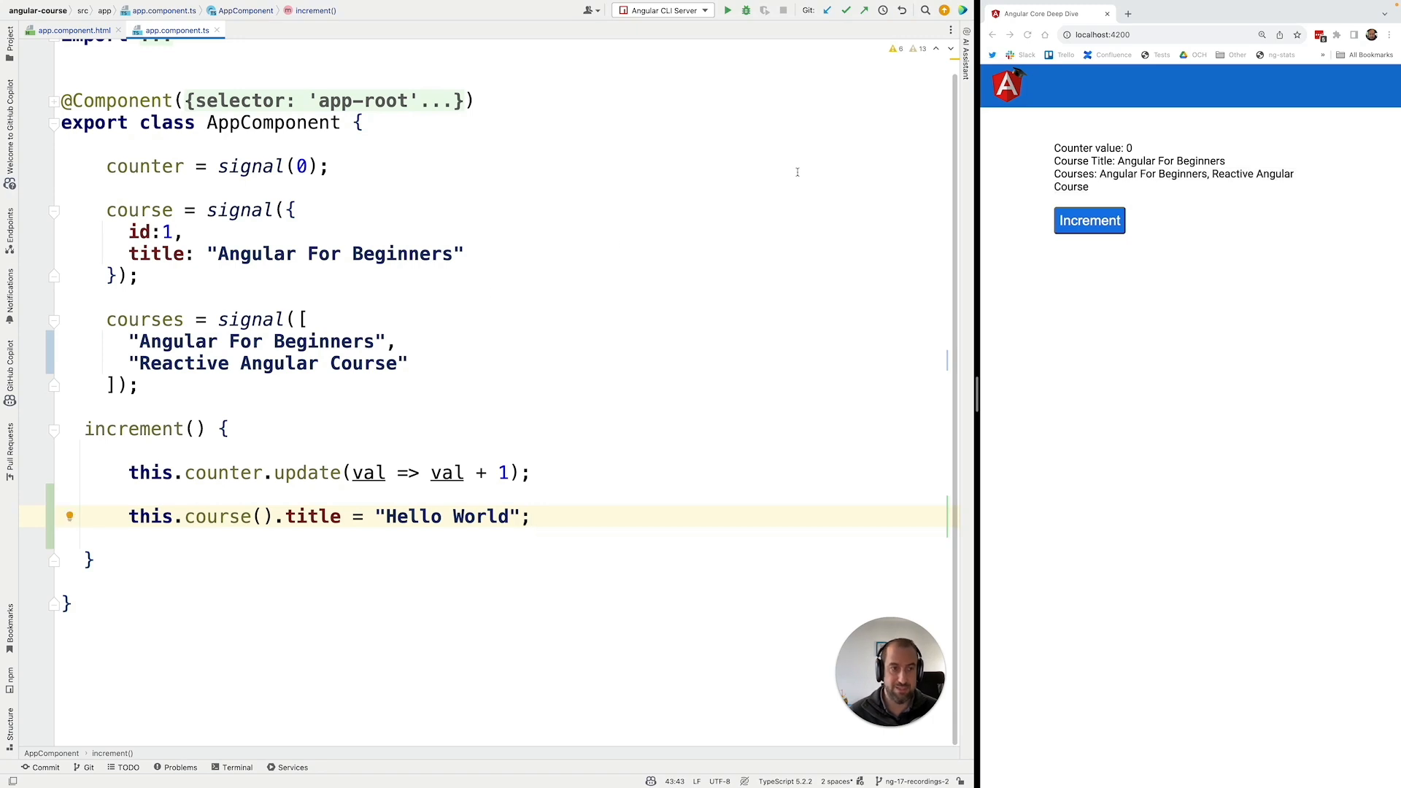
Step: Trigger Increment so the page shows counter 6 and title Hello World, then begin a courses statement
left_click(1089, 221)
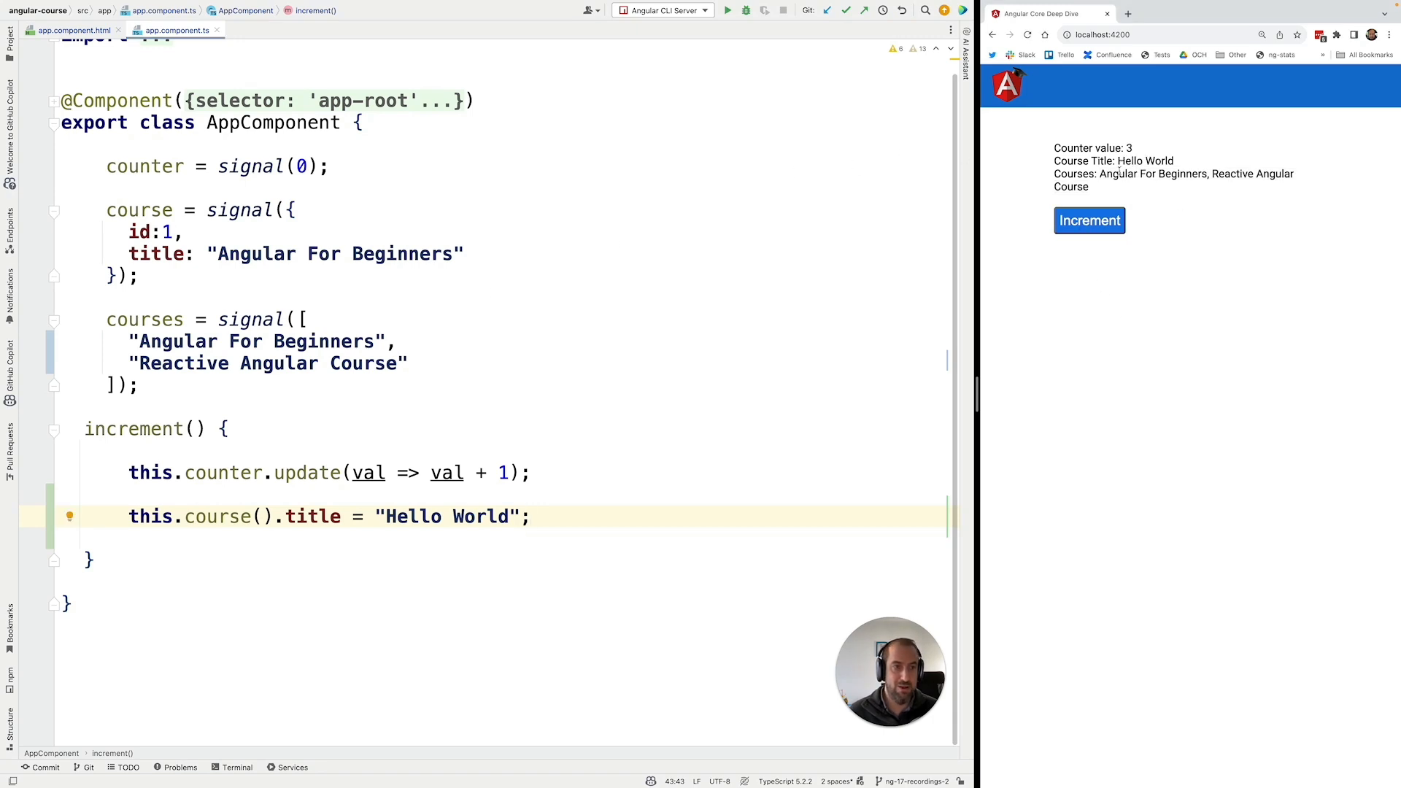
left_click(1089, 220)
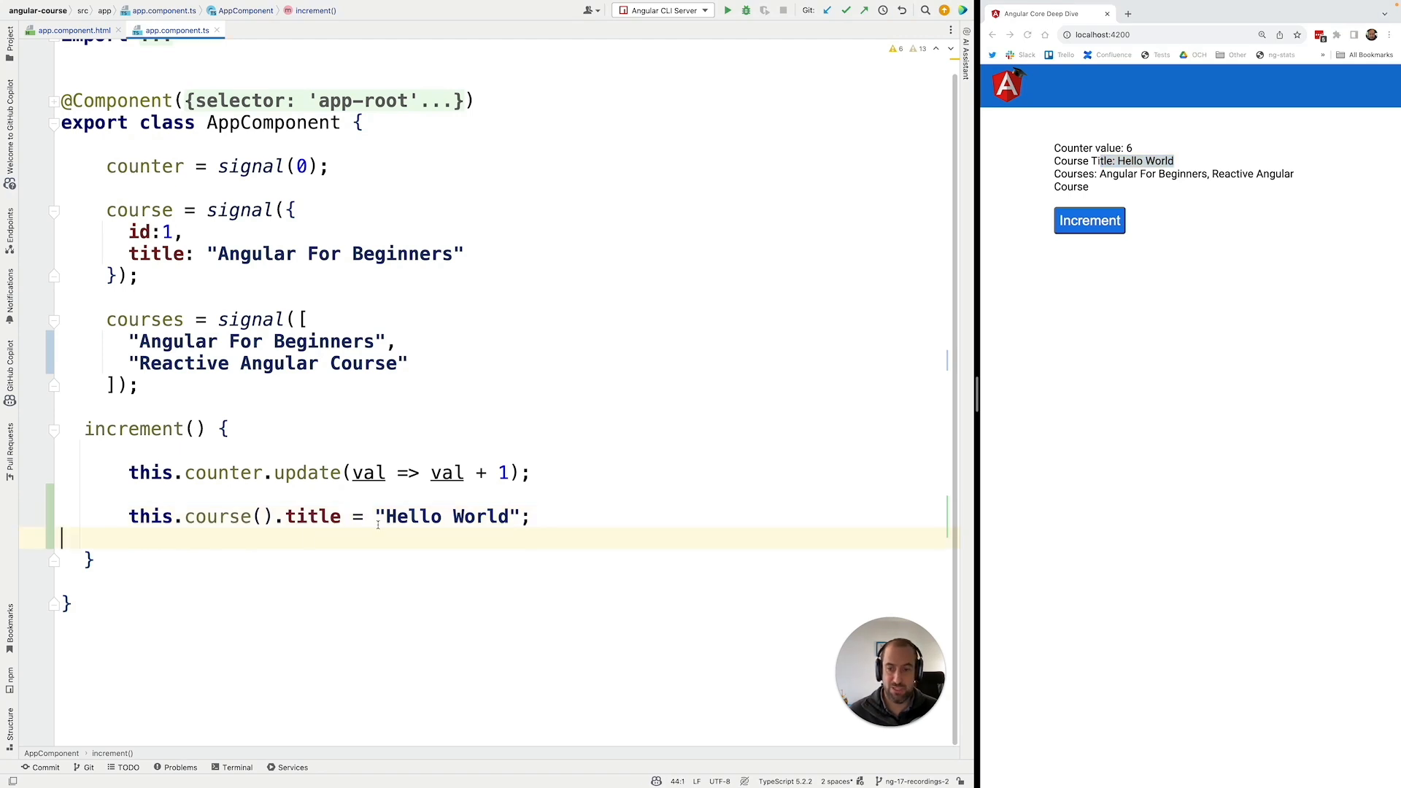
type("this.courses")
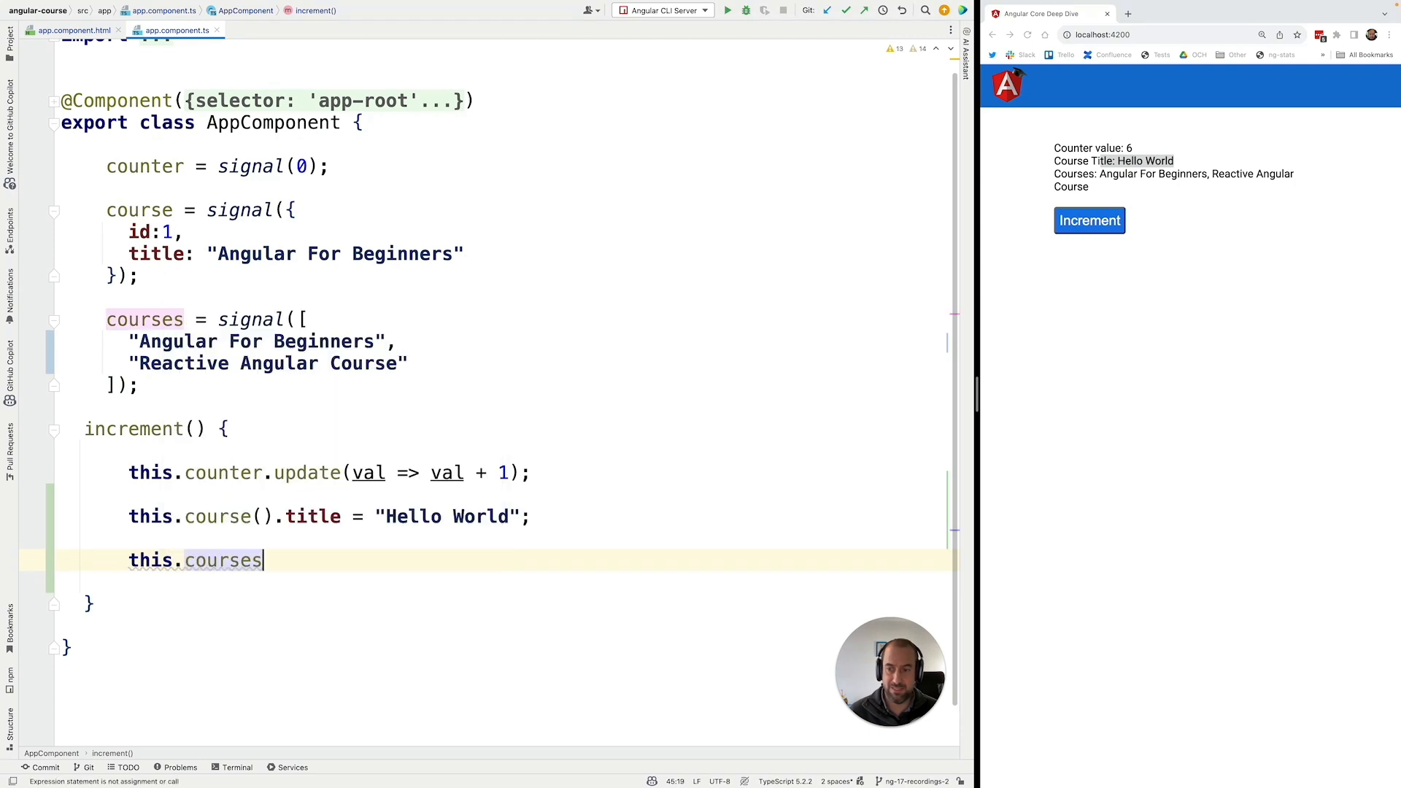
Step: Write this.courses().push("Angular Core Deep Dive"); inside increment()
type("()")
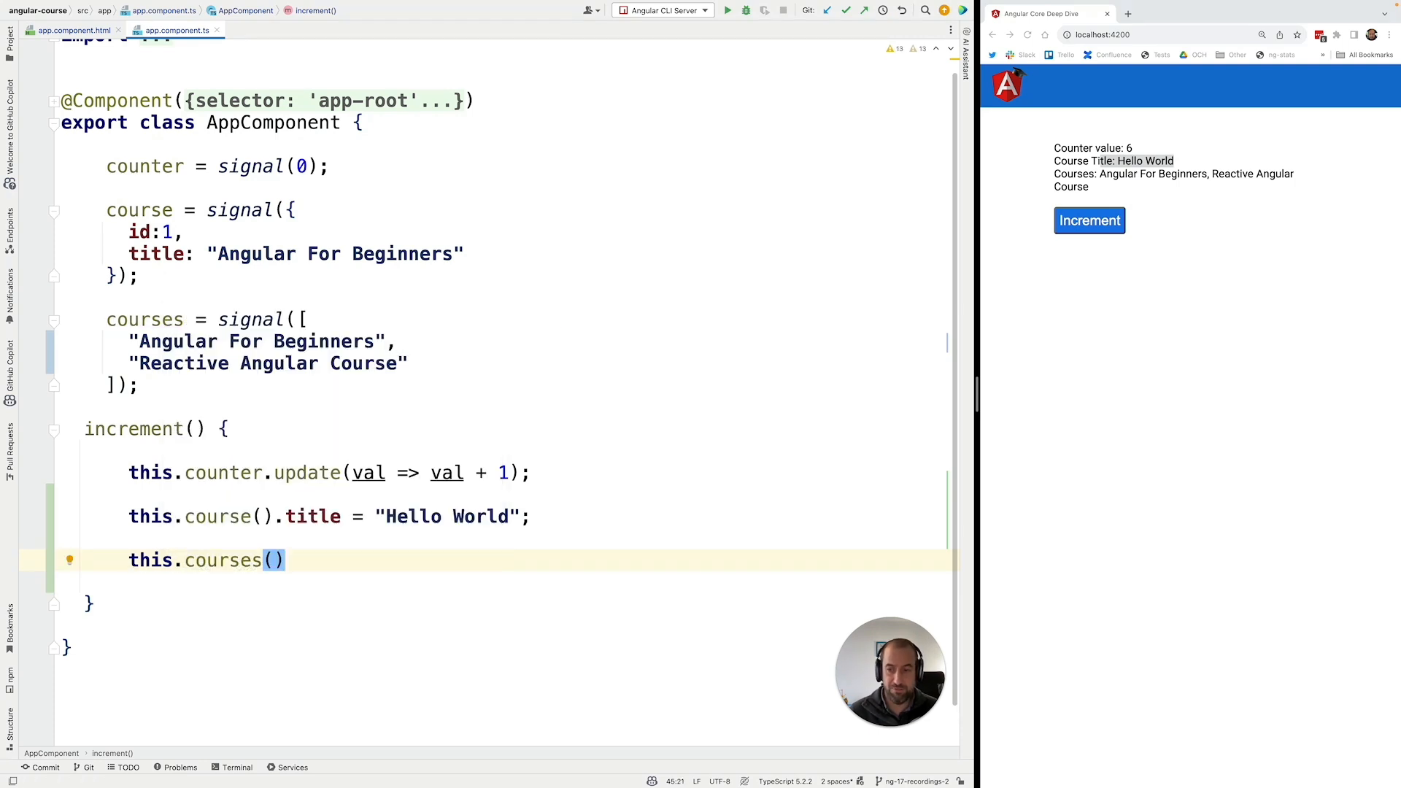
type(".")
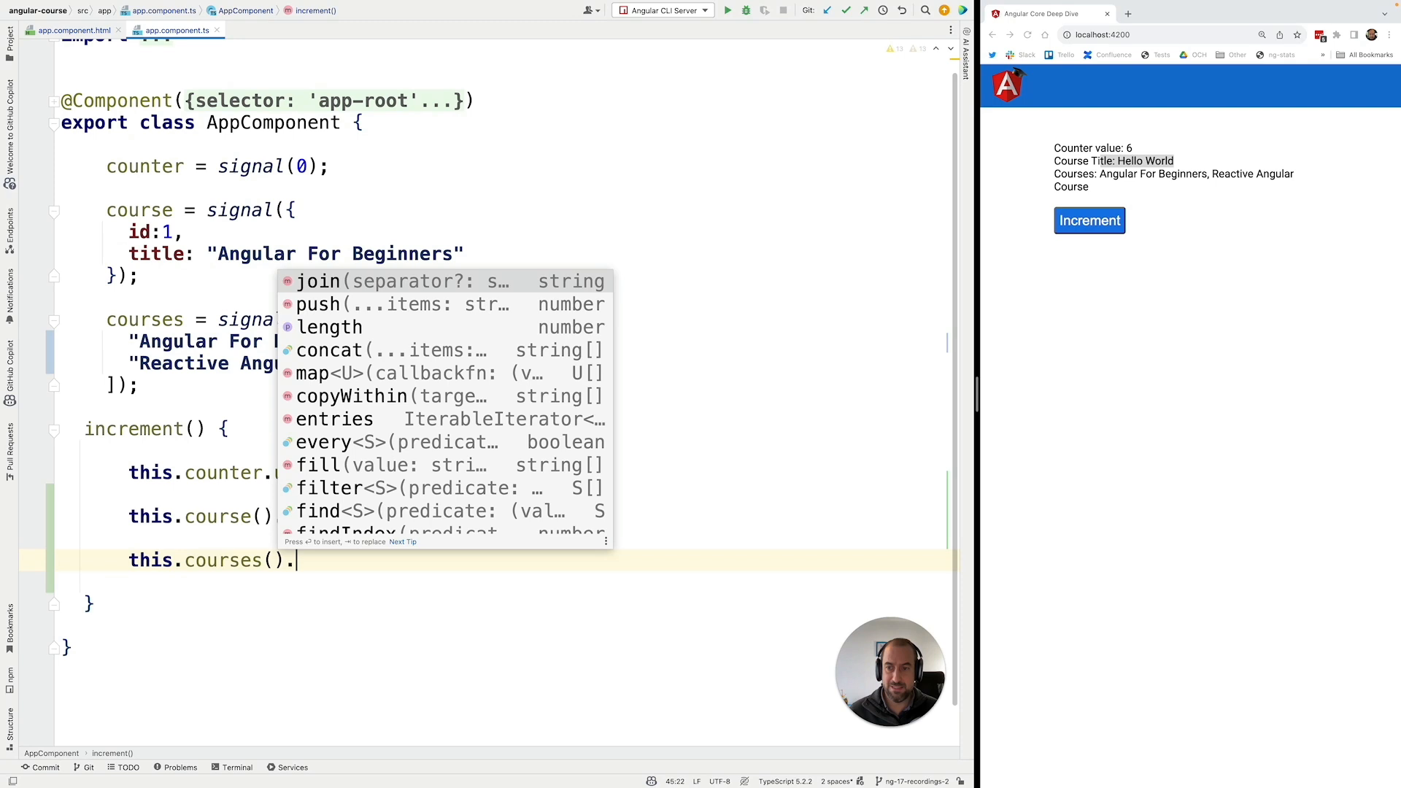
key("Escape")
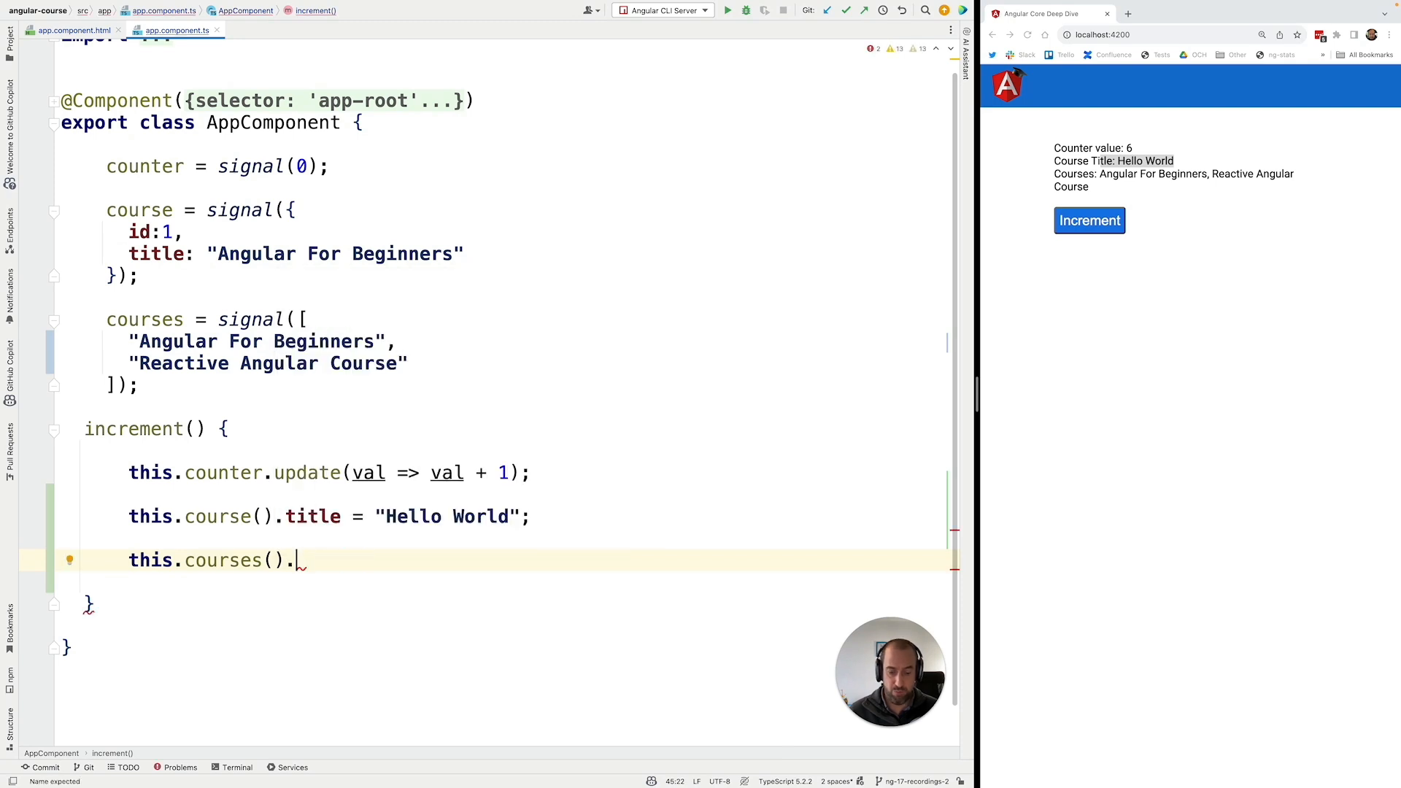
type("push(\"\")")
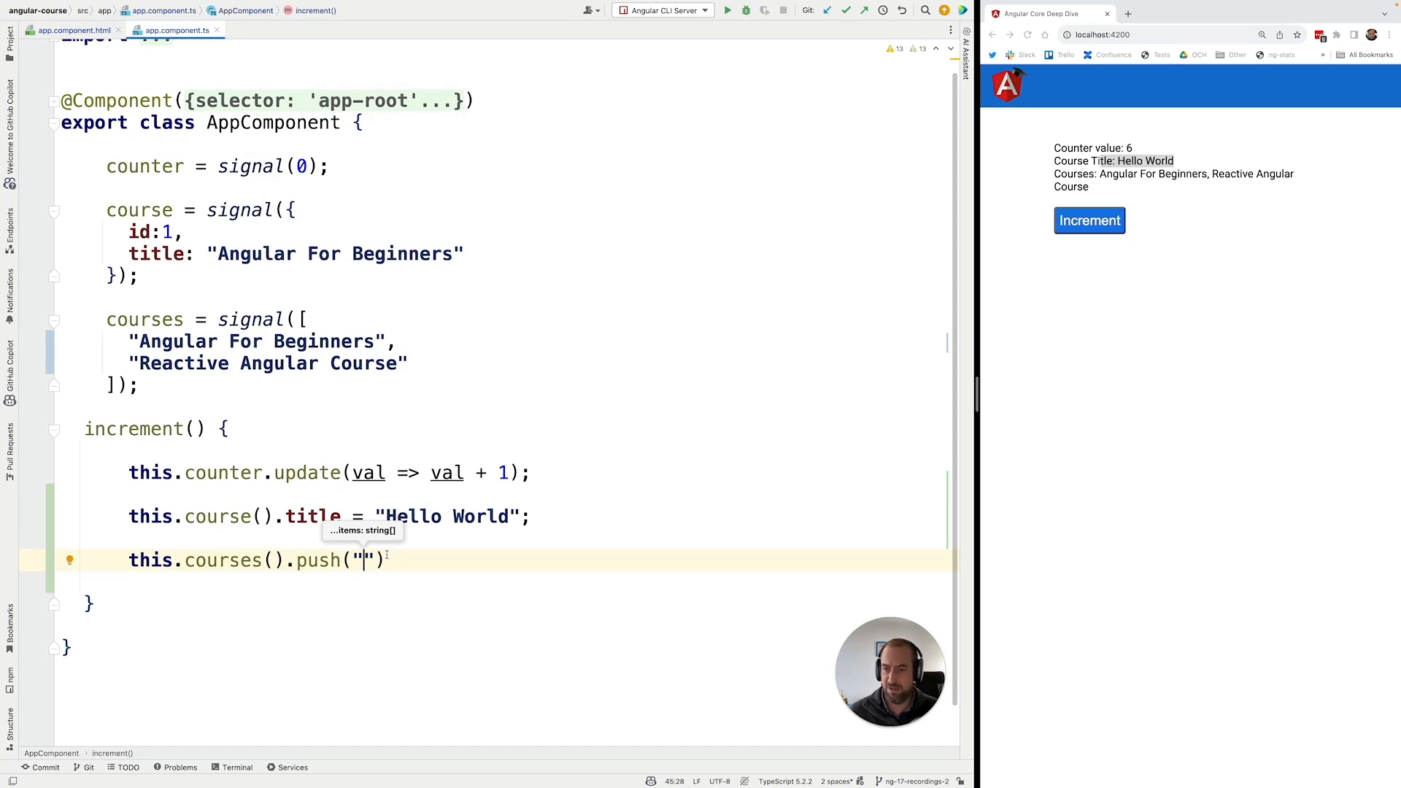
type("Angular Core")
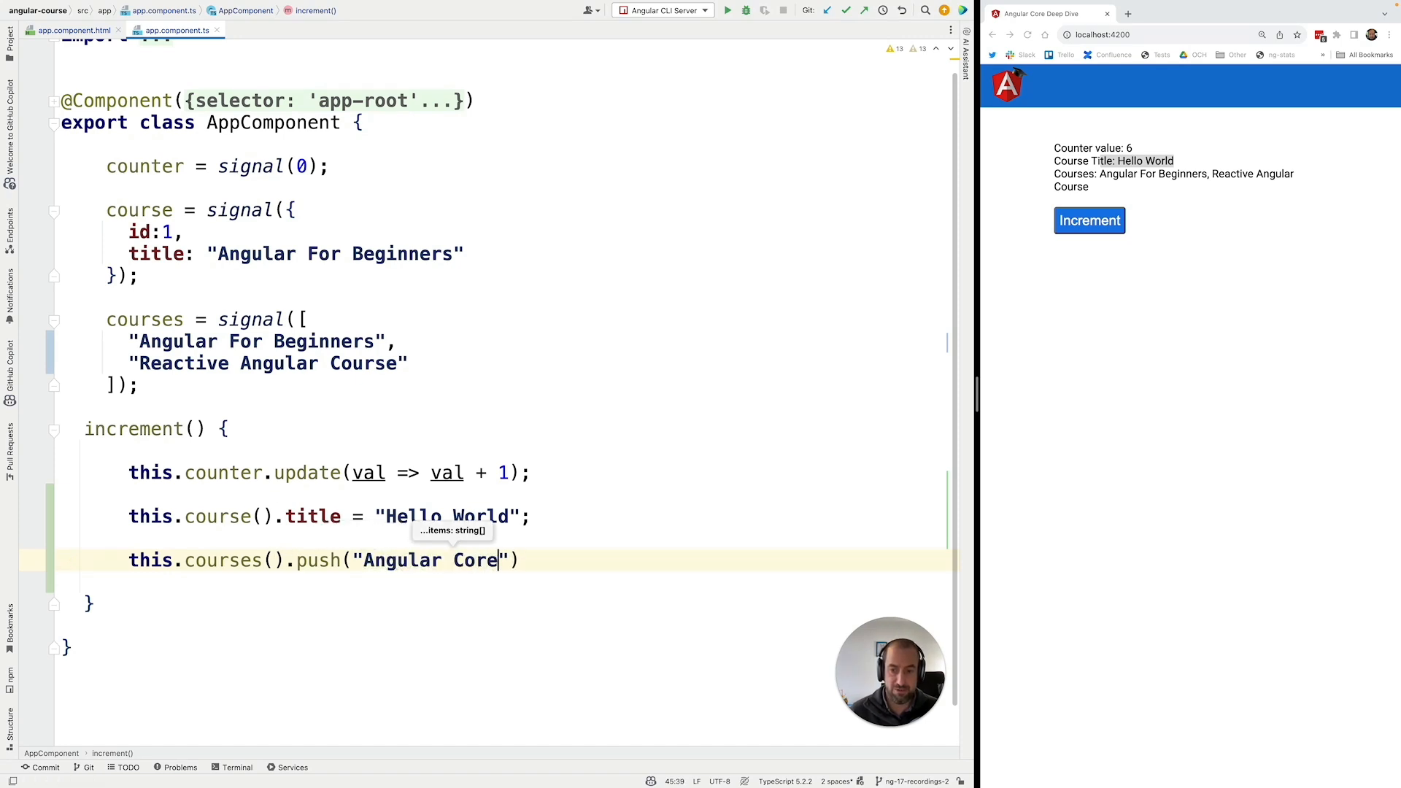
type("Deep Dive")
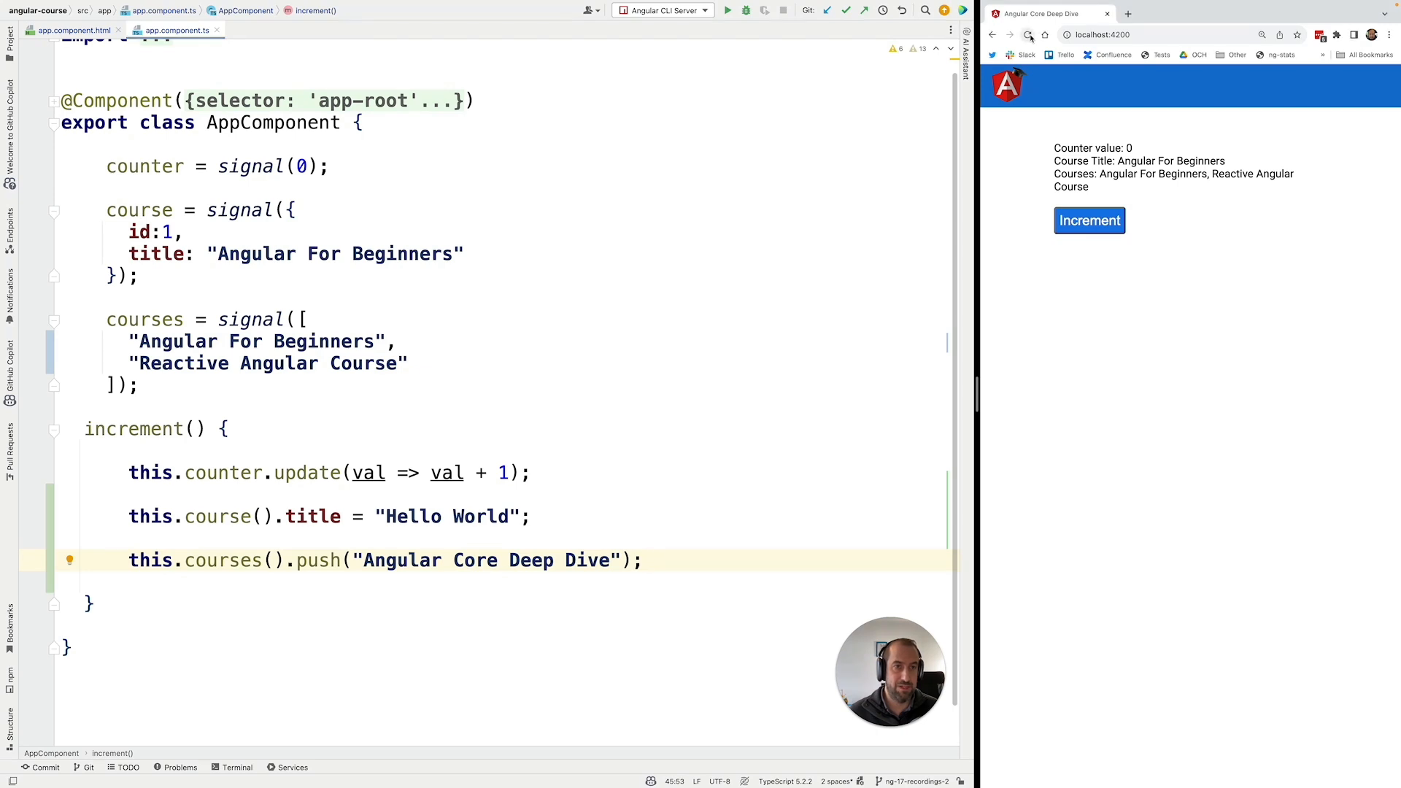
Step: Trigger Increment repeatedly so Angular Core Deep Dive is appended several times, then select the mutating lines
left_click(1089, 221)
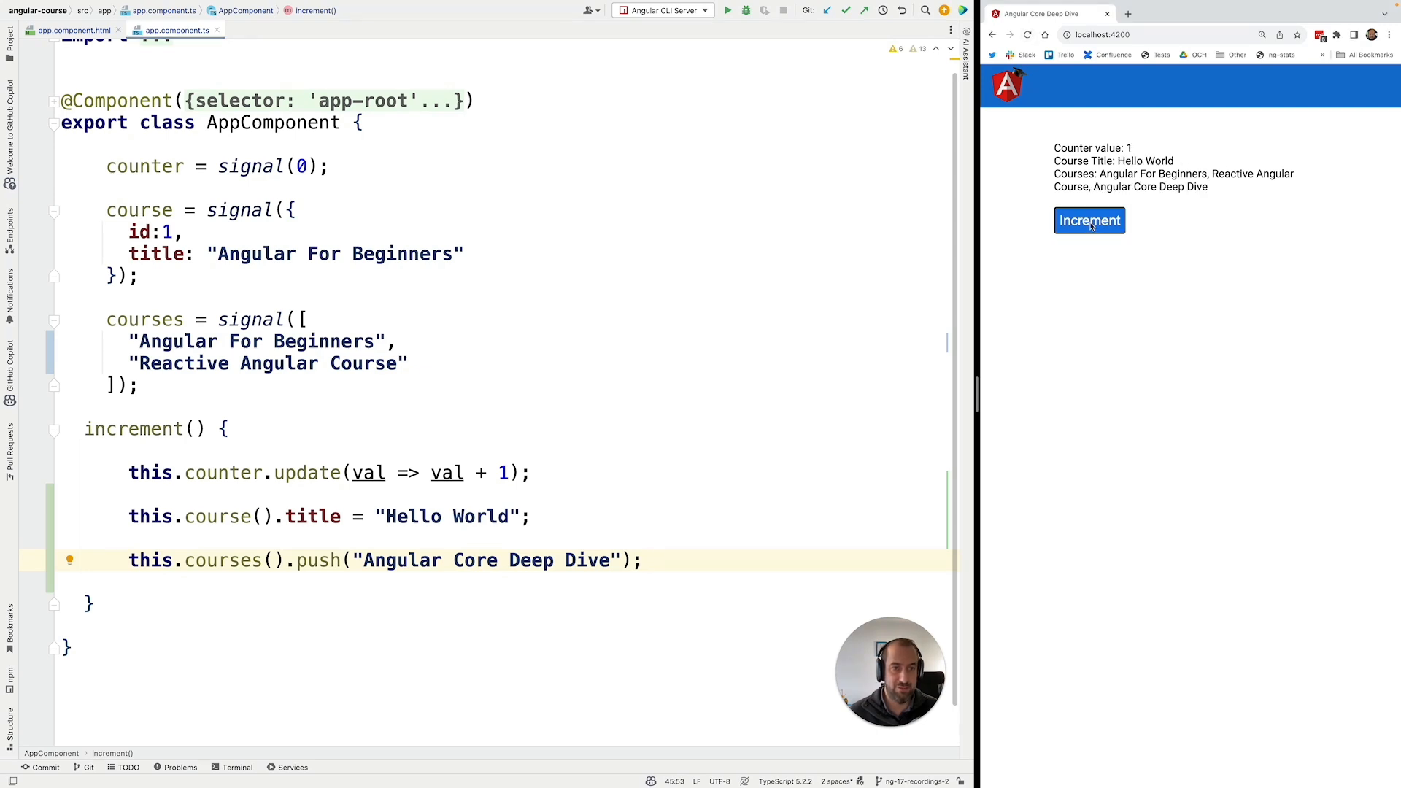
left_click(1089, 220)
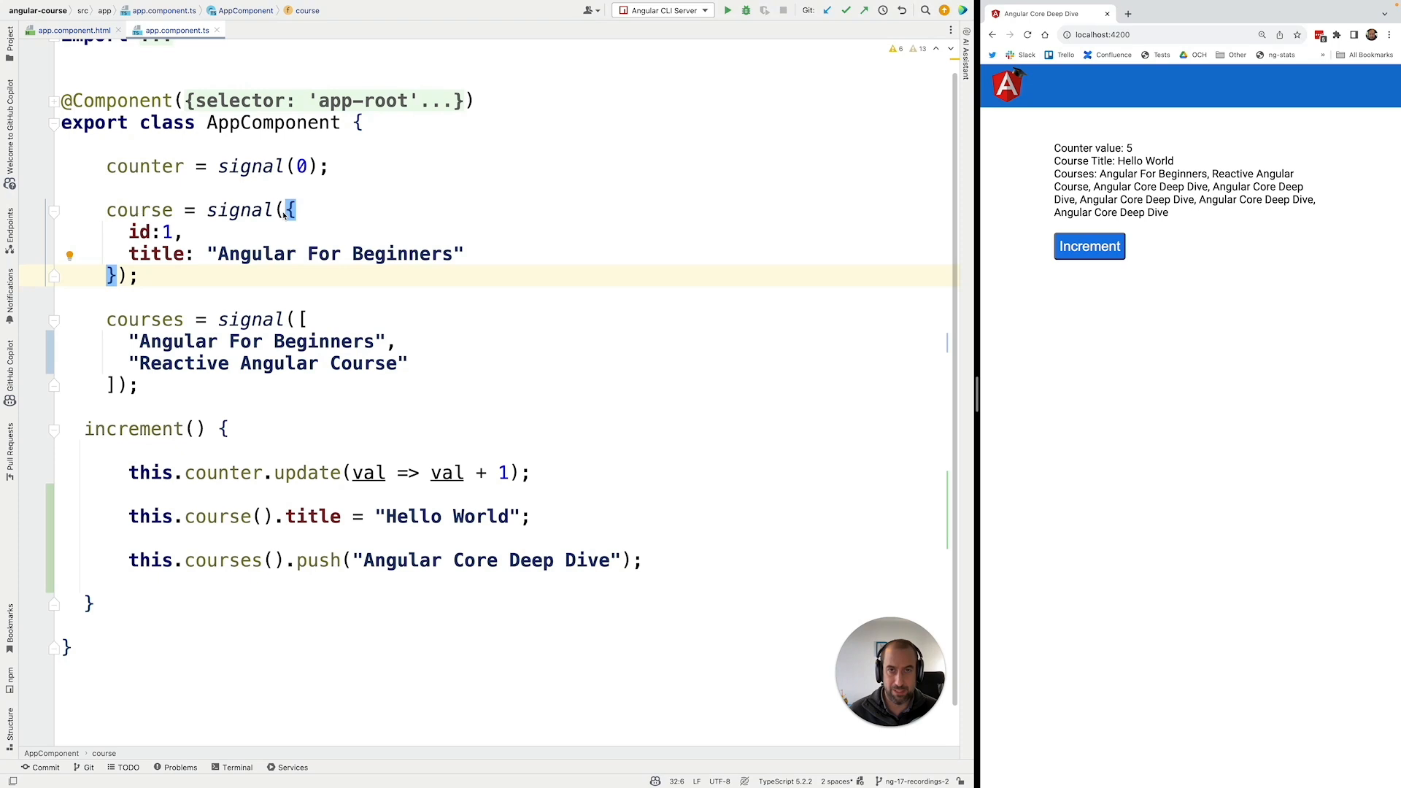
left_click_drag(128, 515, 643, 561)
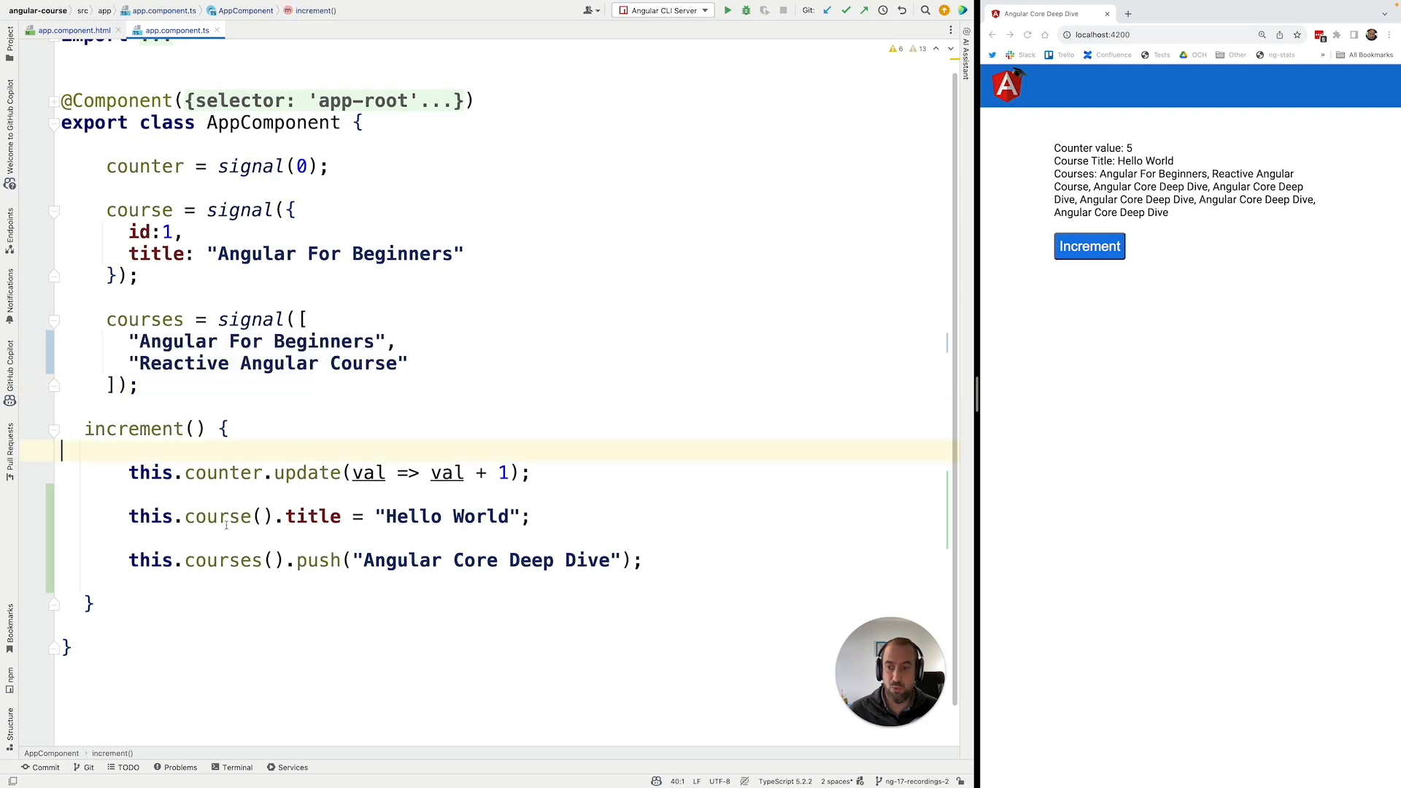
Step: Replace the direct title assignment with this.course.set({ id: 1, title: "Hello World" })
double_click(217, 516)
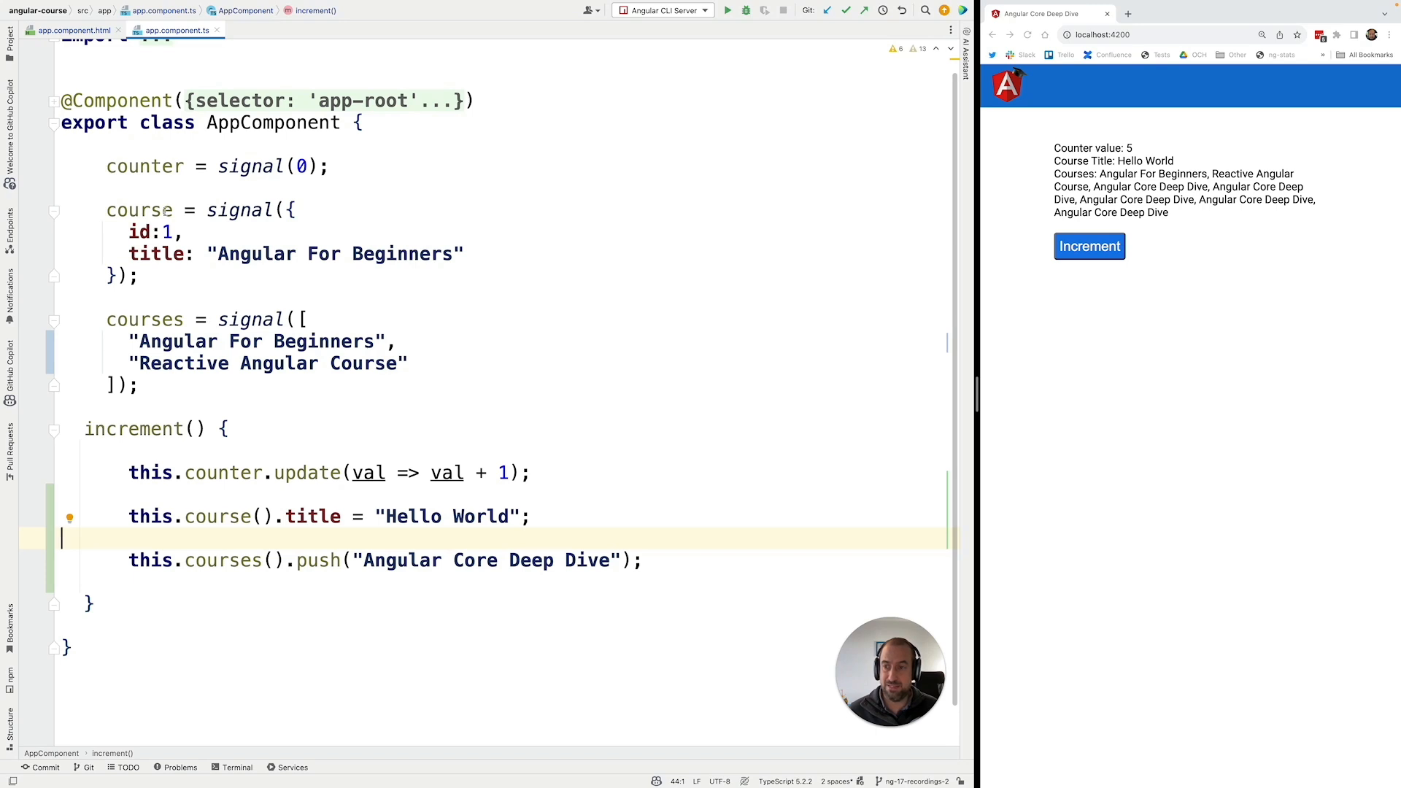
double_click(313, 517)
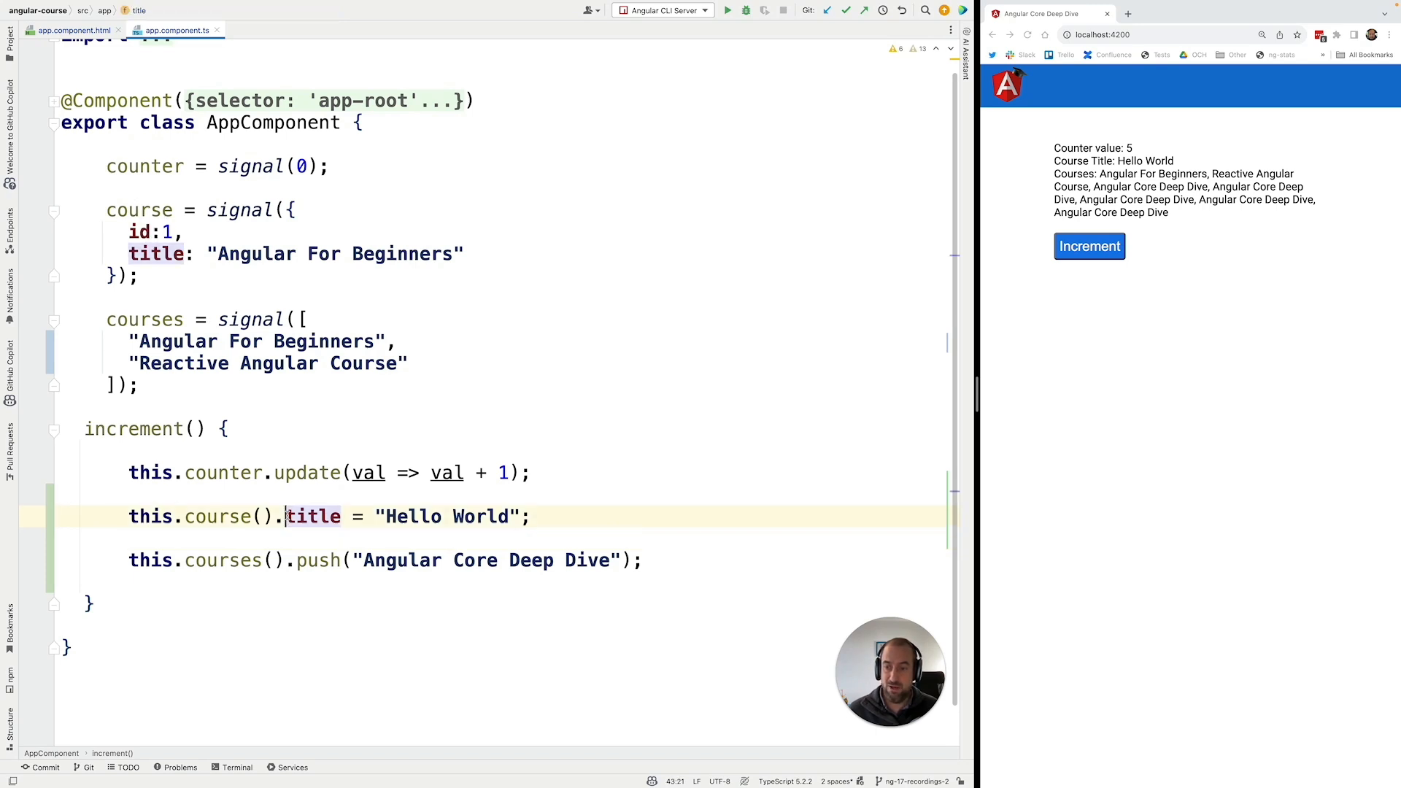
left_click_drag(286, 516, 532, 517)
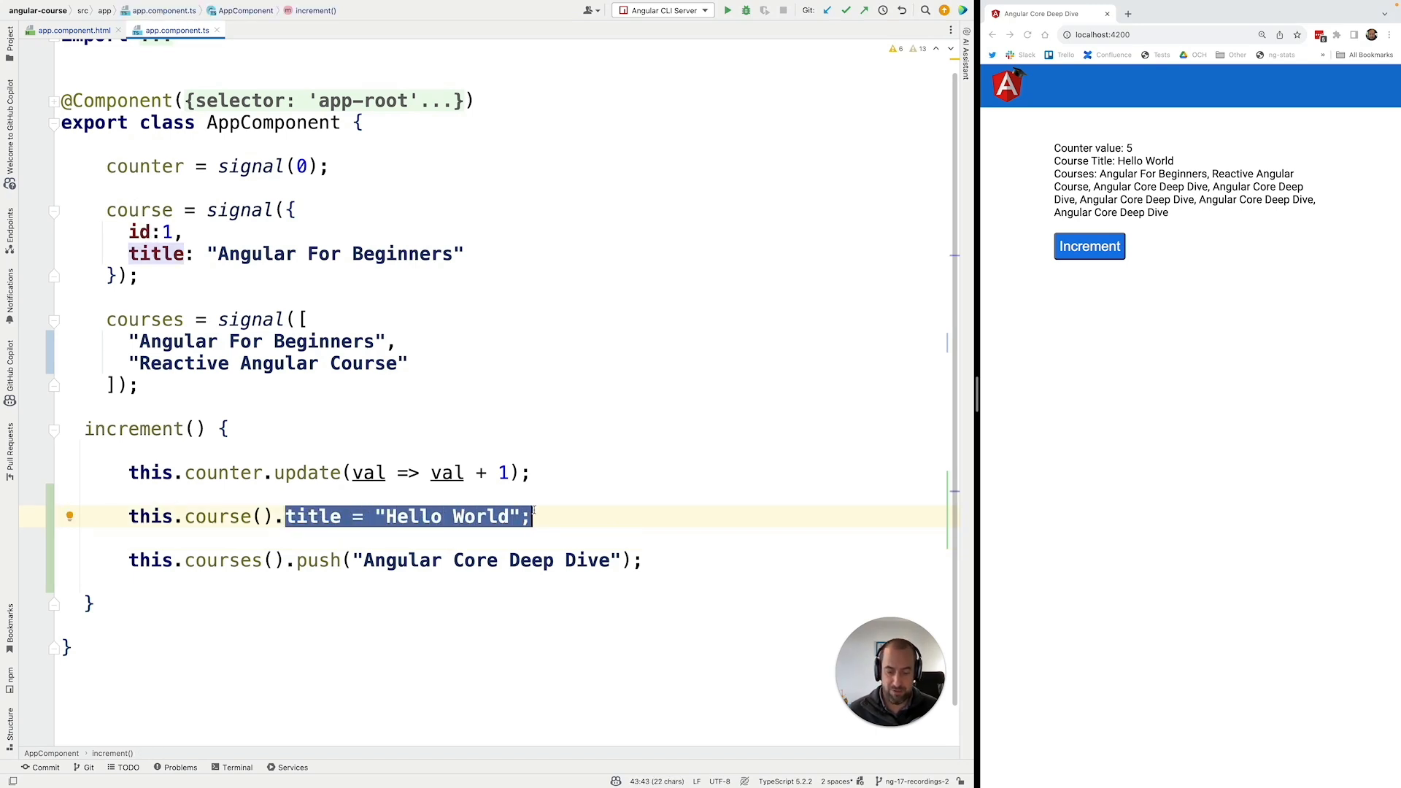
type("se.set(")
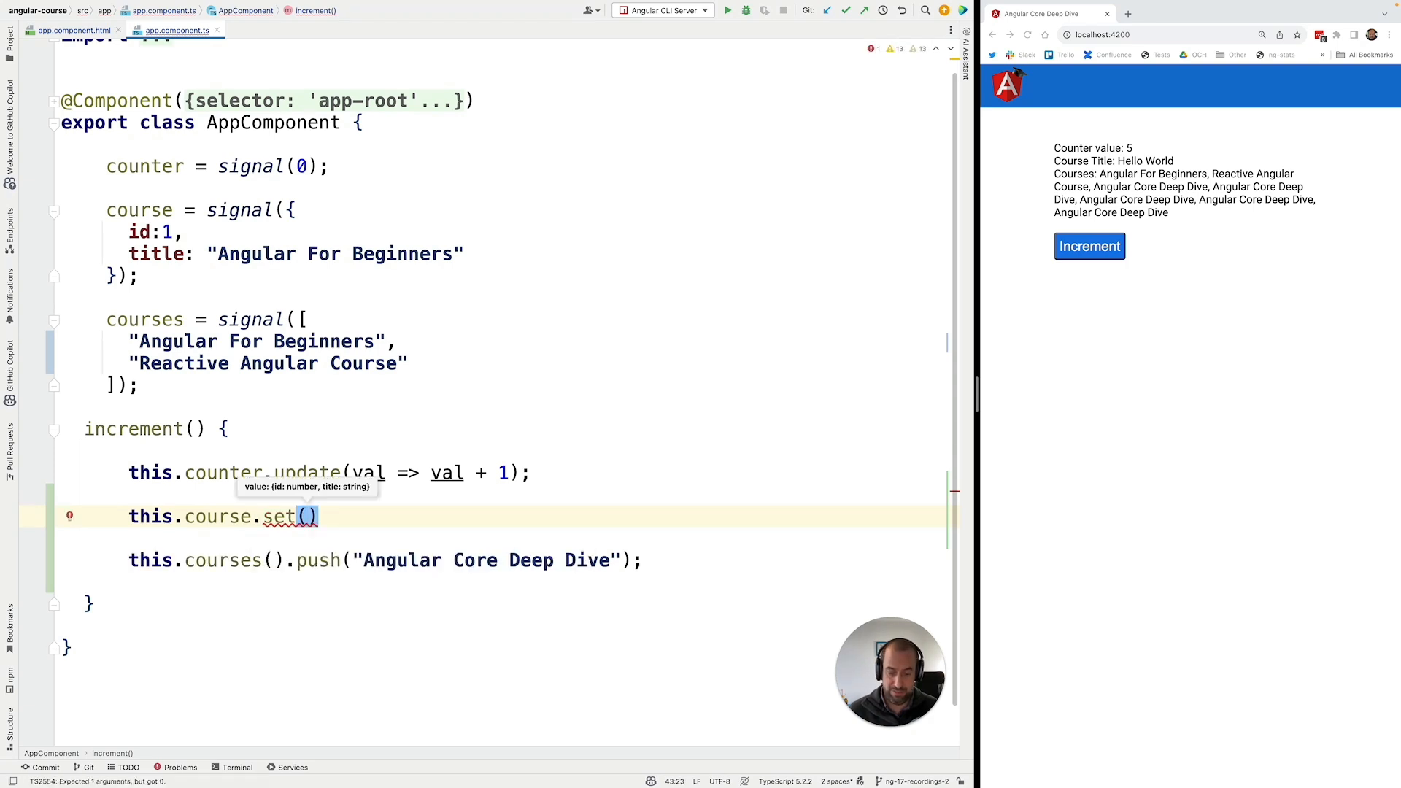
type("{")
type("id: 1,")
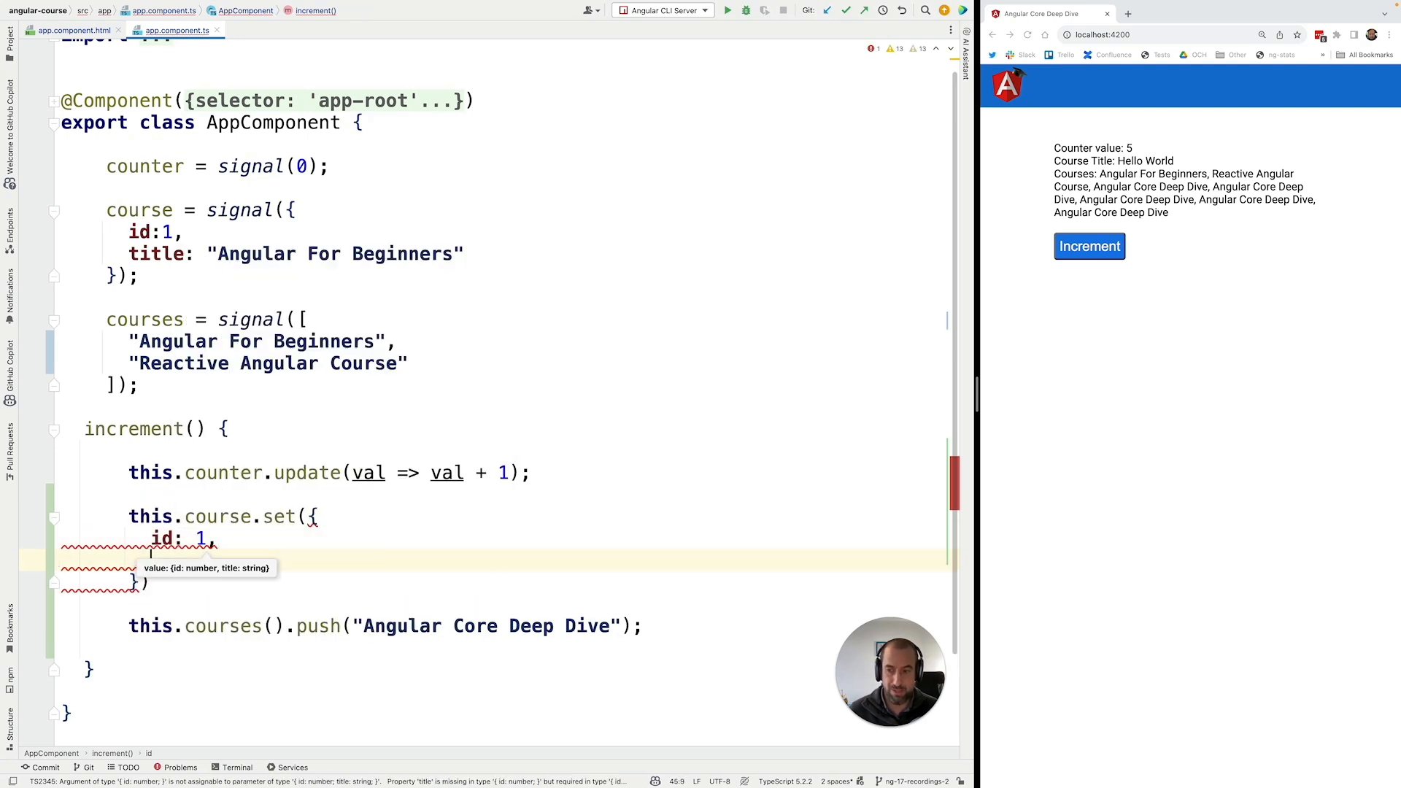
type("title: \"Hello Woe")
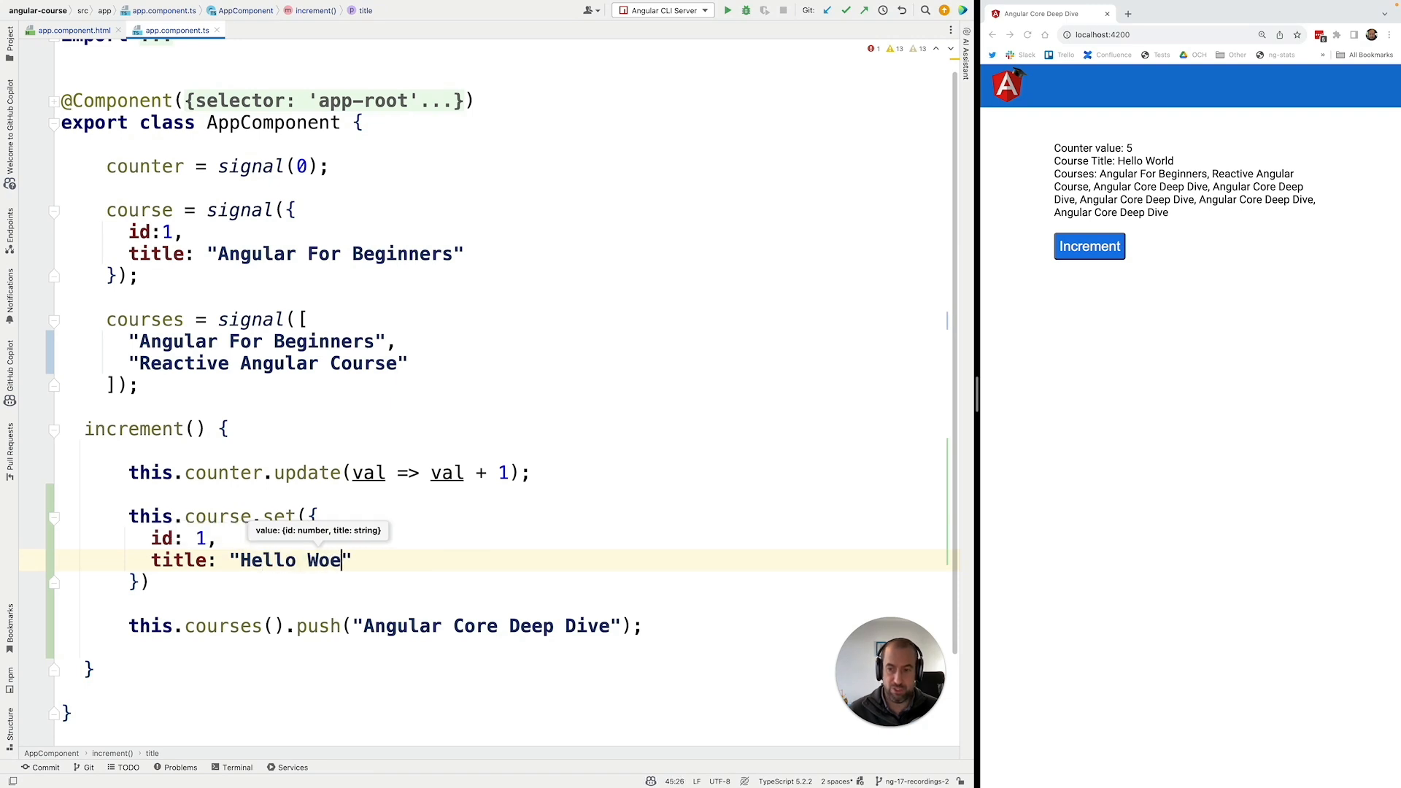
type("rld")
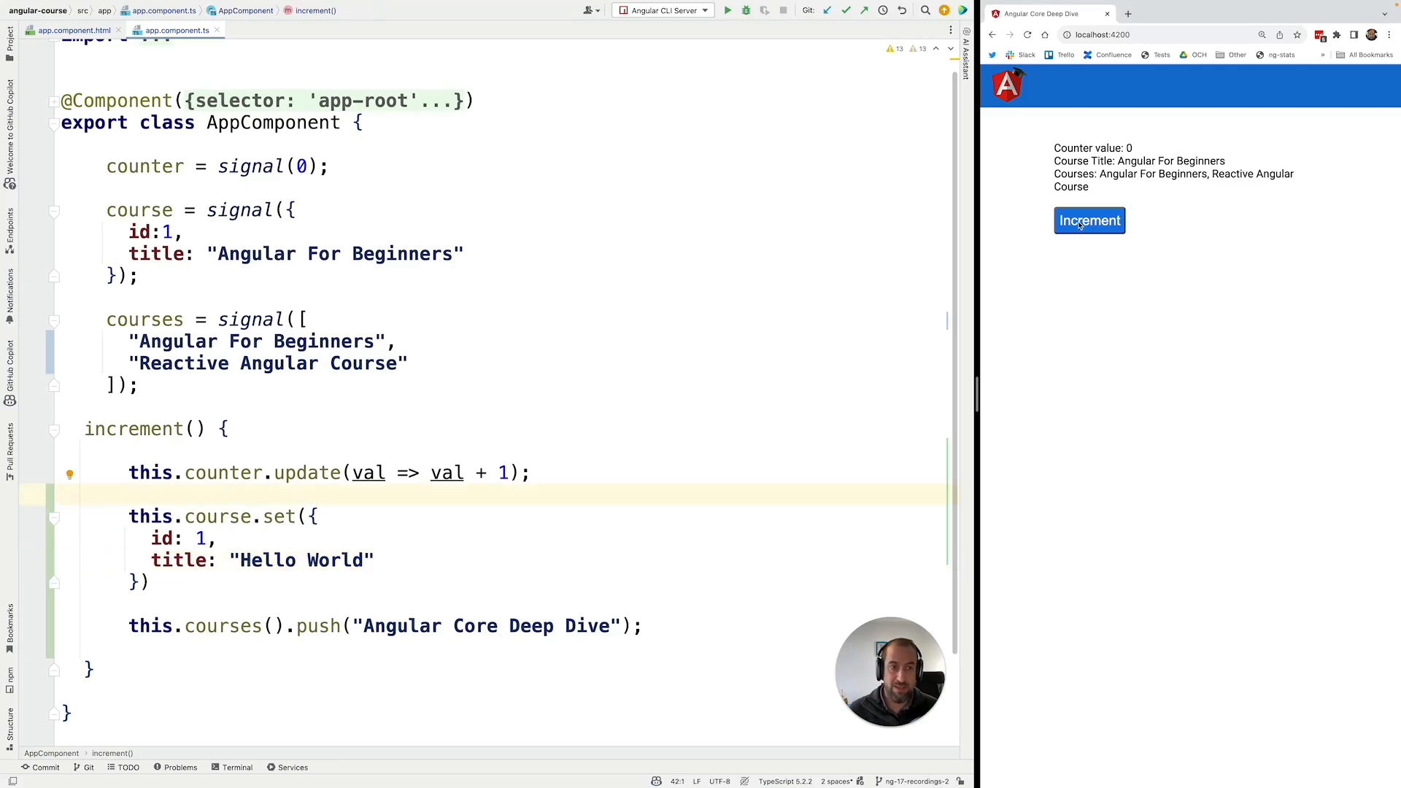
Step: Increment in the browser, then highlight the course signal declaration and review the class
left_click(1089, 221)
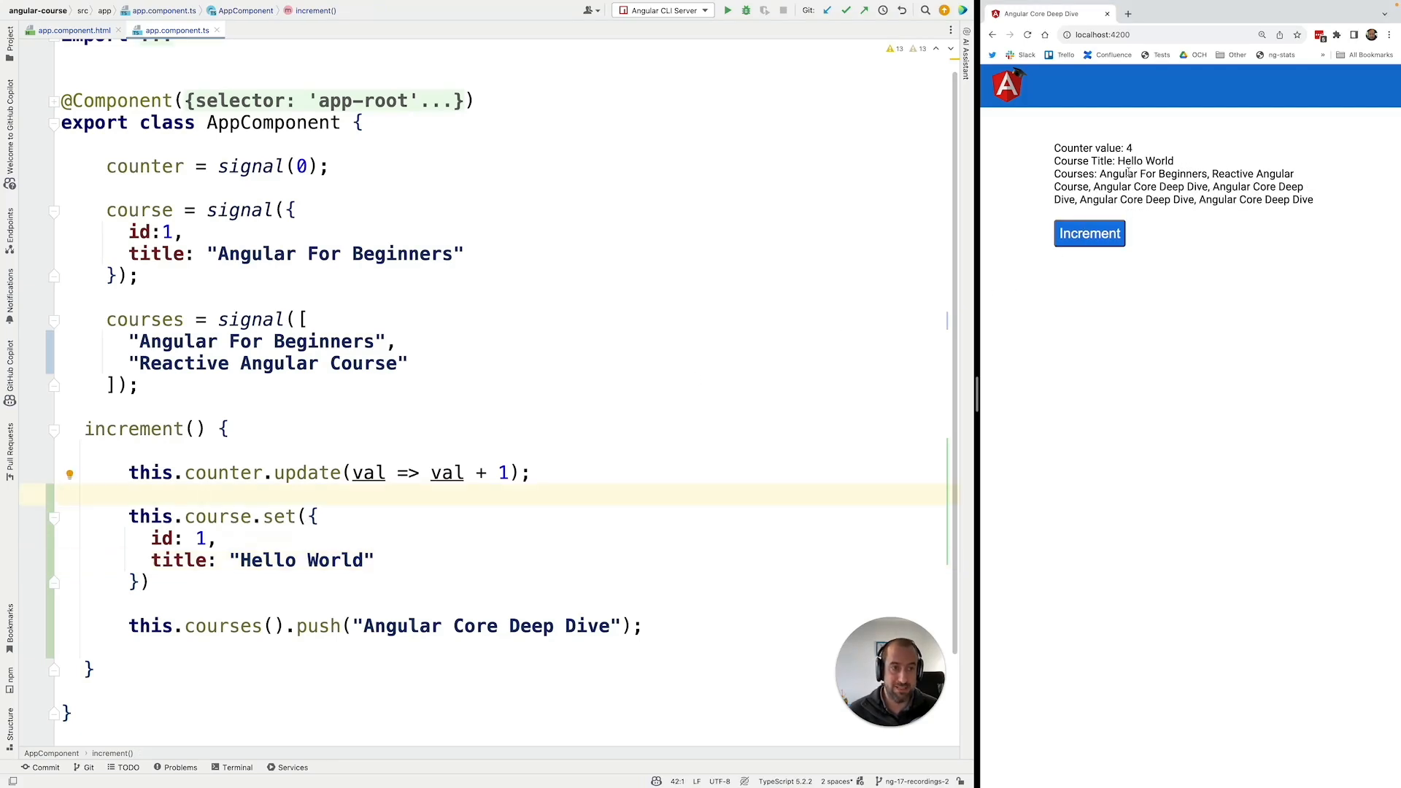
double_click(219, 516)
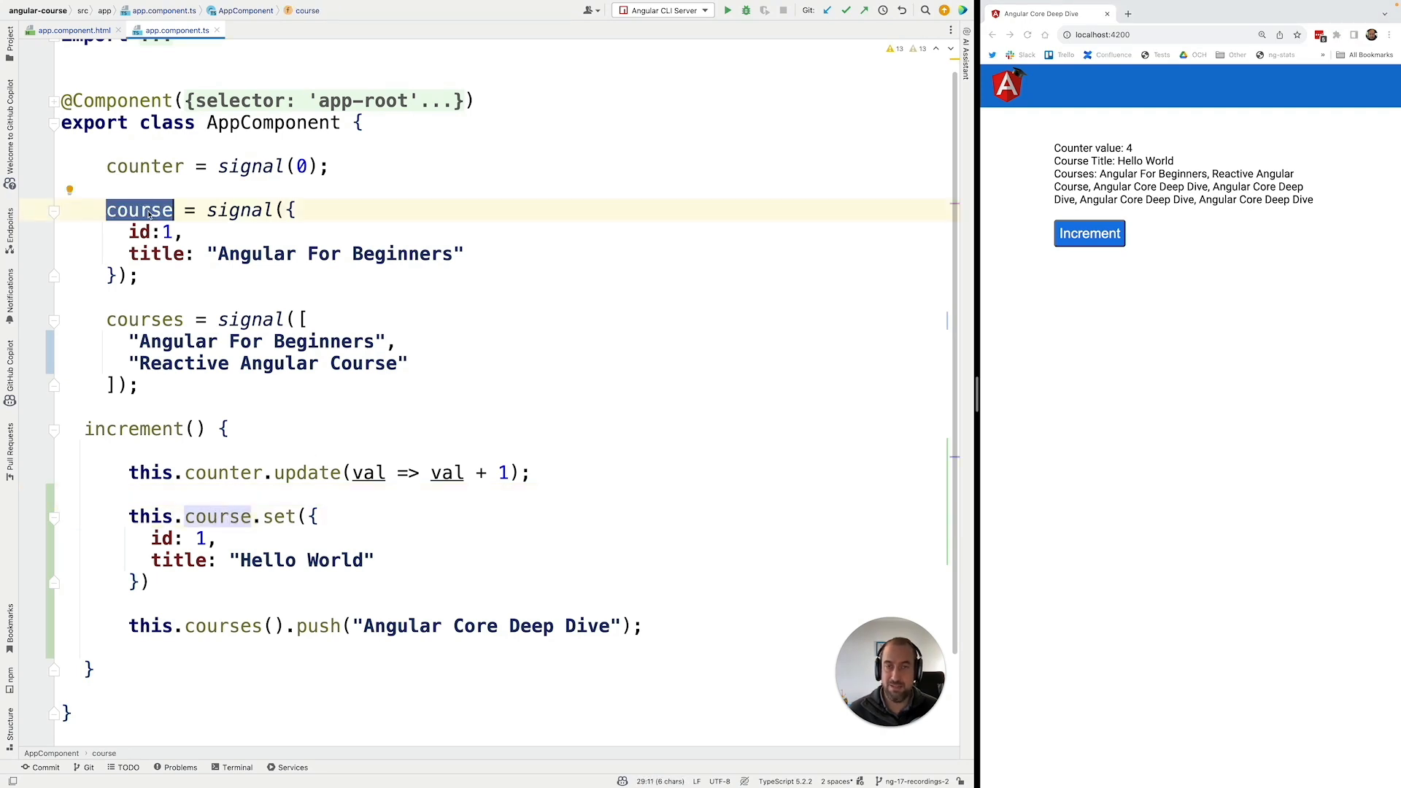
mouse_move(149, 215)
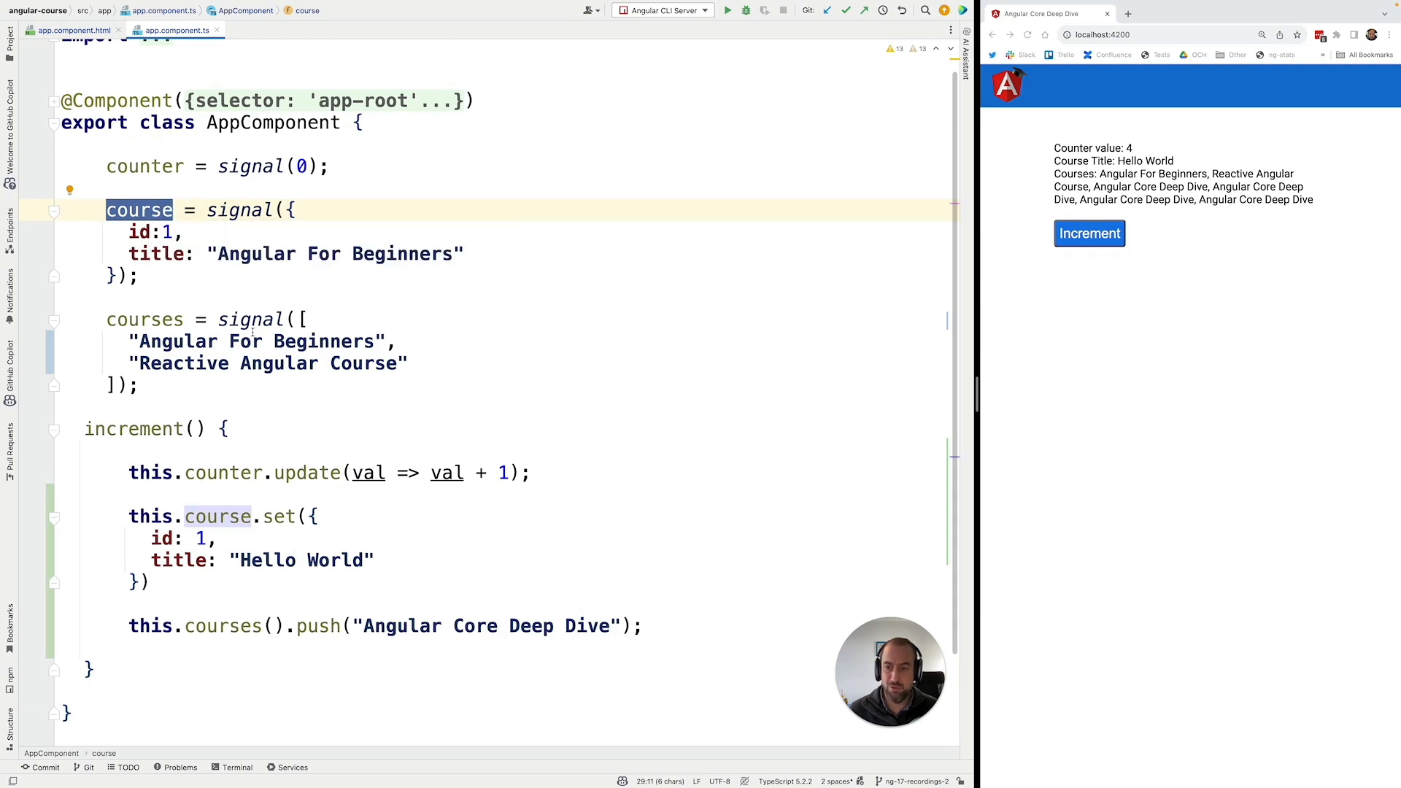
scroll("down", 3)
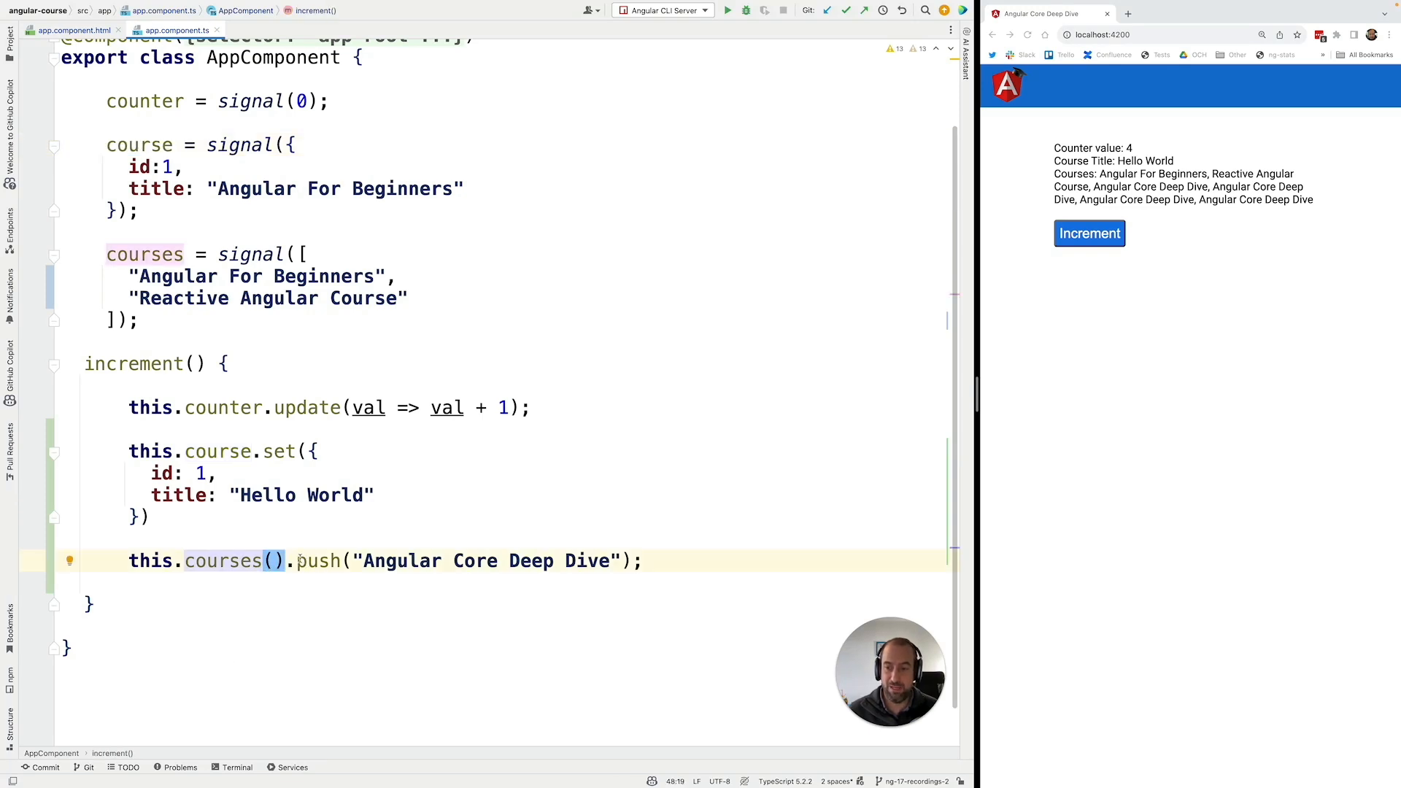
Step: Replace the push call with this.courses.update(courses => ...), discarding a half-typed set call
left_click_drag(295, 560, 635, 560)
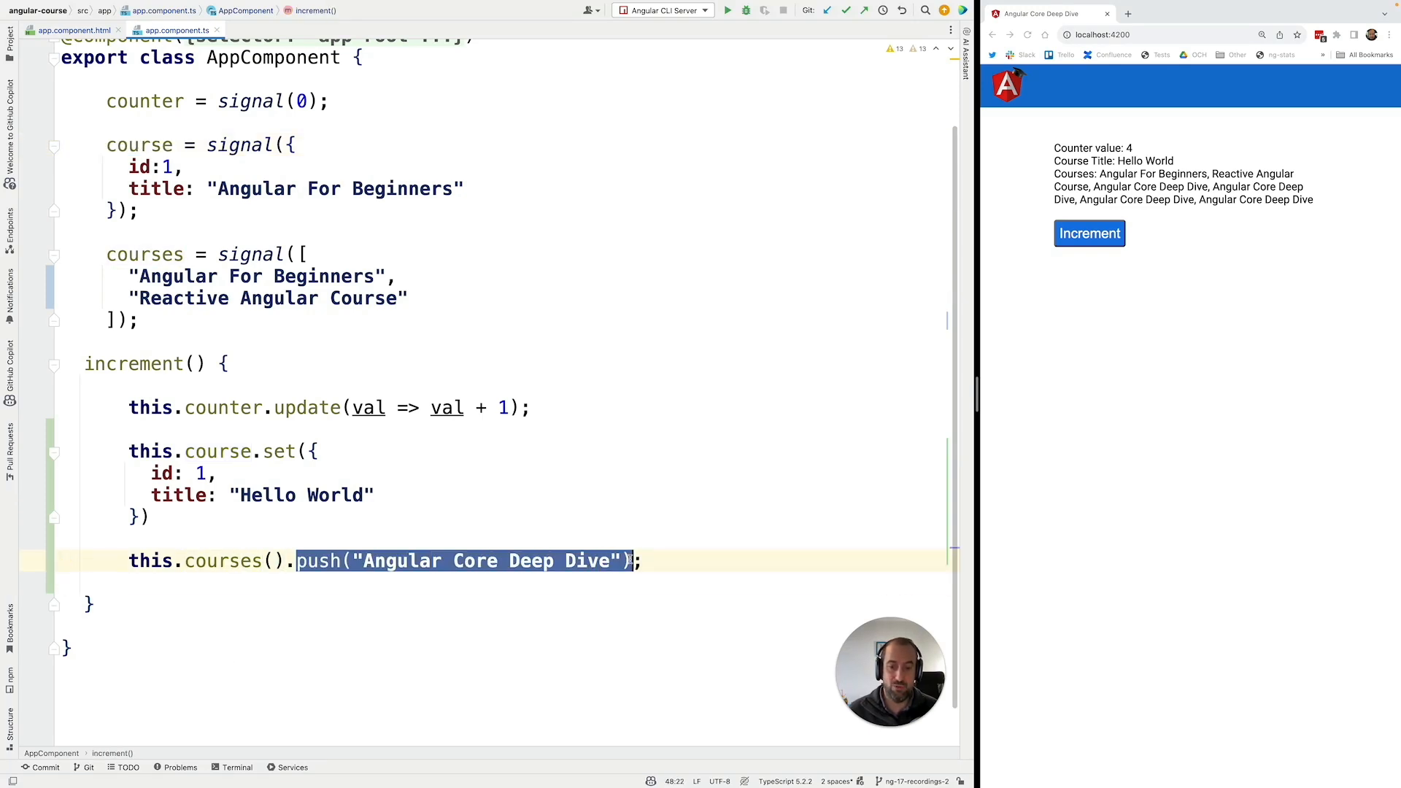
type("set;")
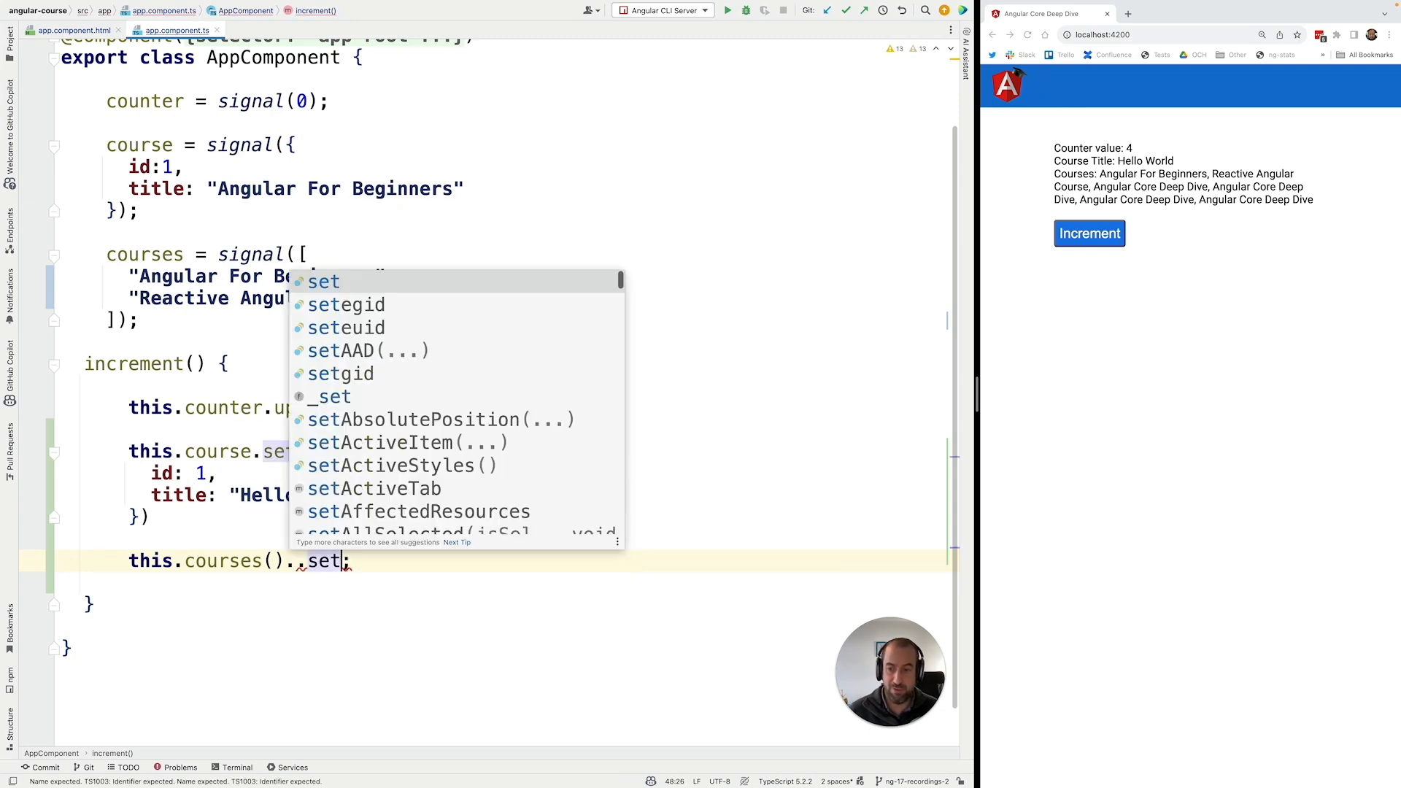
key("Escape")
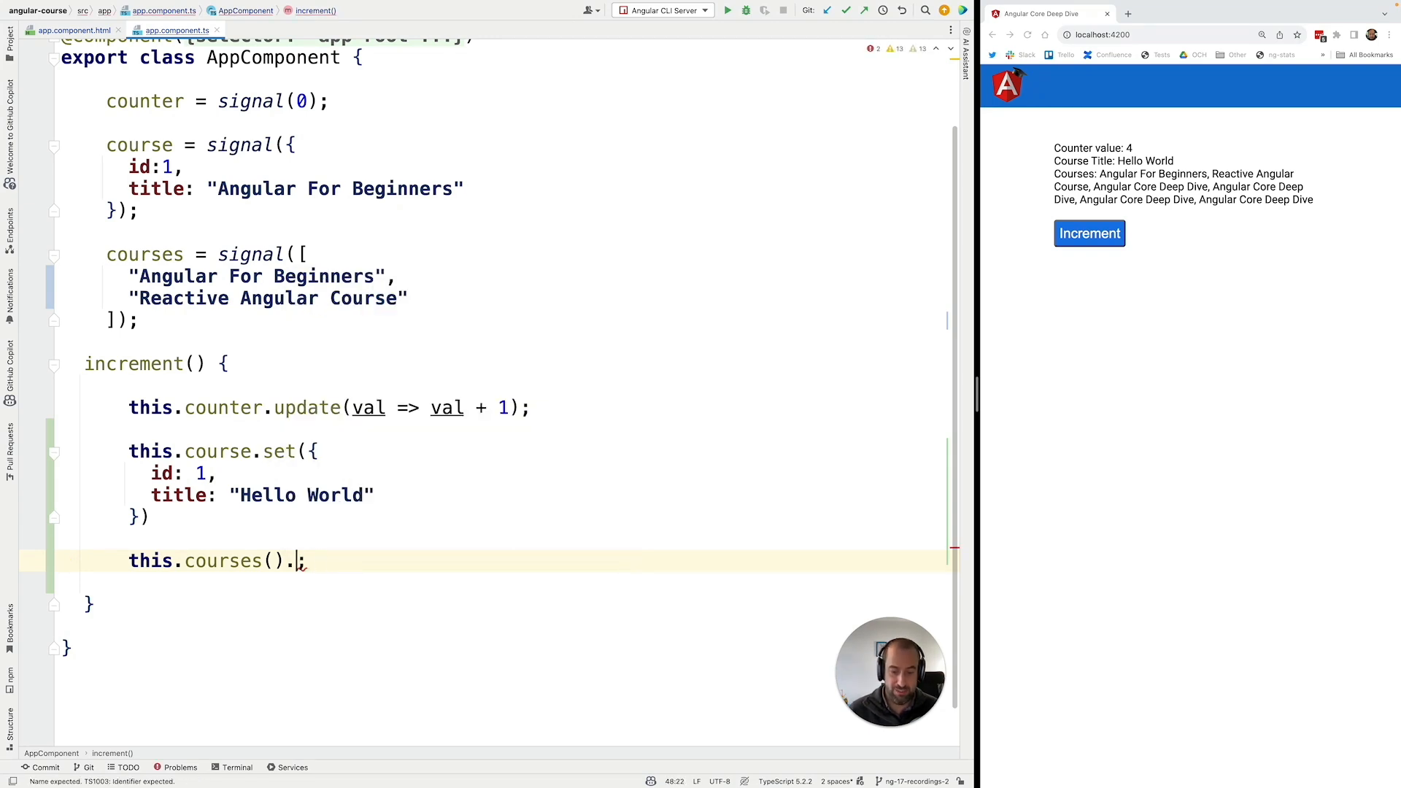
type("updatez")
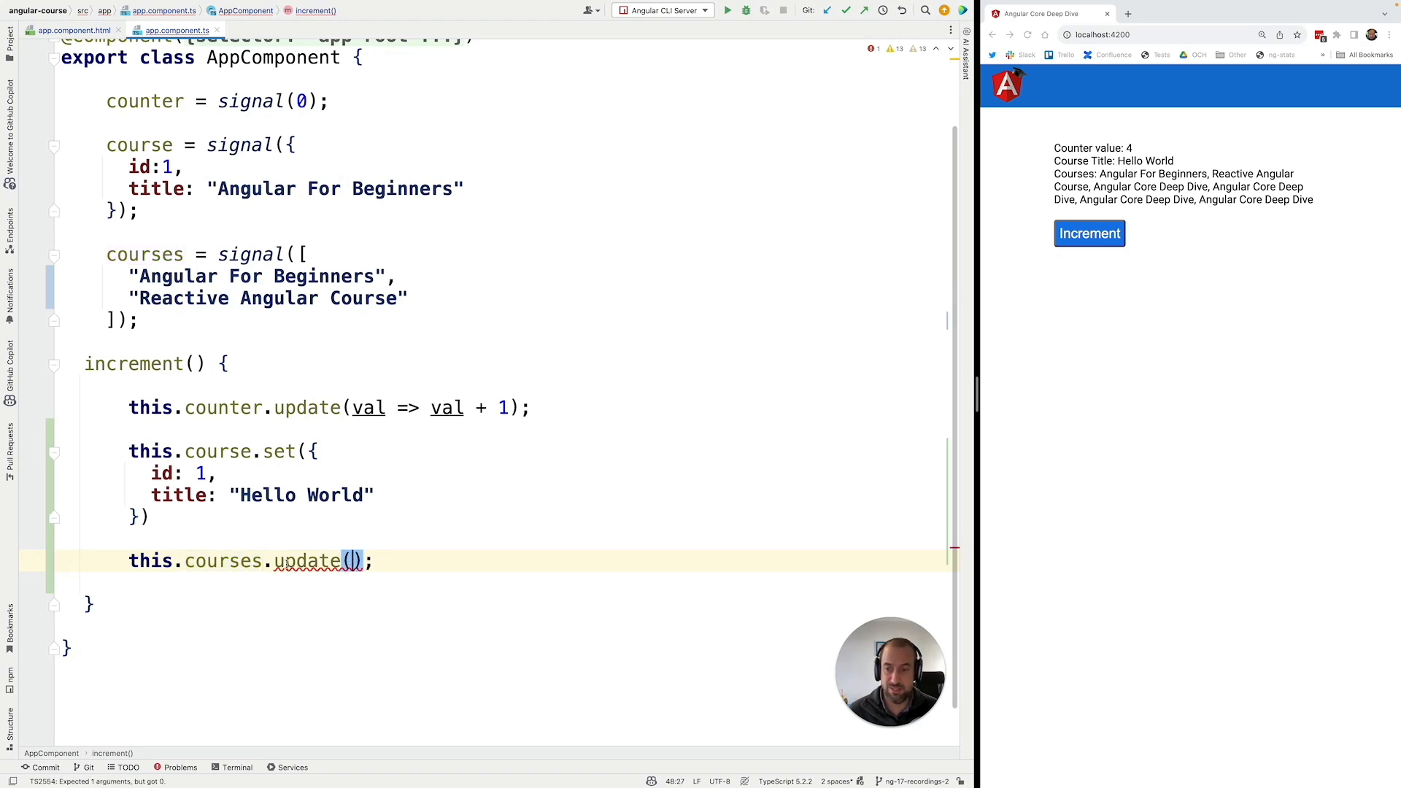
type("v")
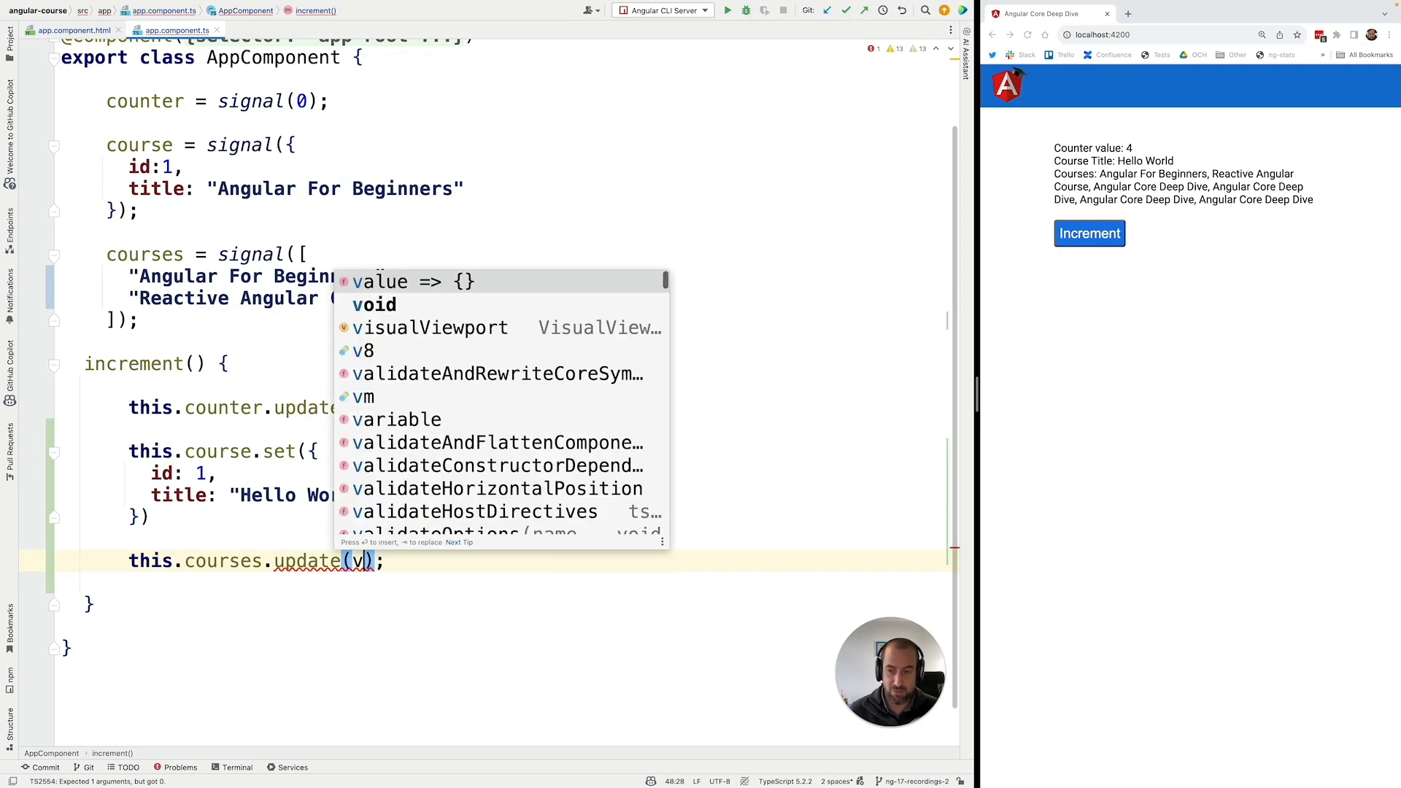
type("cor")
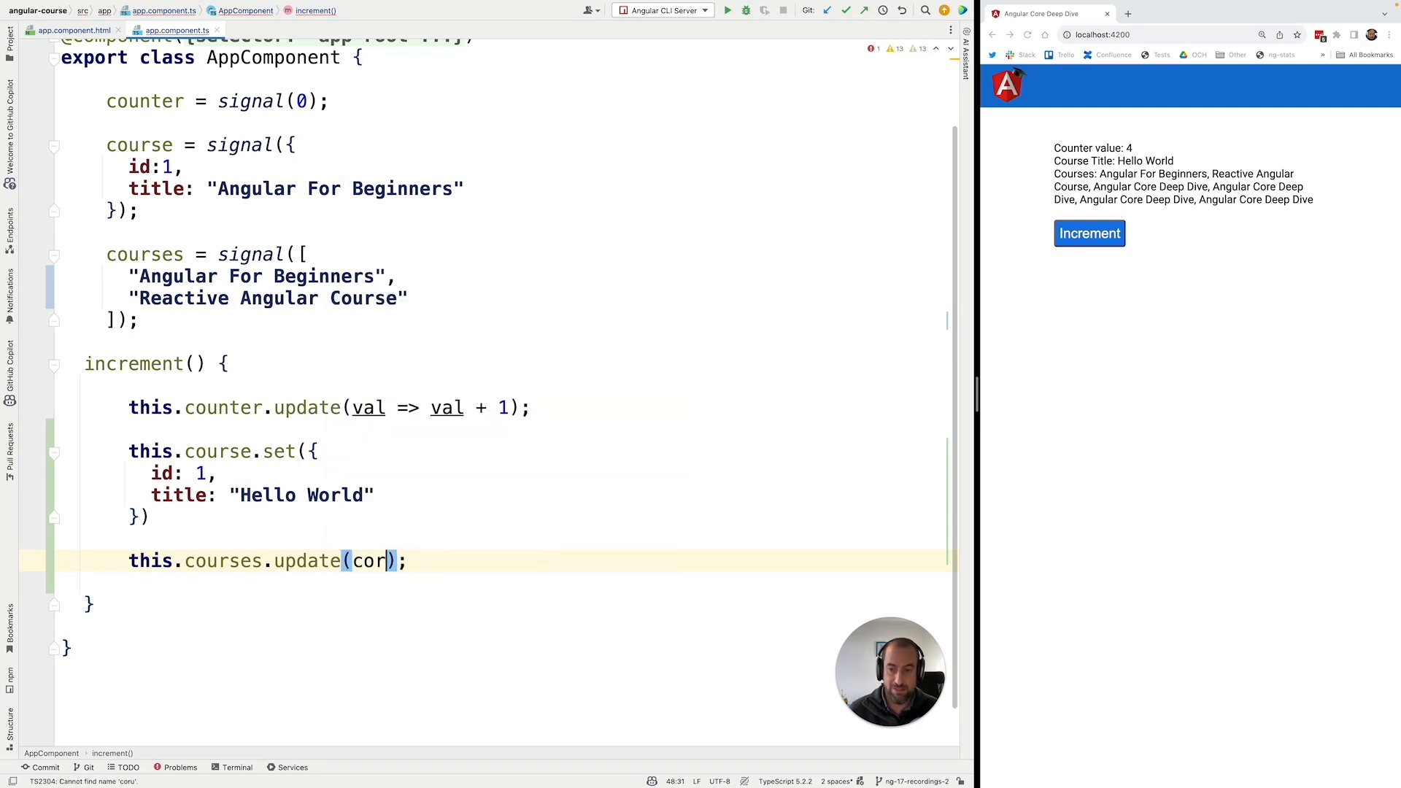
type("courses =>")
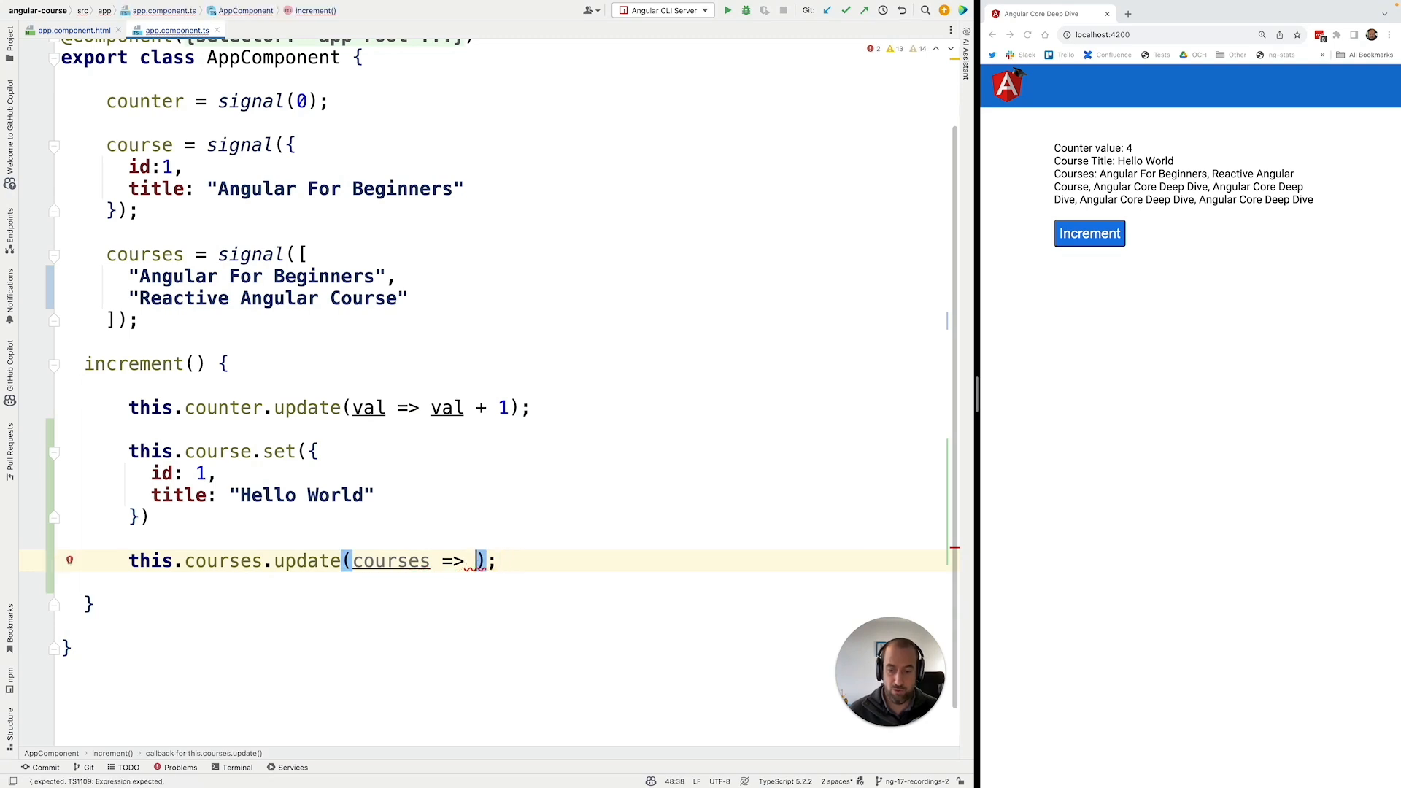
Step: Return a new array [...courses, "Angular Core Deep Dive"] from the update callback
type("[,")
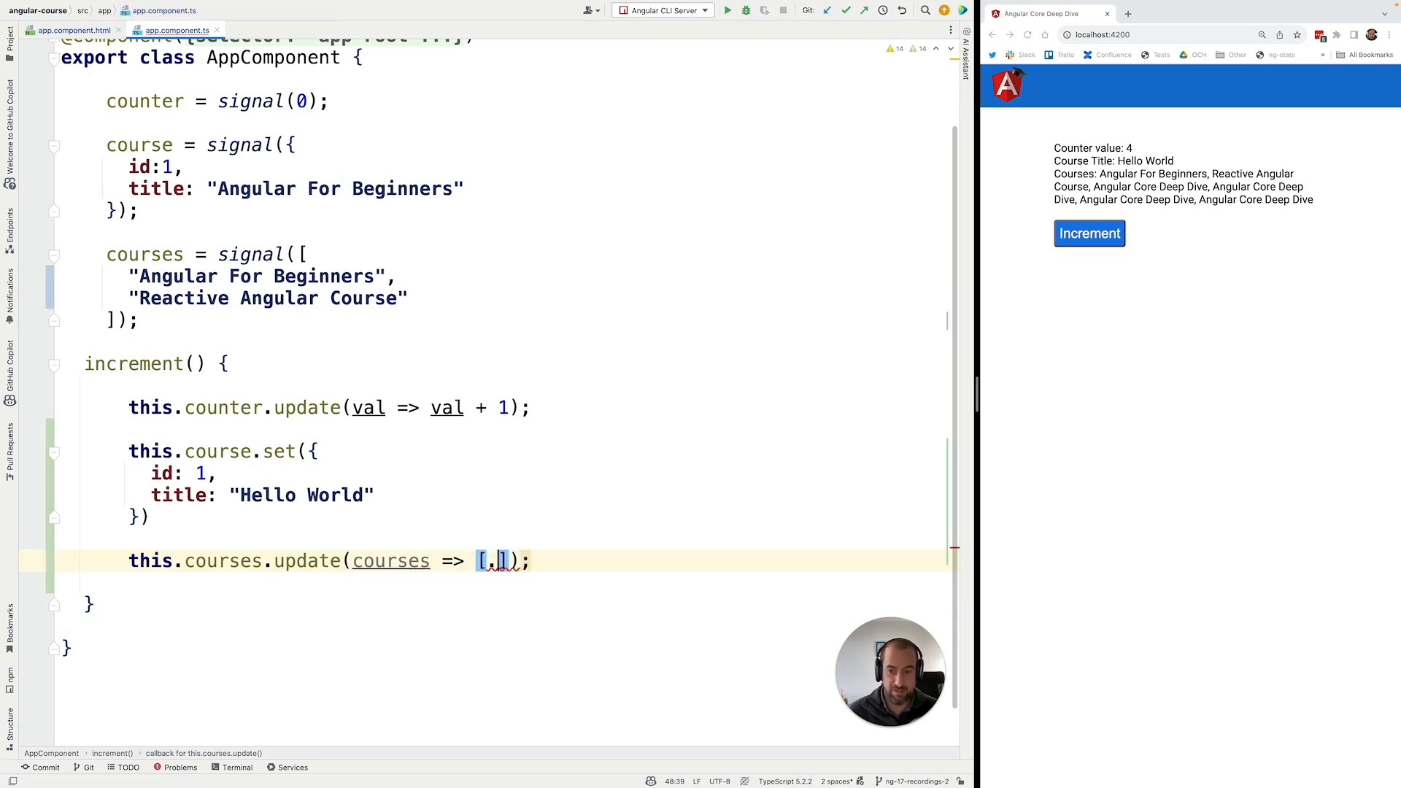
type("...courses")
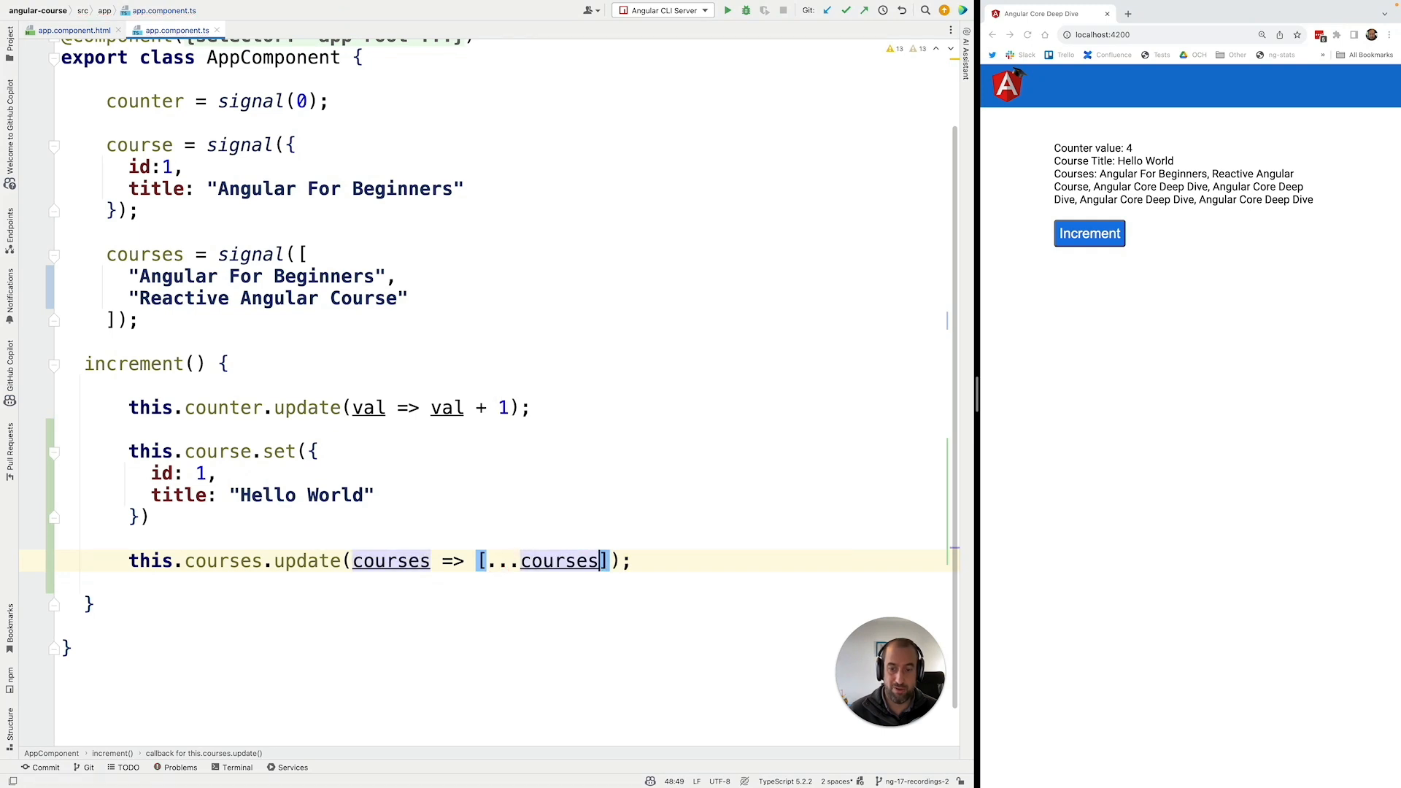
type(",")
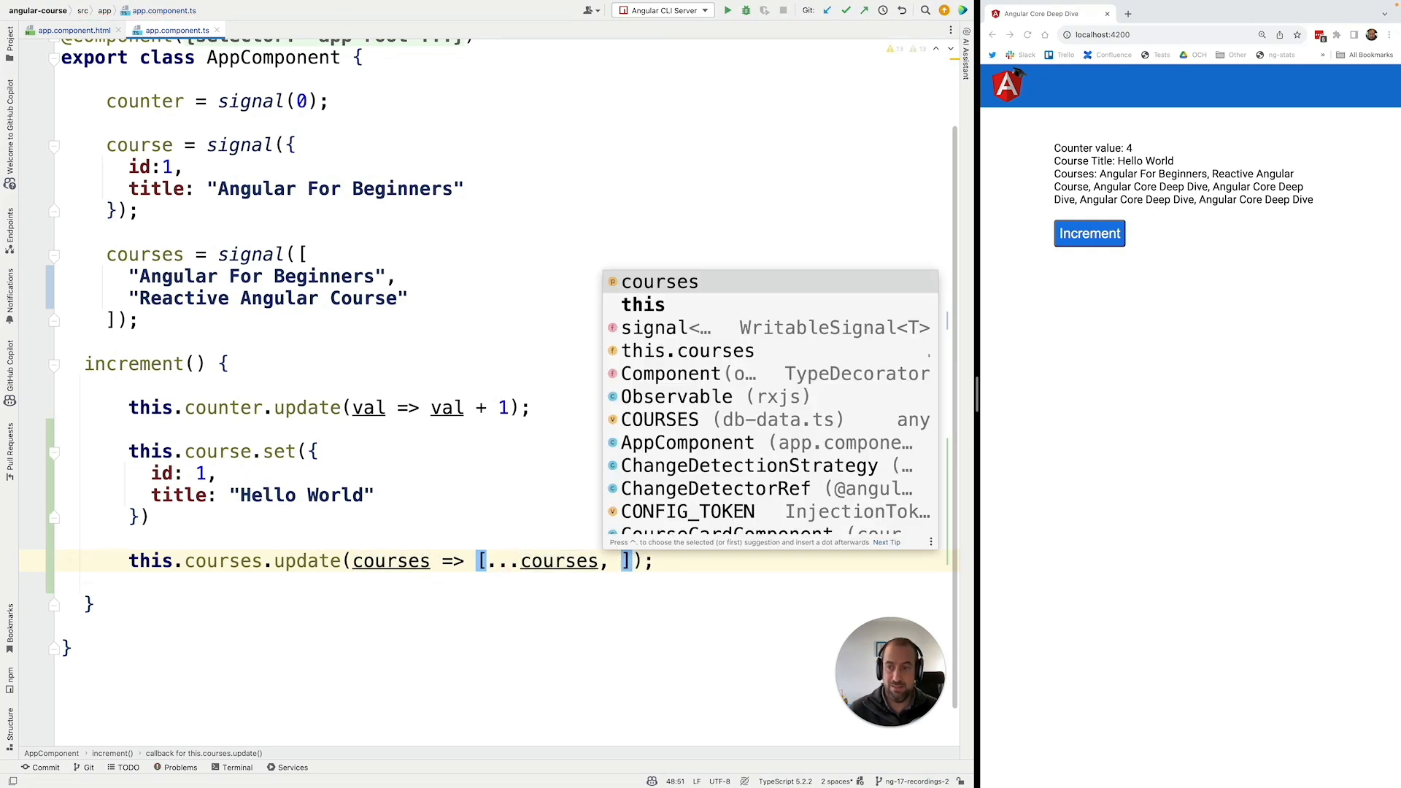
type("\"A")
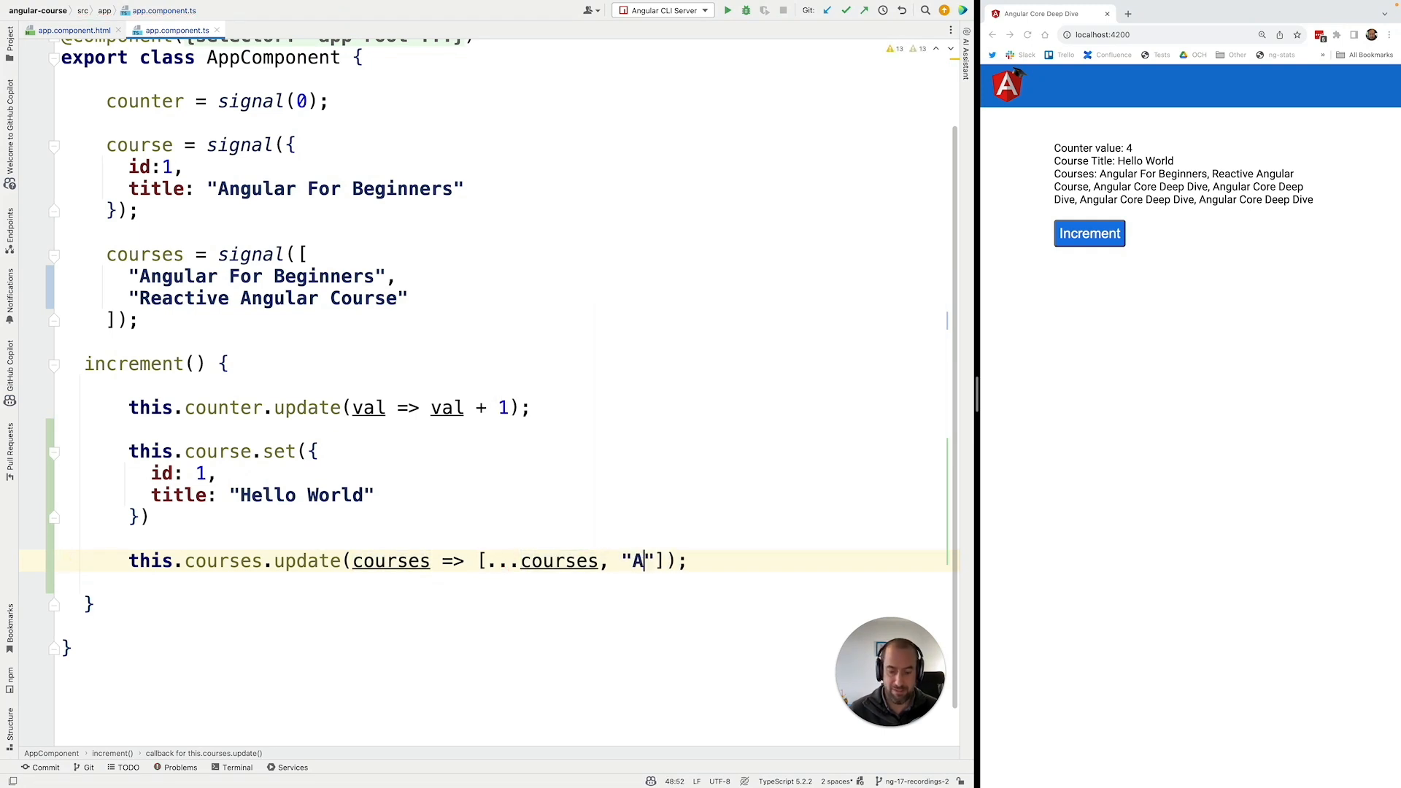
type("ngular Core Deep Dive")
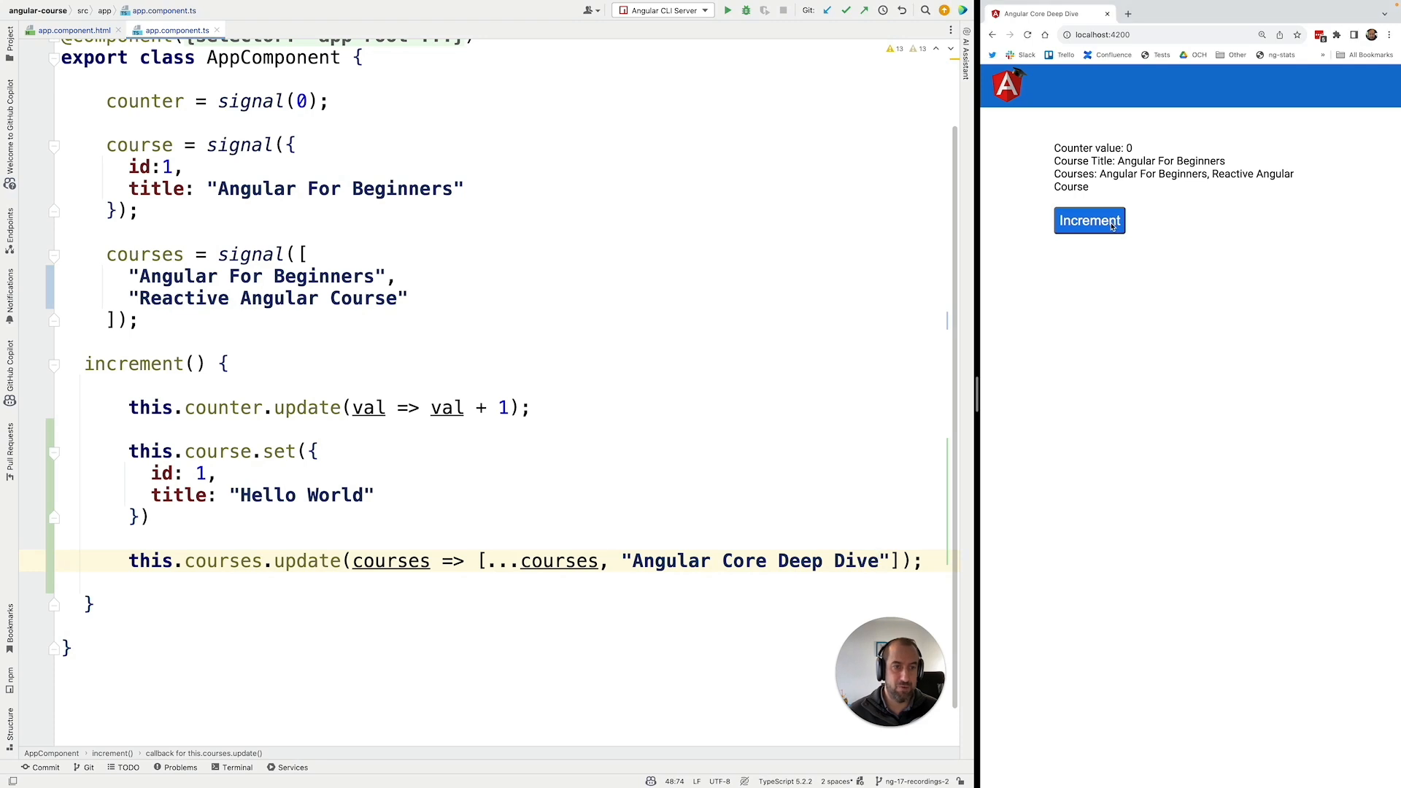
Step: Increment in the reloaded app, then highlight courses in the update call and the course declaration
left_click(1089, 220)
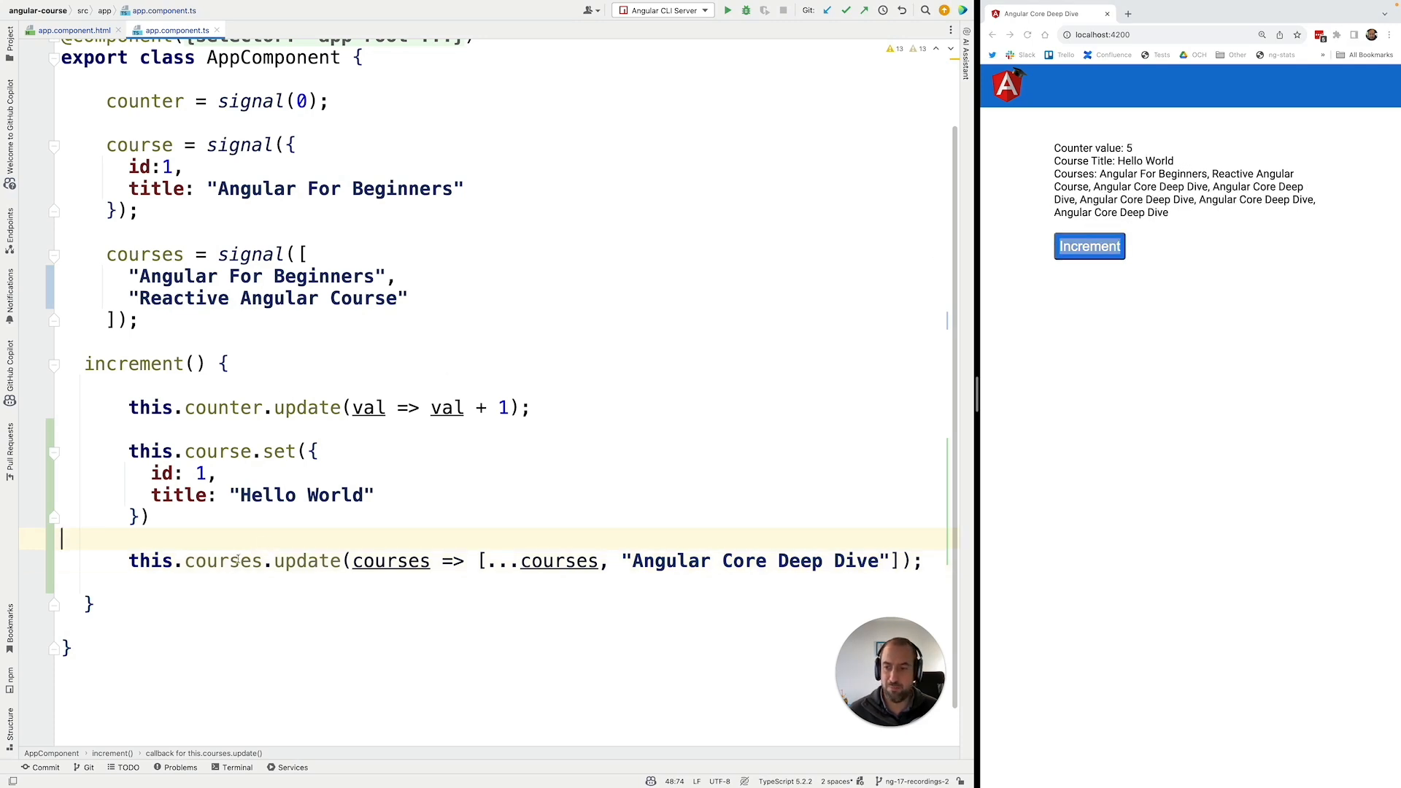
double_click(224, 560)
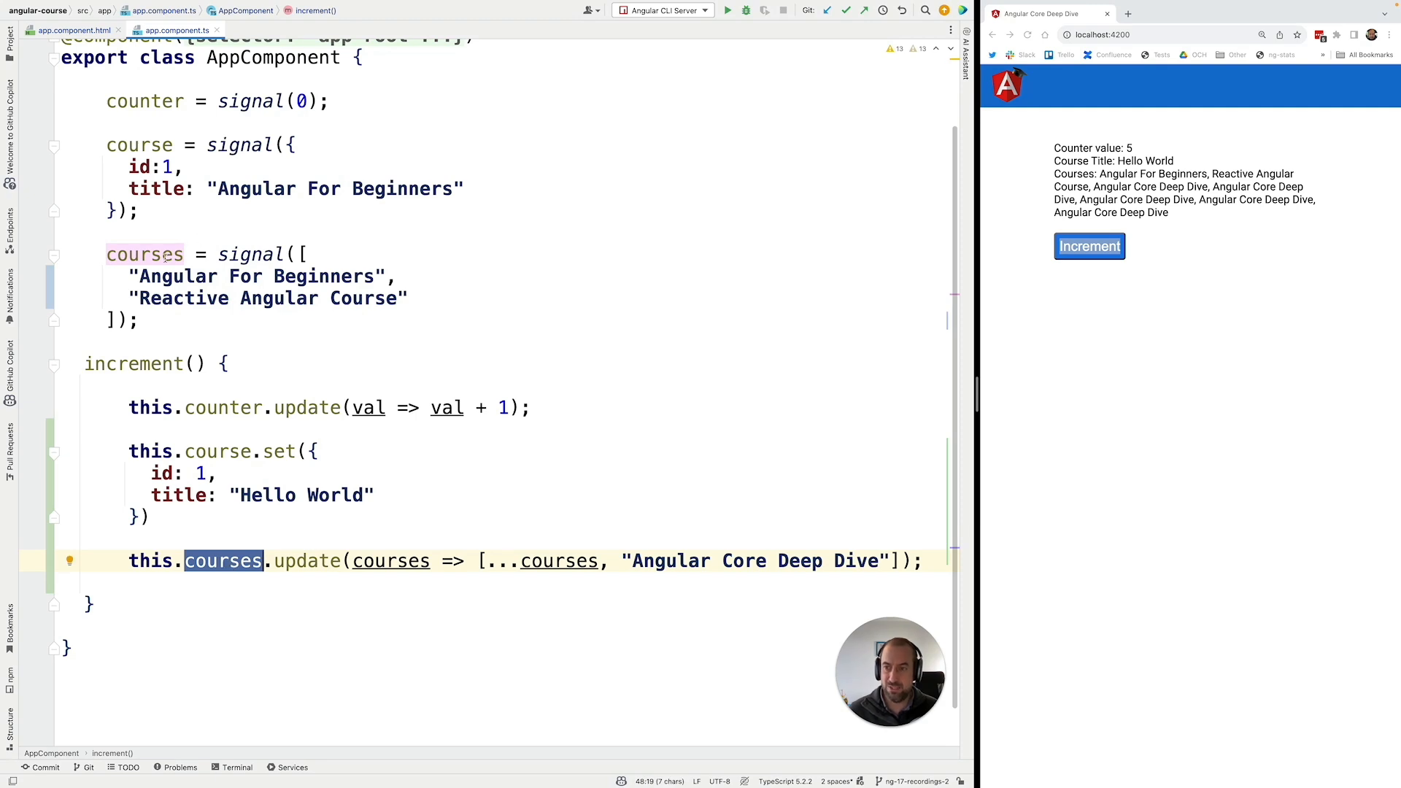
mouse_move(167, 254)
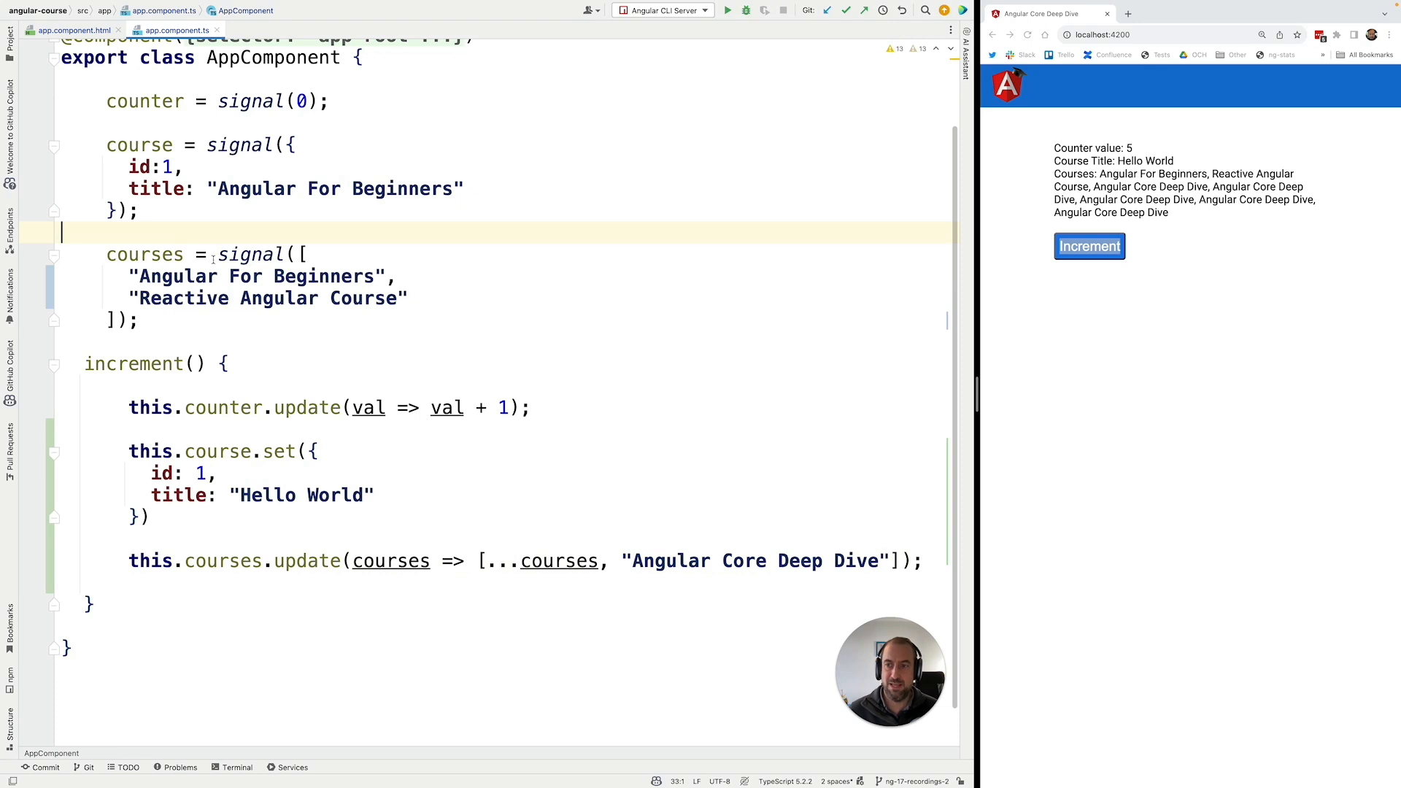
mouse_move(251, 254)
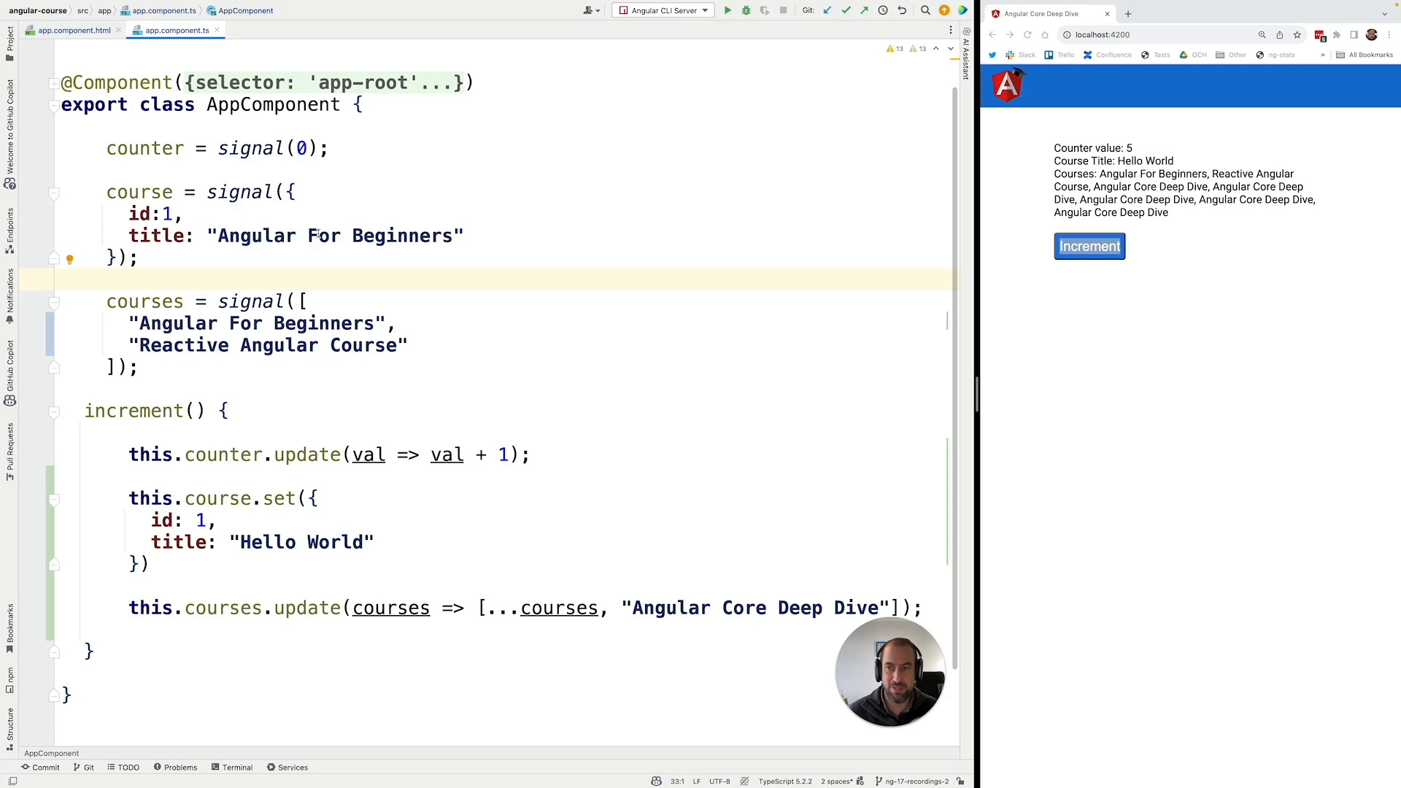
left_click_drag(105, 191, 137, 259)
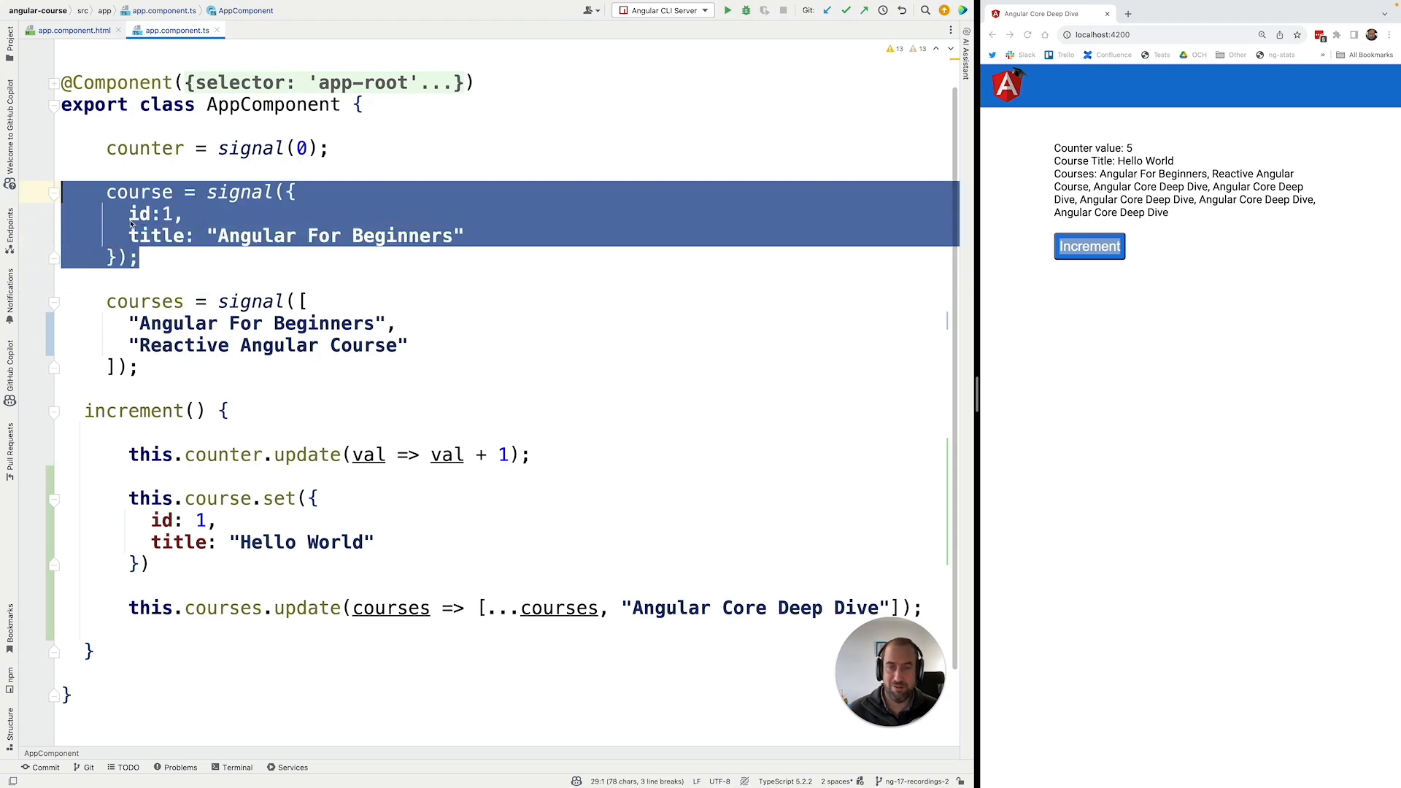